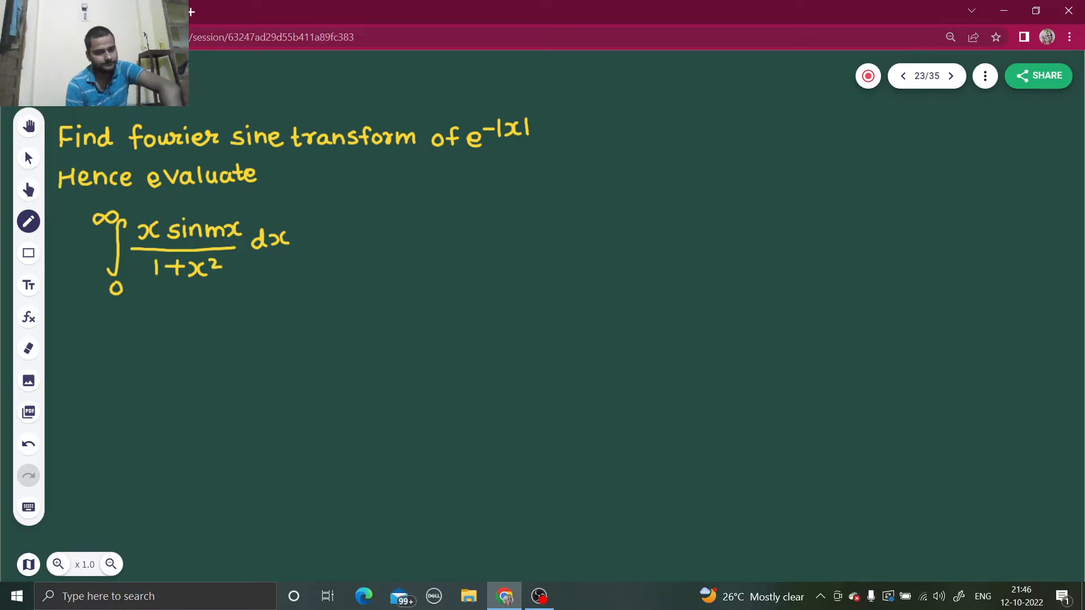
- Write F(x) = e^-|x| below the integral and the piecewise cases of |x| at top right
left_click_drag(101, 322, 94, 342)
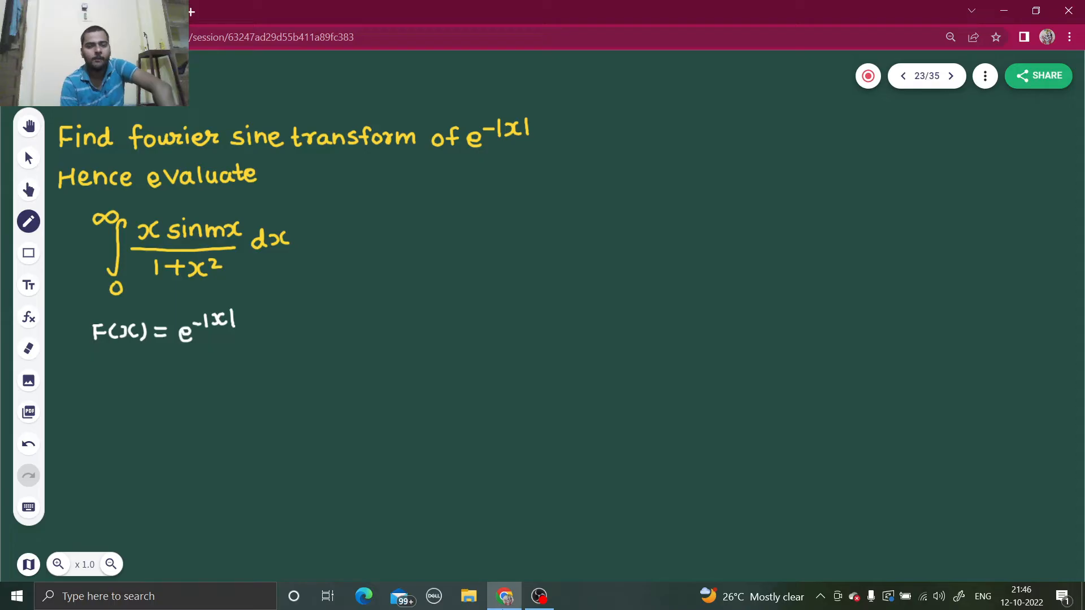
left_click_drag(623, 170, 640, 180)
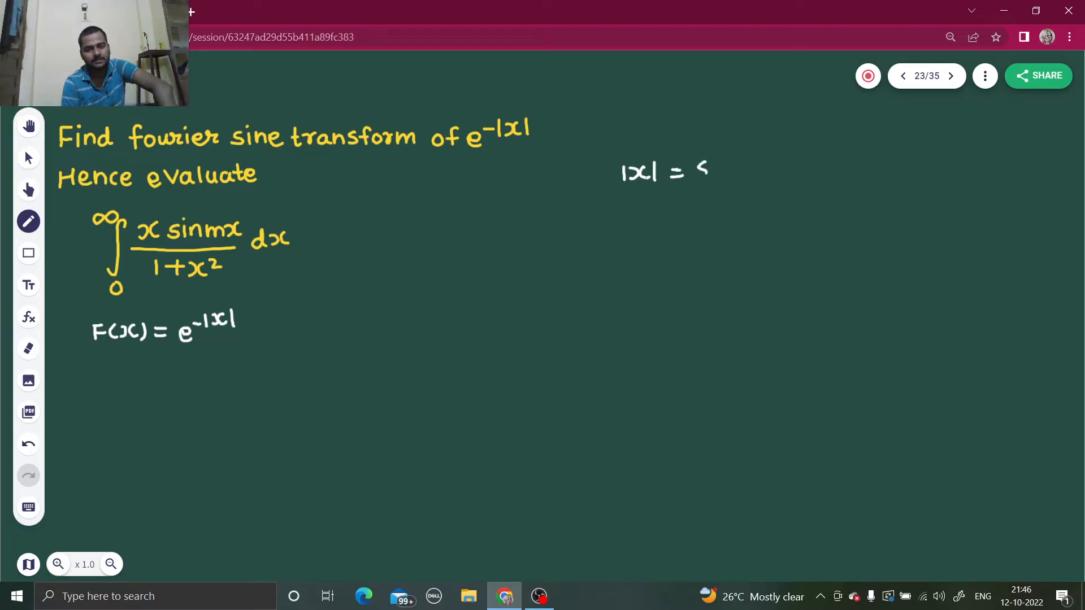
left_click_drag(699, 163, 741, 163)
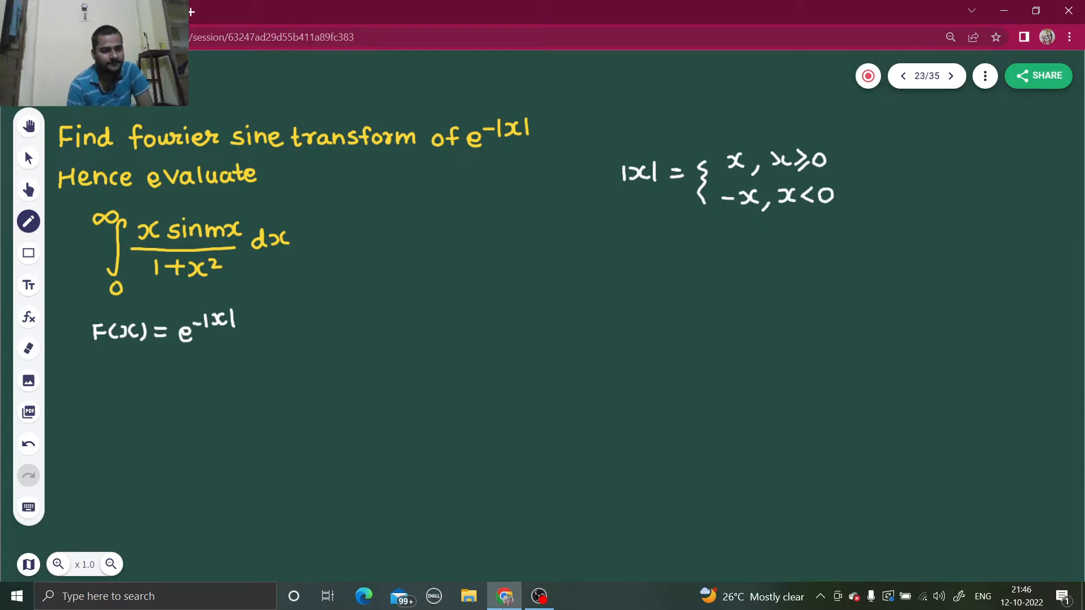
- Write Fs[F(x)] = Fs(s) = on the line below F(x)
left_click_drag(90, 374, 104, 398)
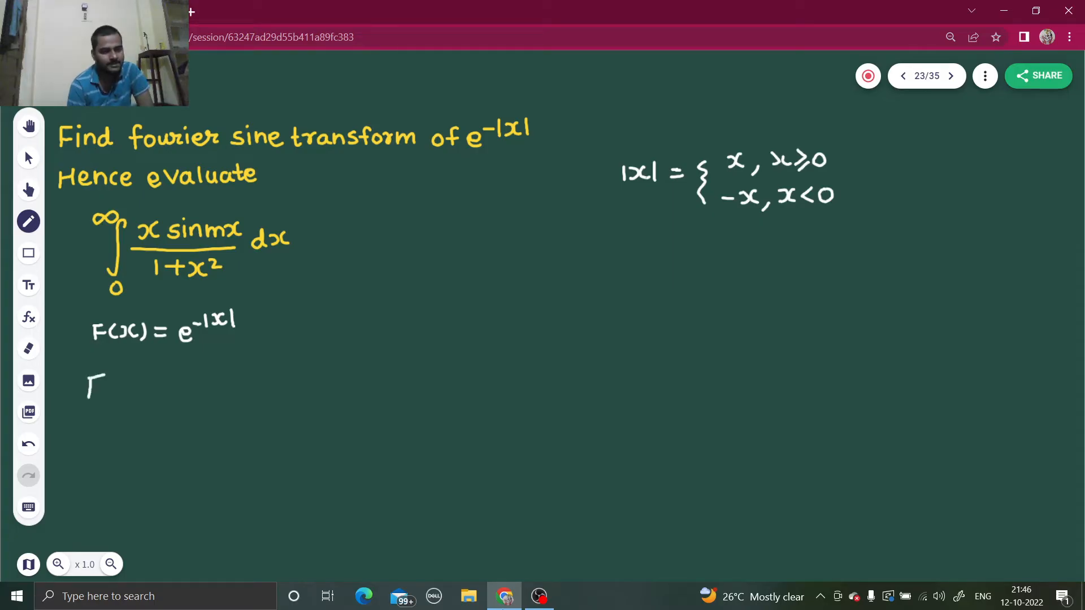
type("Fs")
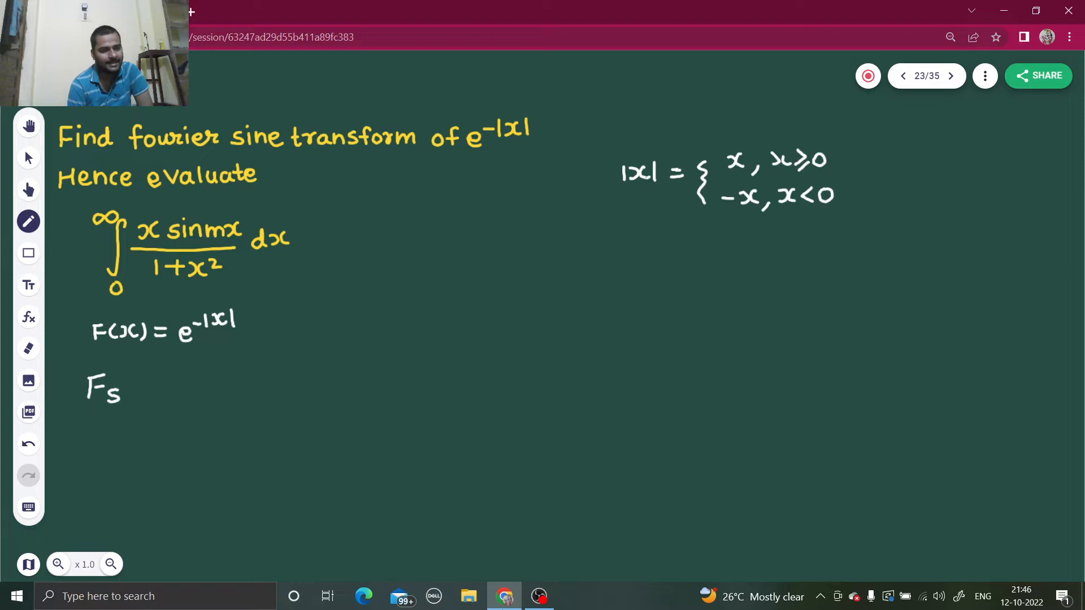
left_click_drag(138, 385, 149, 398)
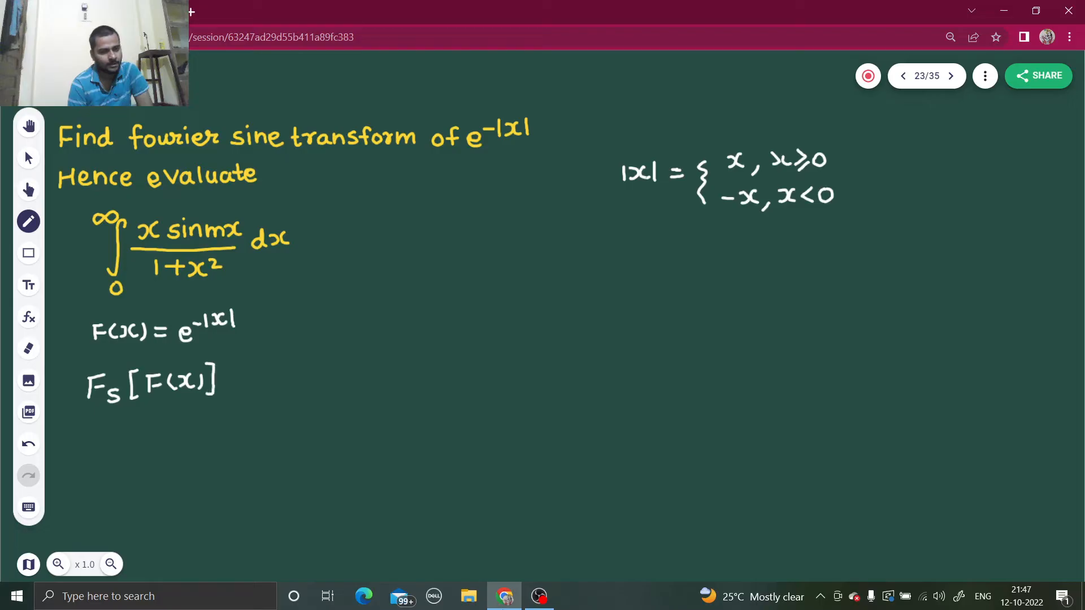
left_click_drag(235, 381, 249, 381)
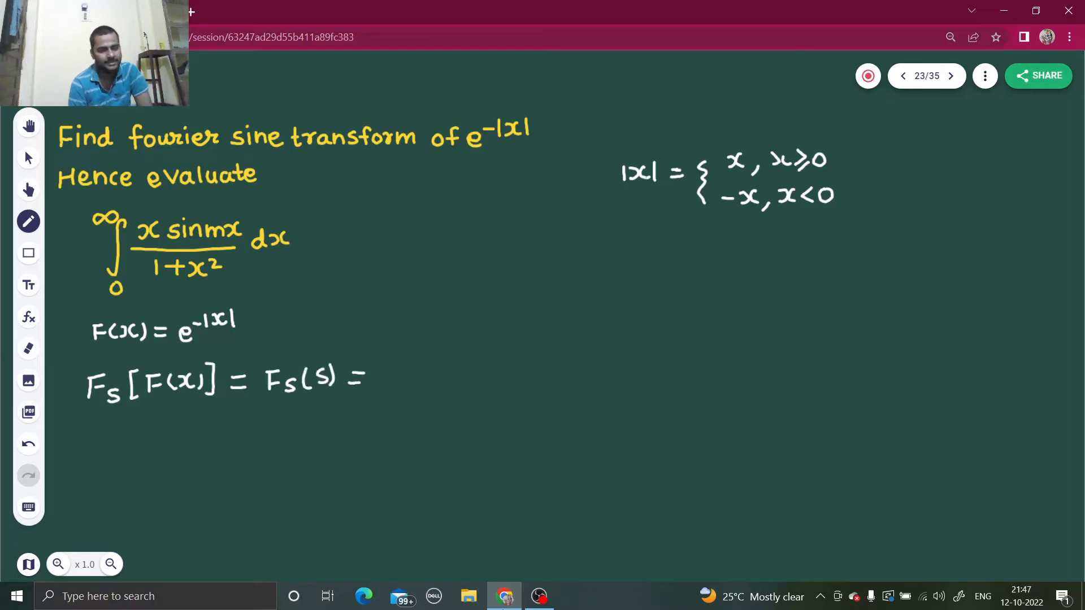
- Complete the line as ∫0^∞ e^-|x|·sin(sx)dx and move to the next blank page
left_click_drag(384, 360, 381, 443)
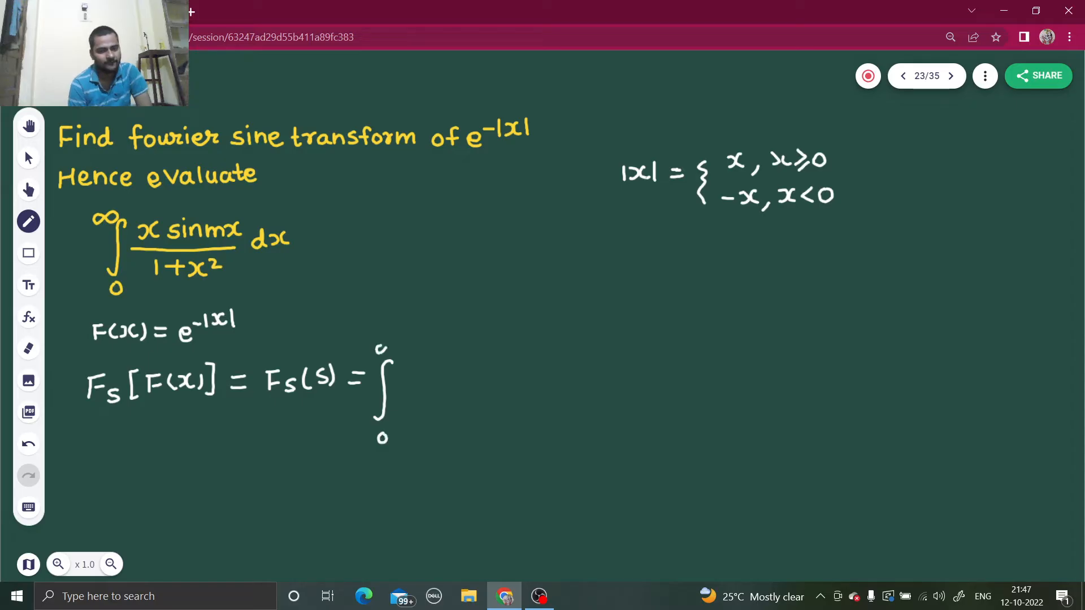
left_click(387, 356)
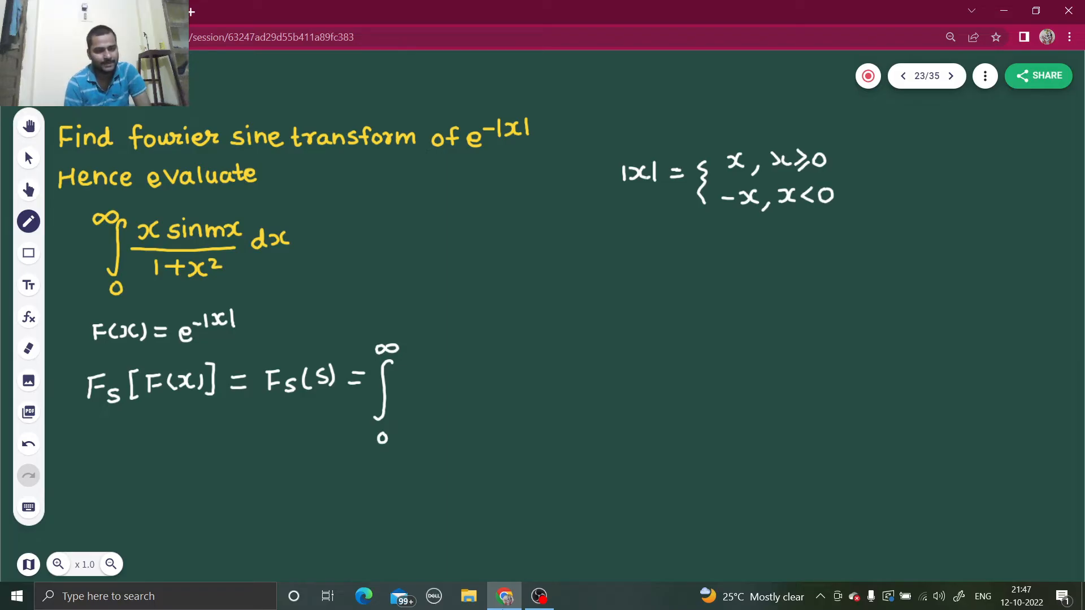
left_click_drag(408, 381, 421, 388)
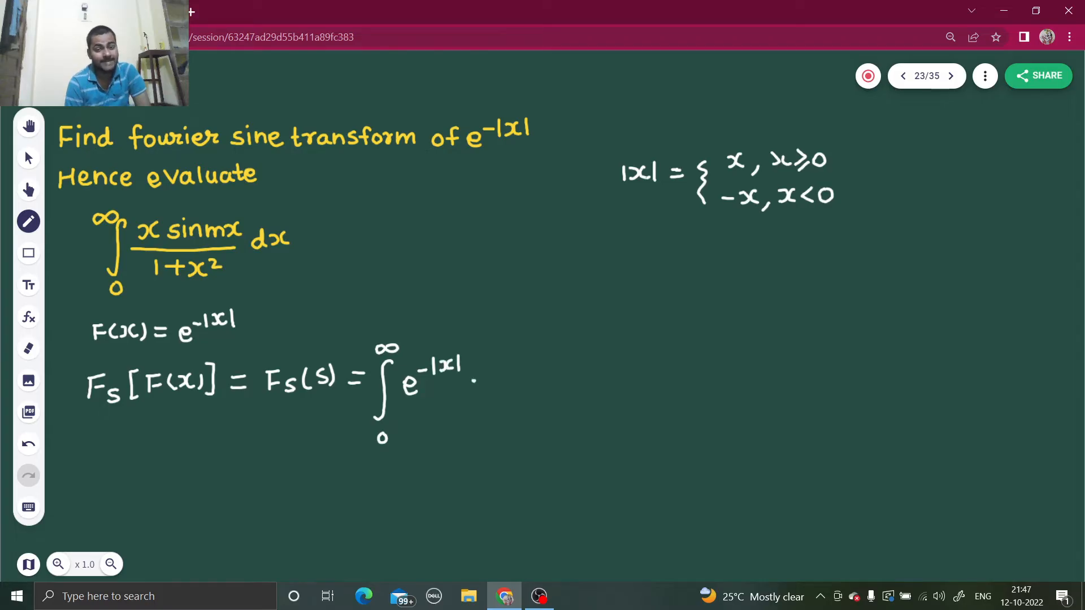
type("·si")
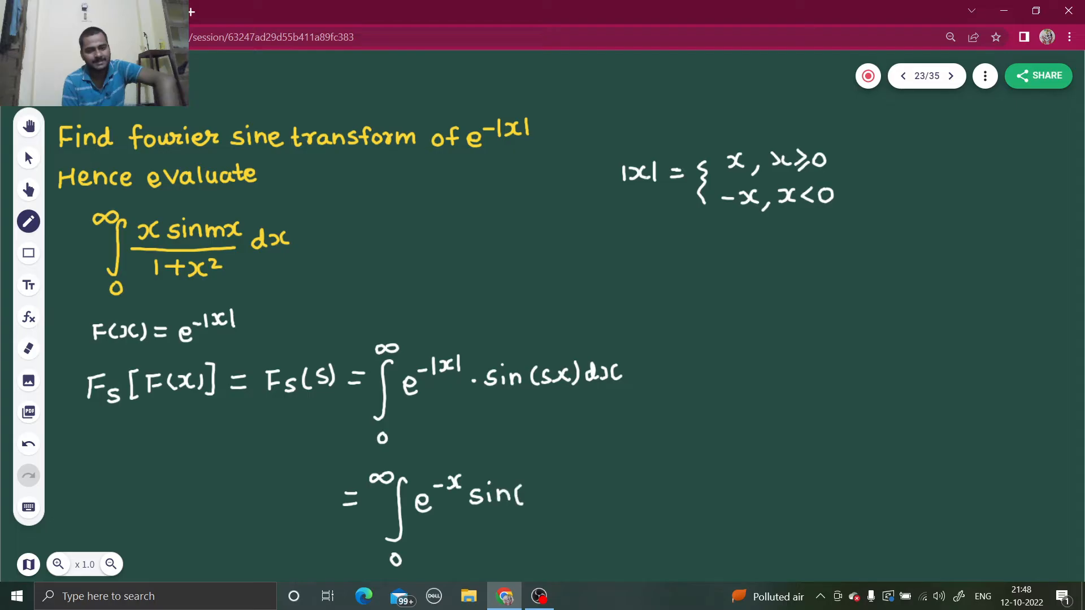
type("sx) dx")
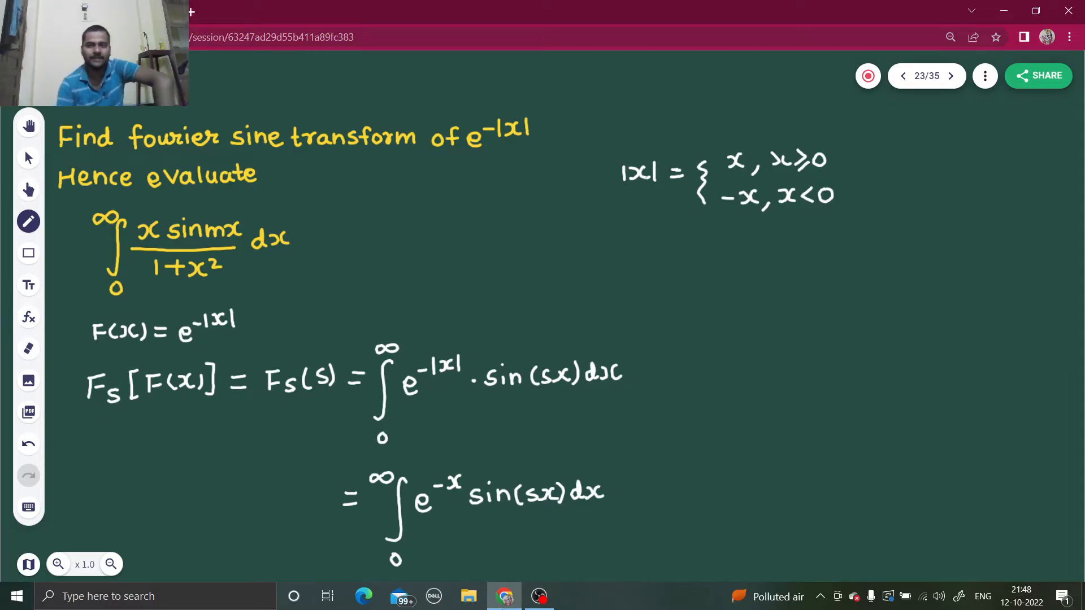
left_click(950, 76)
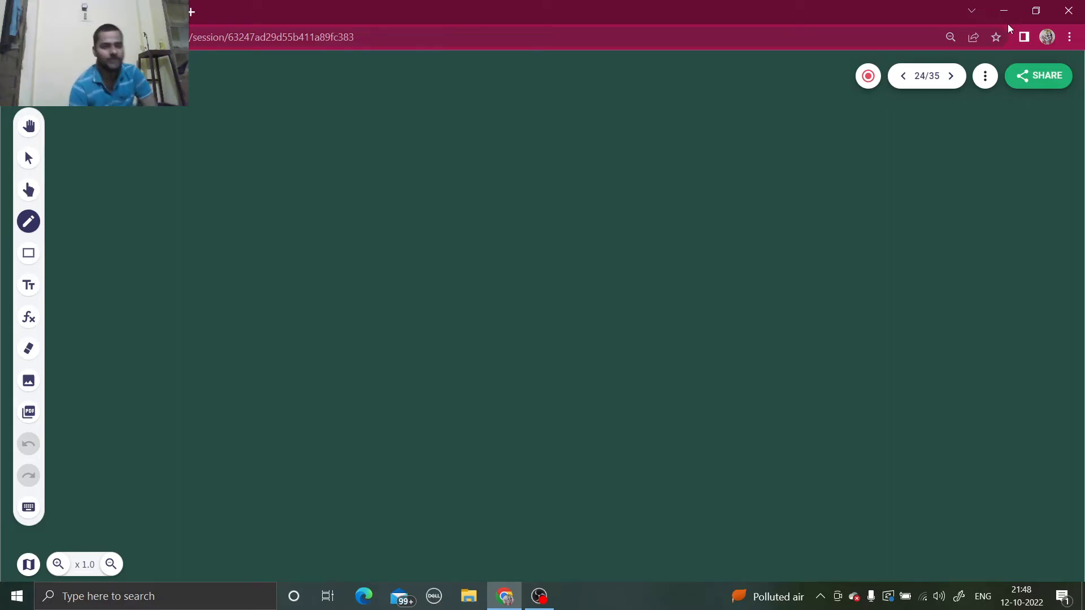
- Write the left side ∫e^ax sin bx dx at the top of the page
left_click_drag(97, 128, 102, 146)
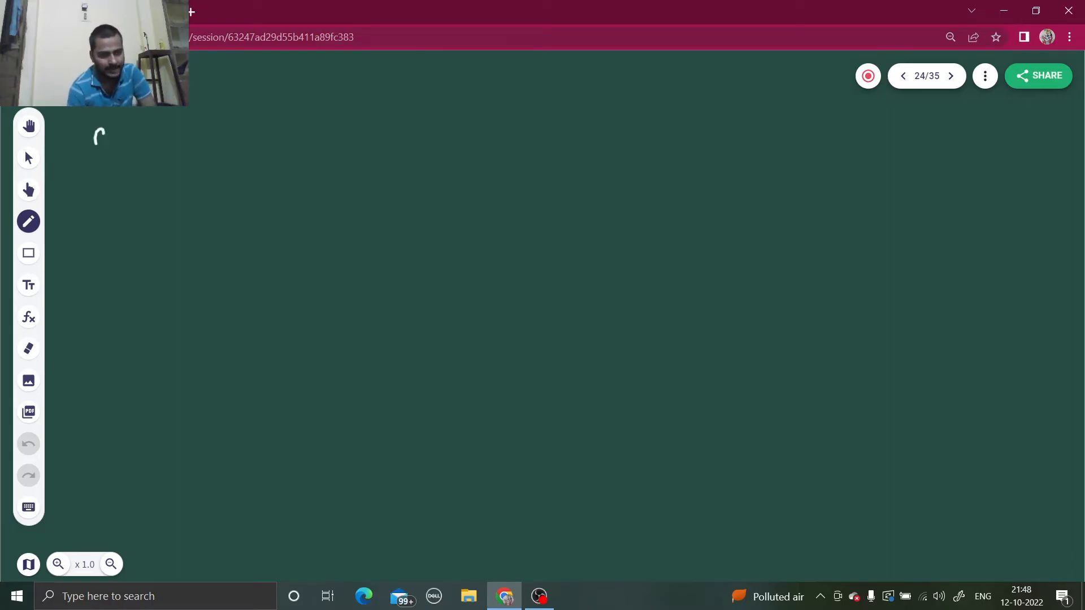
left_click_drag(98, 131, 127, 145)
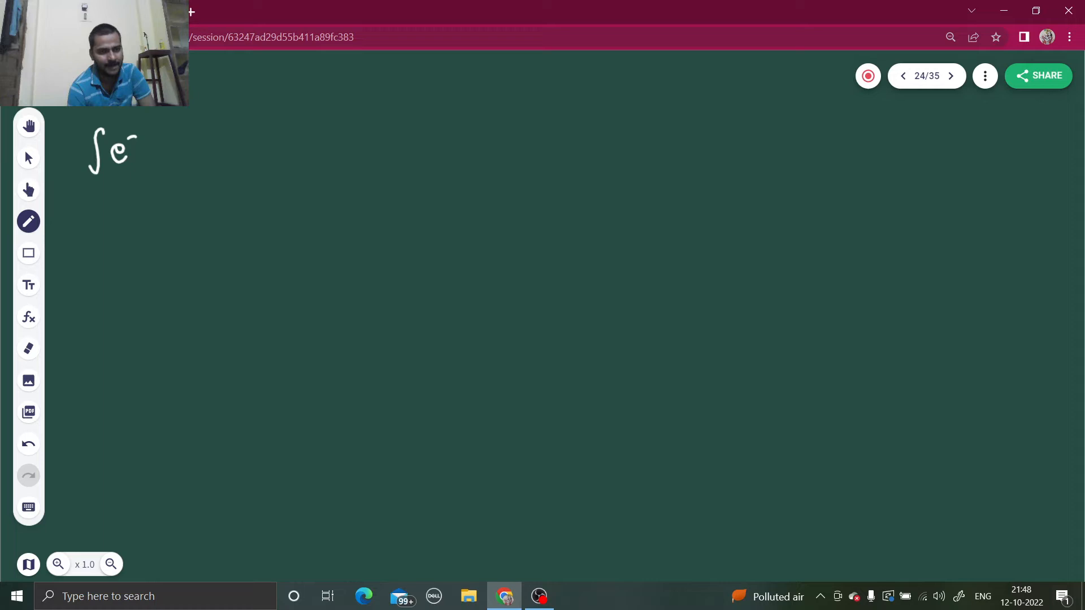
left_click_drag(127, 138, 156, 134)
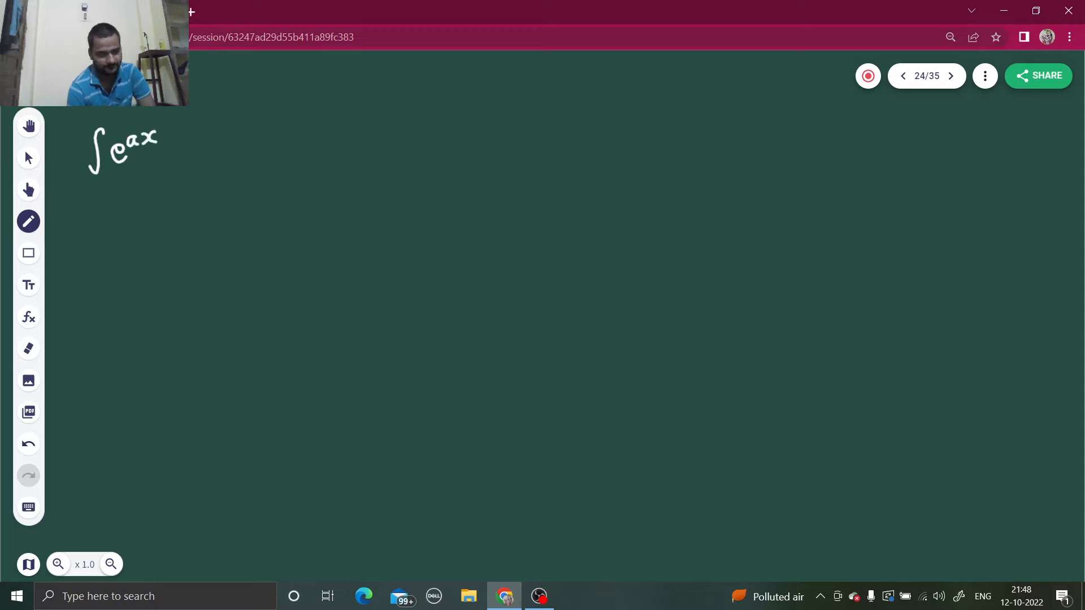
left_click_drag(166, 146, 196, 149)
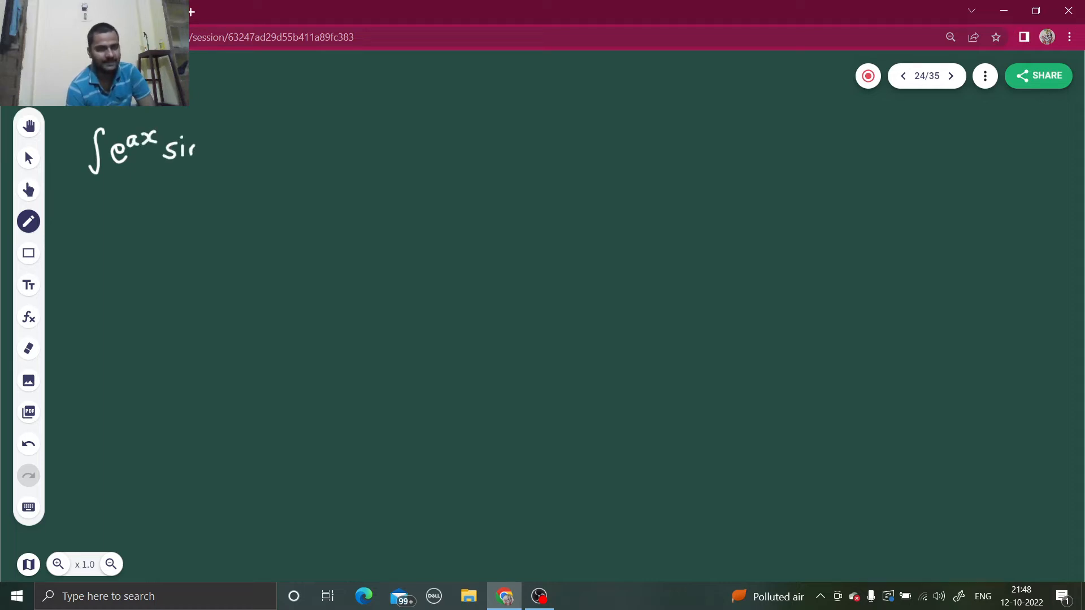
left_click_drag(163, 150, 218, 149)
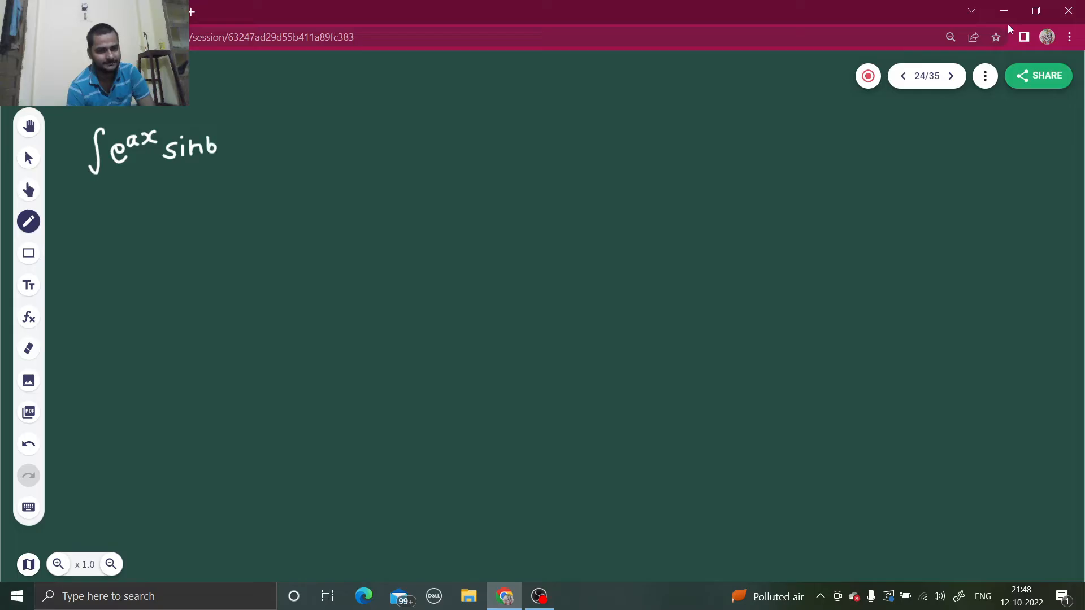
left_click_drag(218, 149, 263, 149)
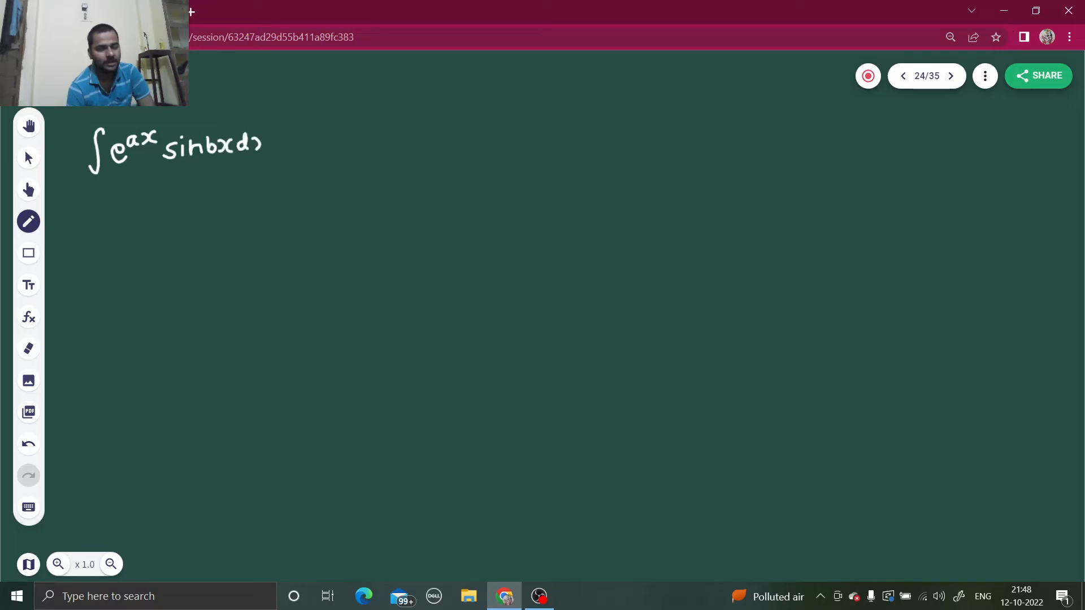
- Write the right side = e^ax/(a²+b²)[a sin bx − b cos bx]
left_click_drag(277, 146, 339, 146)
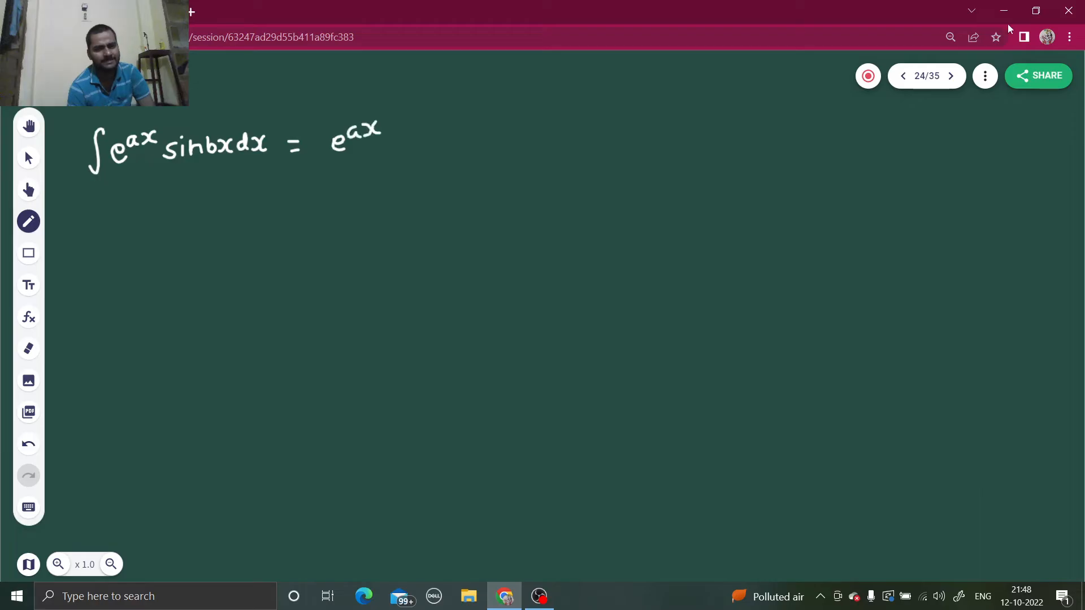
left_click_drag(325, 163, 391, 163)
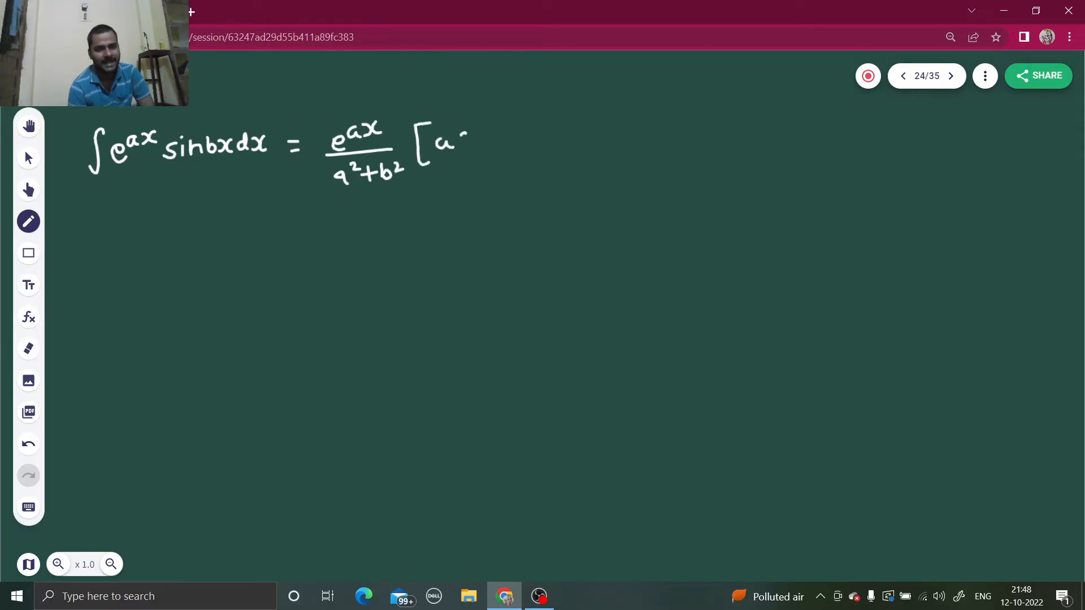
left_click_drag(443, 138, 495, 143)
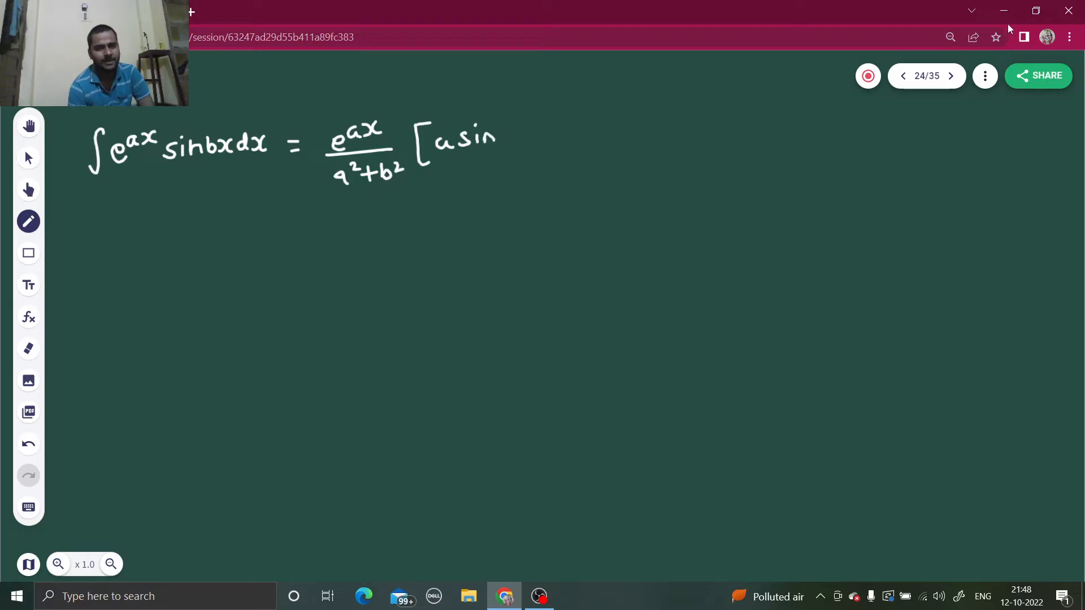
left_click_drag(499, 138, 523, 146)
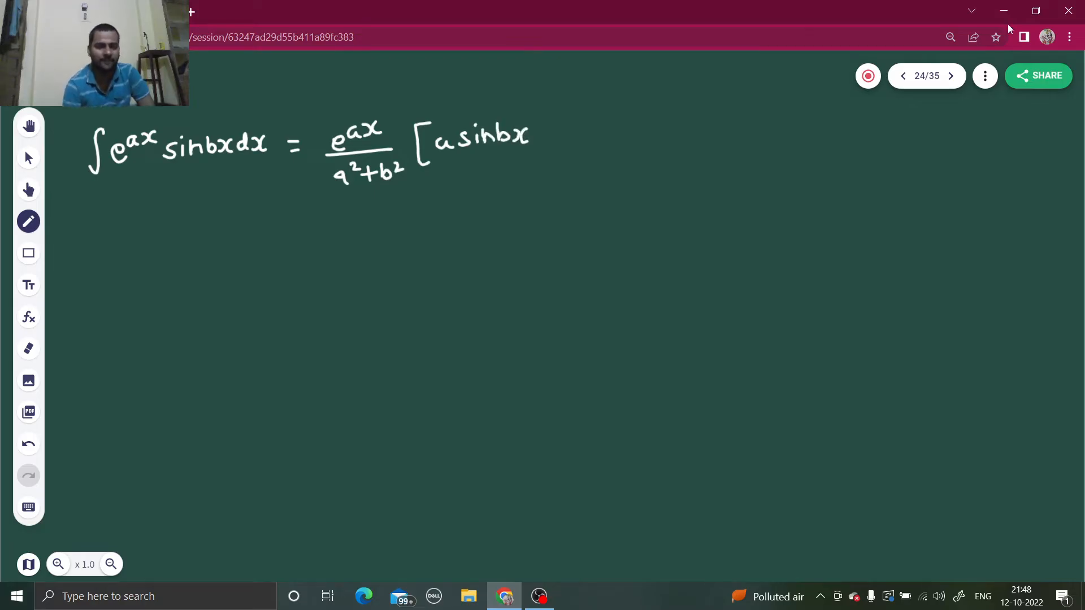
left_click_drag(540, 138, 553, 138)
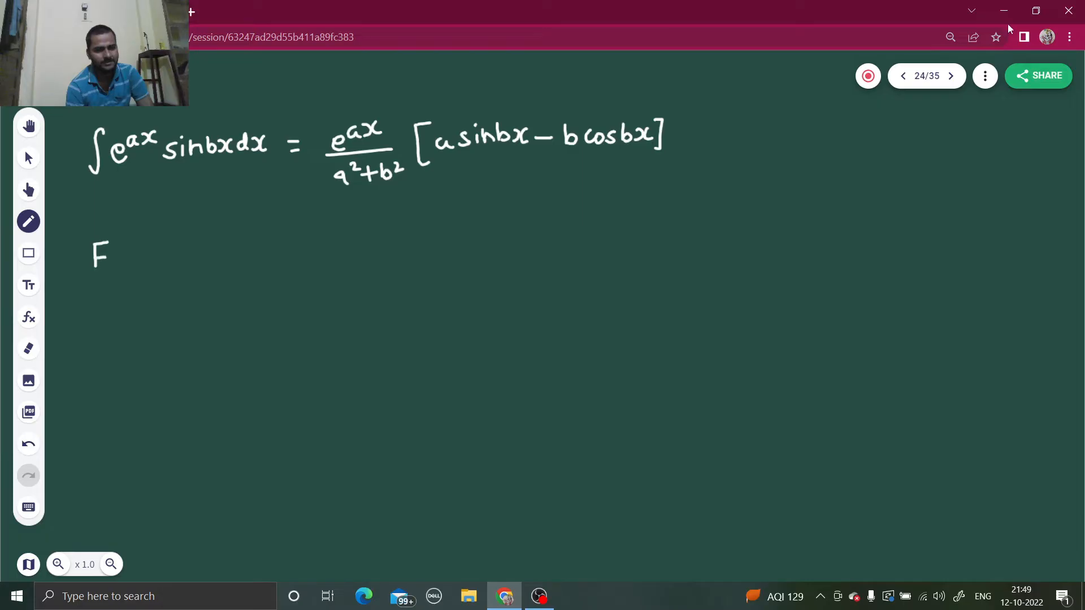
- Write Fs(s) = ∫0^∞ e^-x sin(sx)dx and note a = −1, b = s
left_click_drag(118, 260, 143, 248)
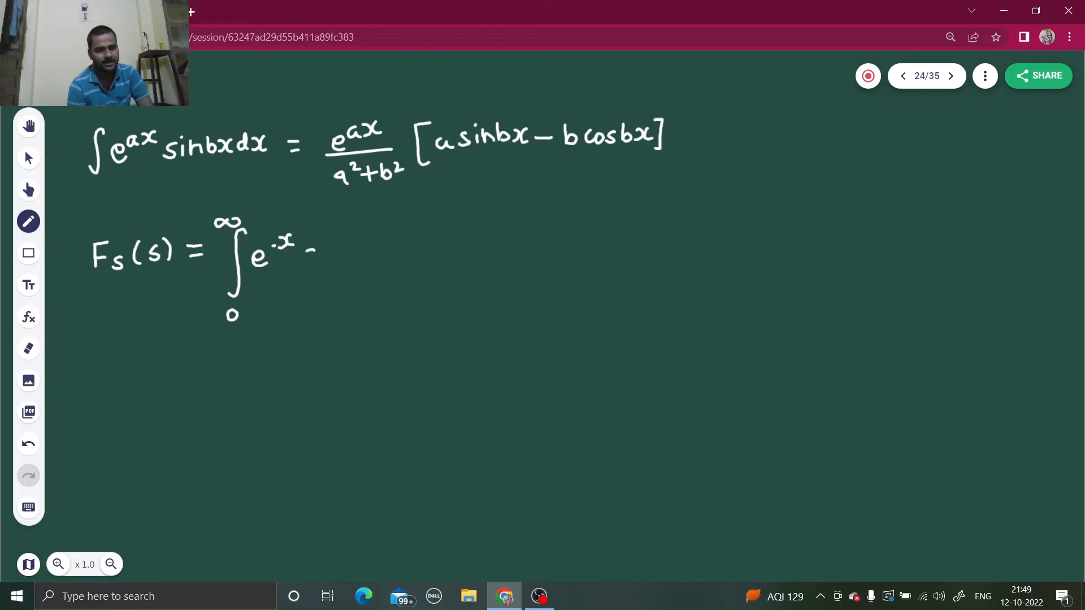
left_click_drag(304, 257, 343, 257)
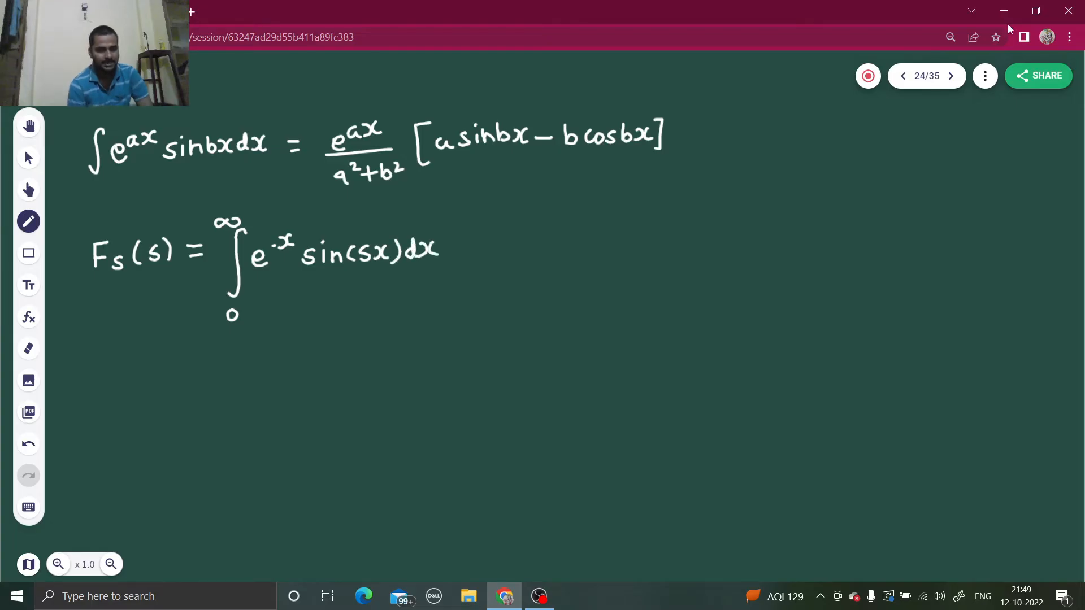
left_click_drag(197, 384, 215, 384)
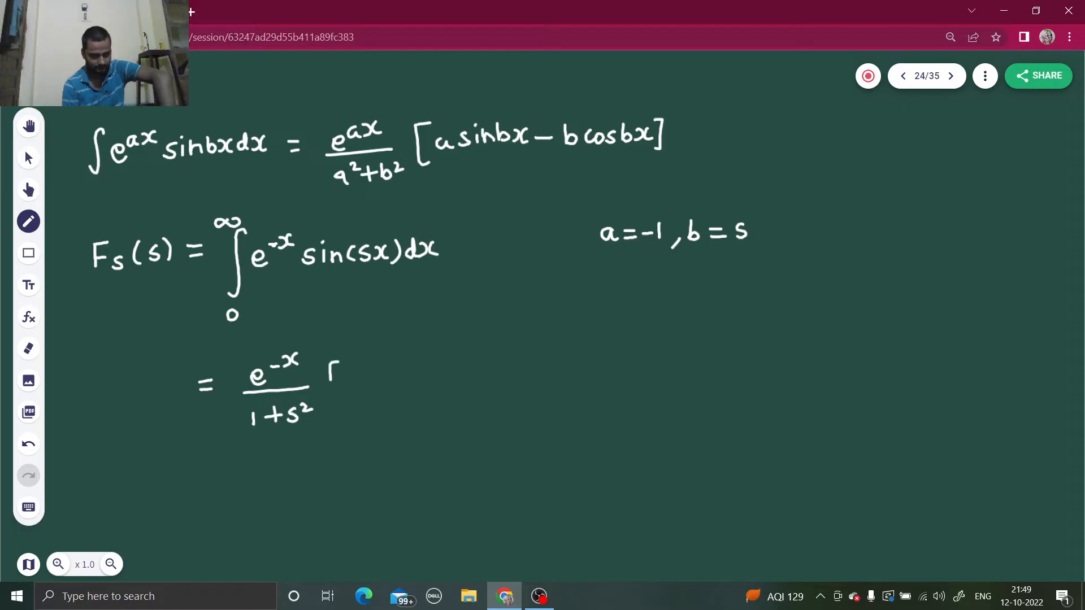
- Write −e^-x/(1+s²)(sin sx + s cos(sx)) and bracket the expression
left_click_drag(332, 363, 349, 394)
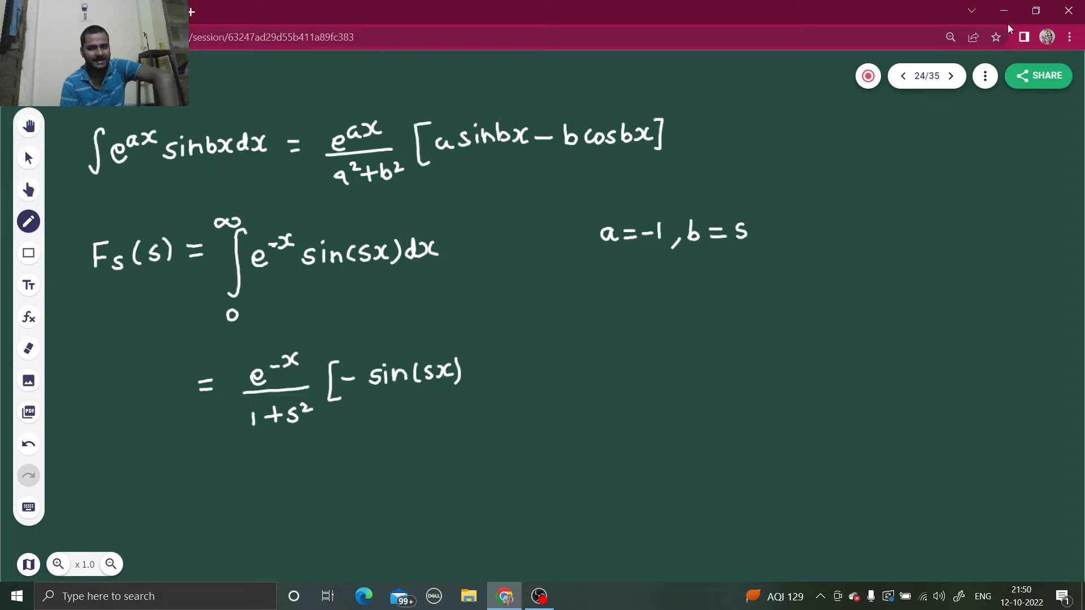
left_click_drag(470, 371, 515, 371)
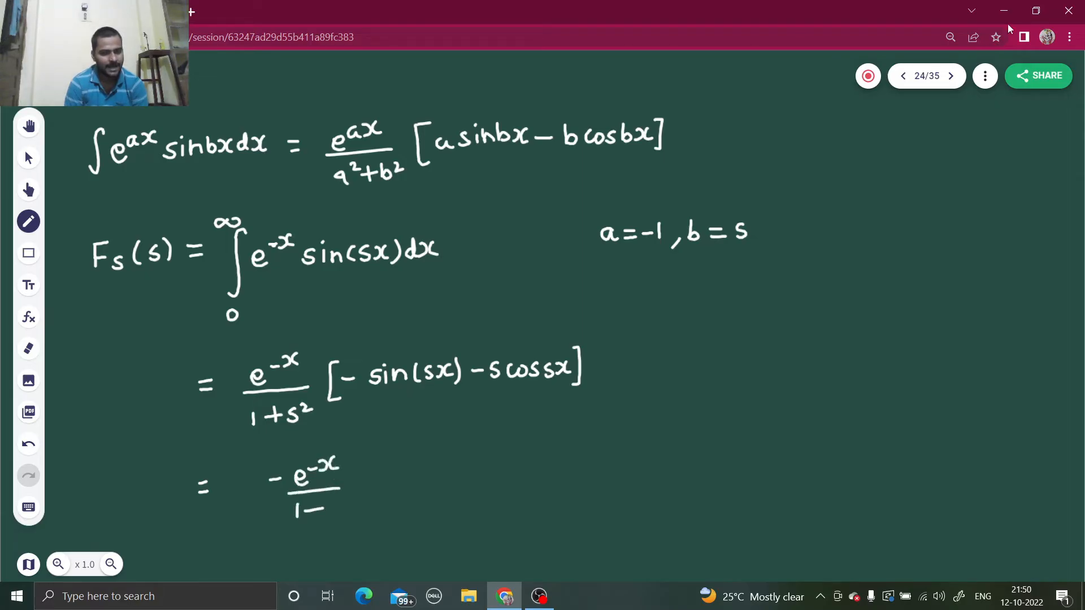
type("1+s²")
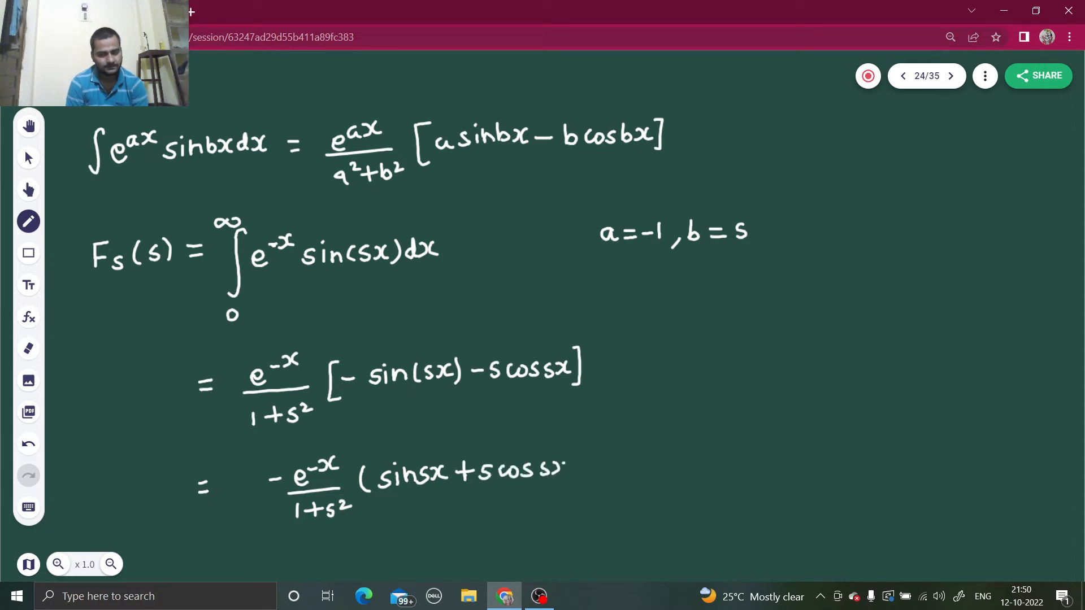
left_click(557, 469)
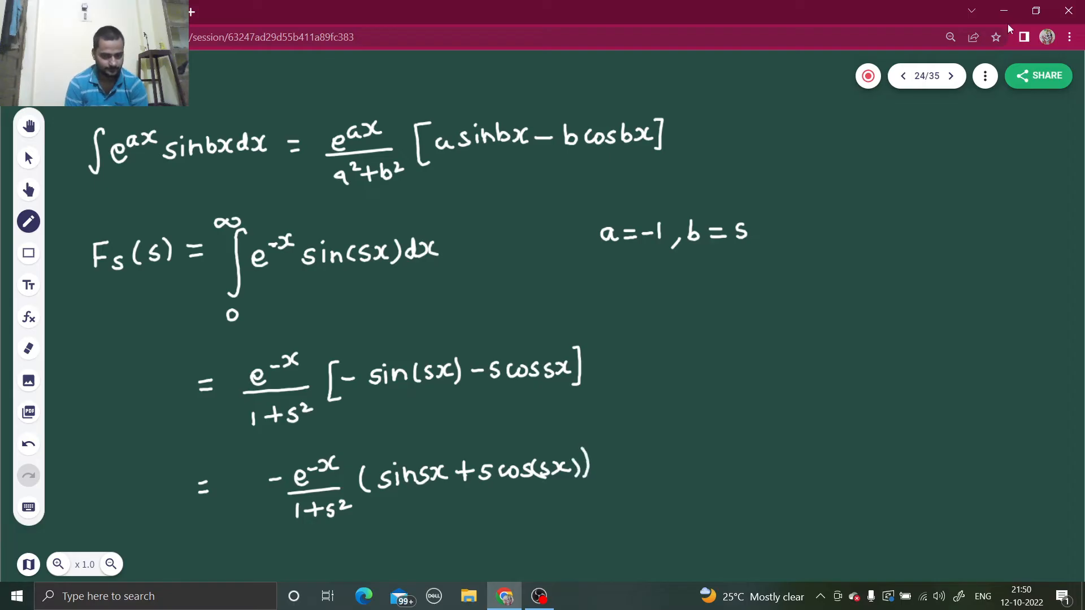
left_click_drag(260, 457, 603, 506)
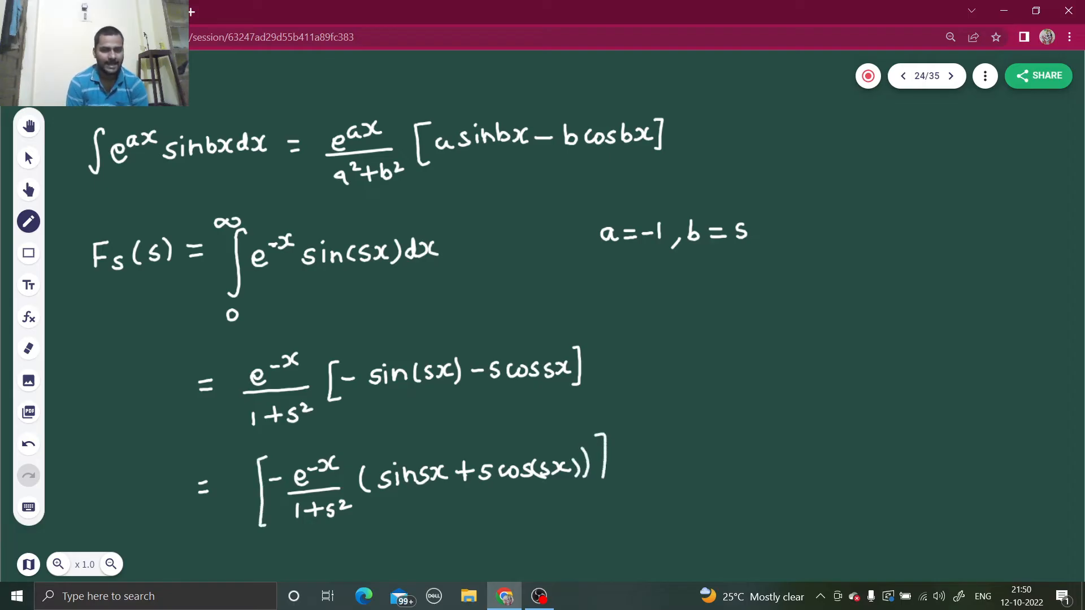
- Bracket both expressions with limits 0 and ∞ and note 1/e^∞ = 0 at top right
left_click_drag(229, 345, 228, 430)
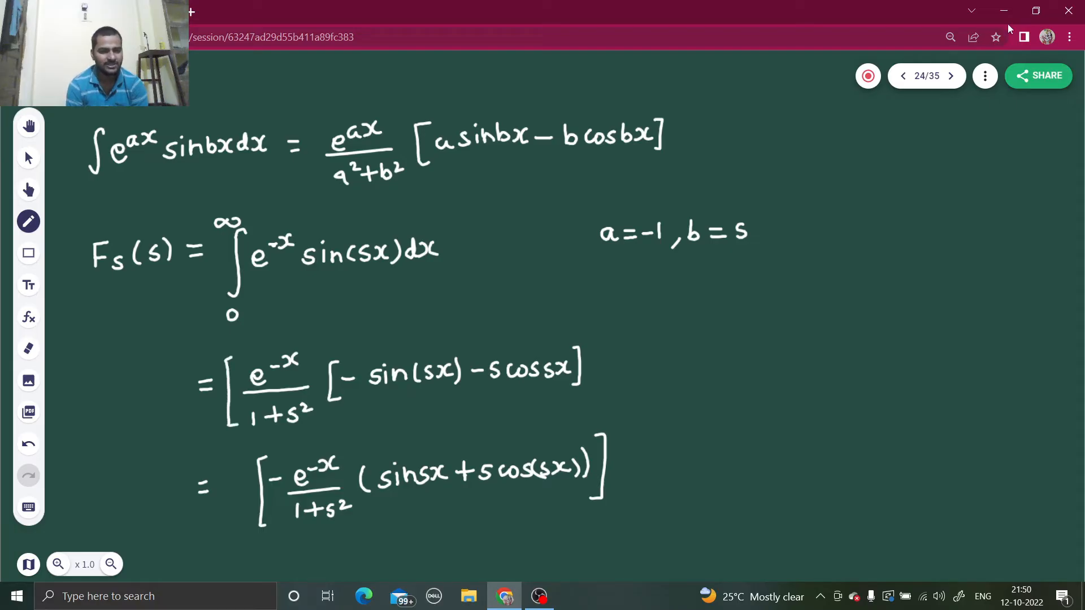
left_click_drag(619, 391, 626, 397)
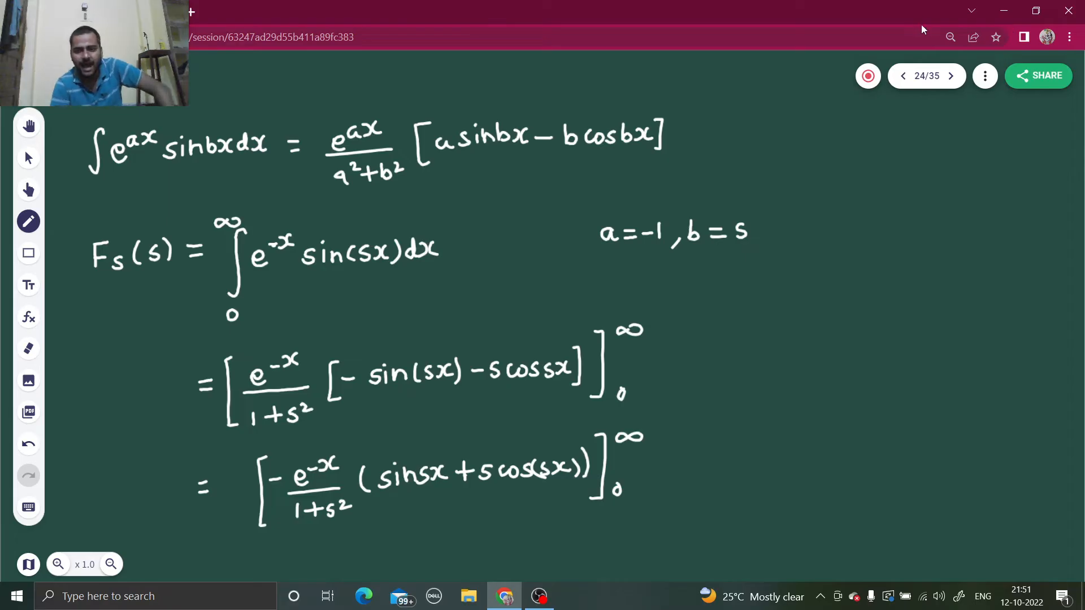
left_click_drag(871, 138, 906, 176)
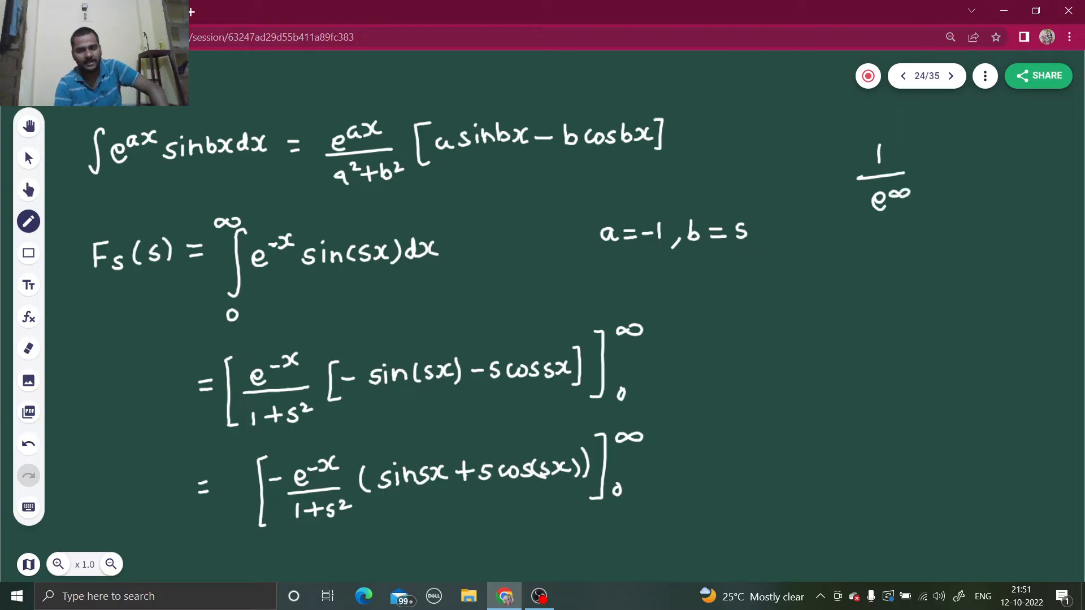
type("= 0")
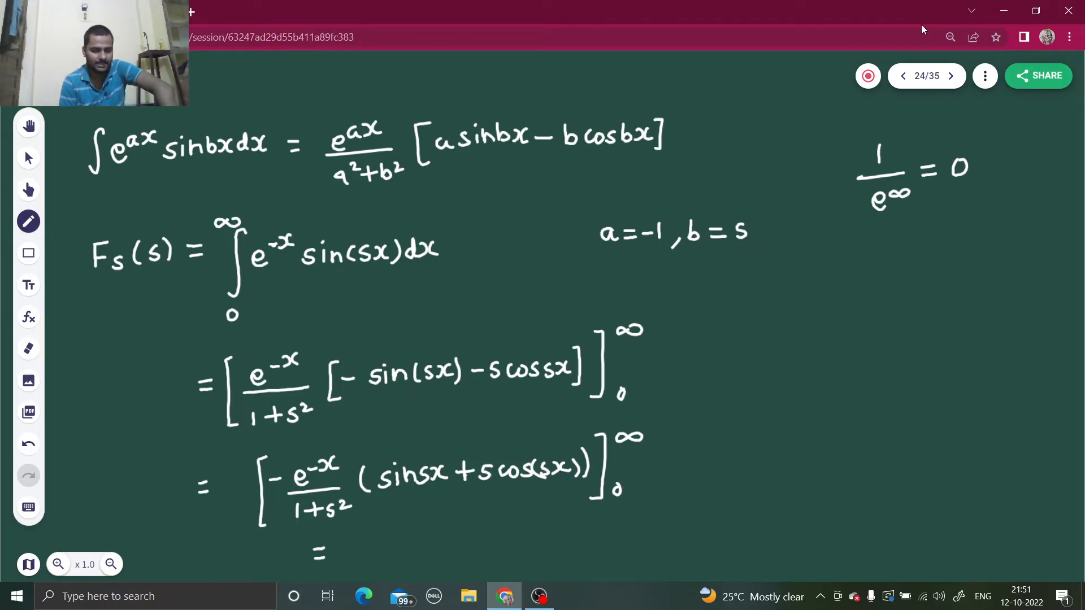
- Write the evaluated result = [s/(1+s²)] and move to a new page
left_click_drag(352, 536, 363, 571)
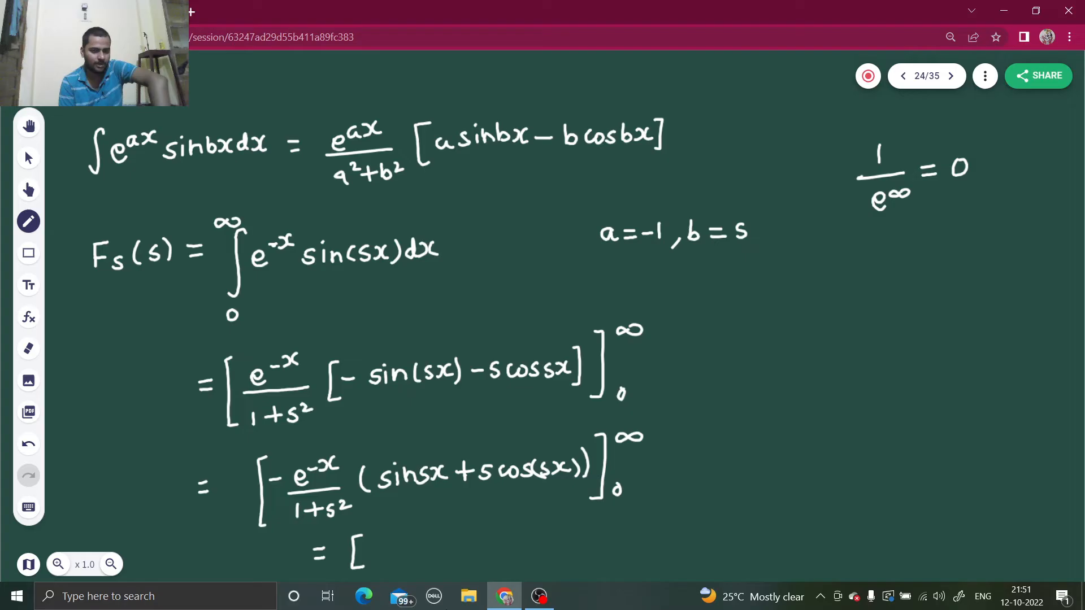
left_click_drag(366, 547, 422, 547)
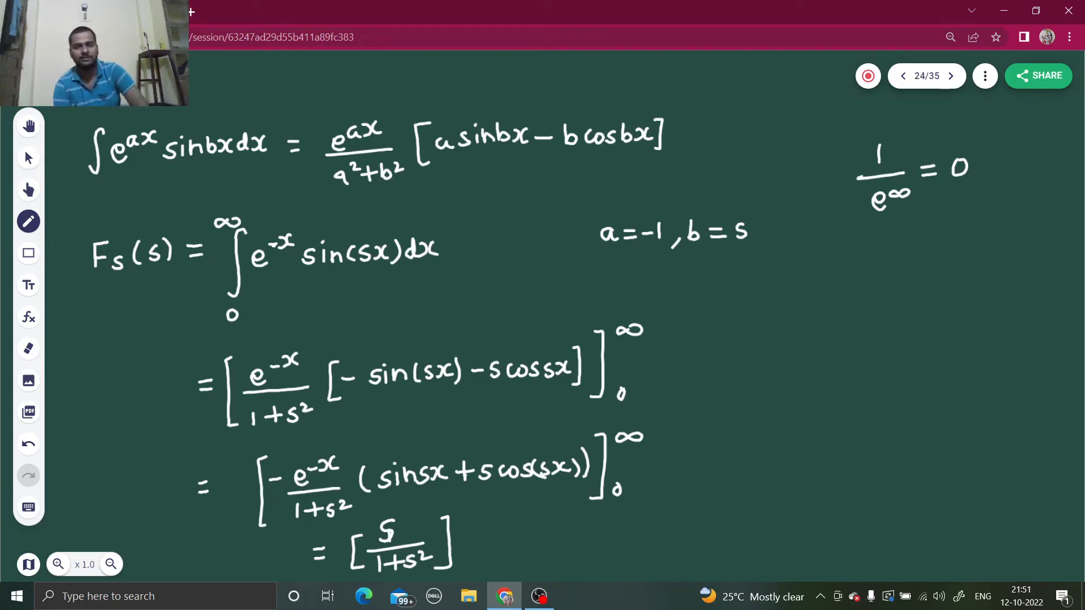
left_click(950, 76)
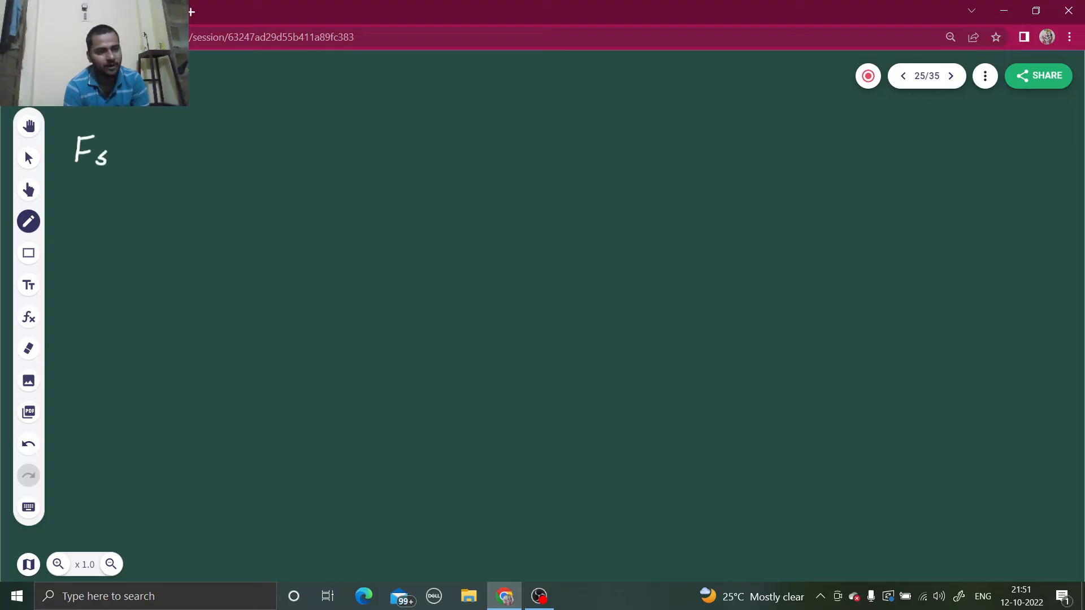
- Write Fs(s) = s/(1+s²) at the top of page 25, glancing back at pages 23–24
left_click_drag(124, 146, 173, 146)
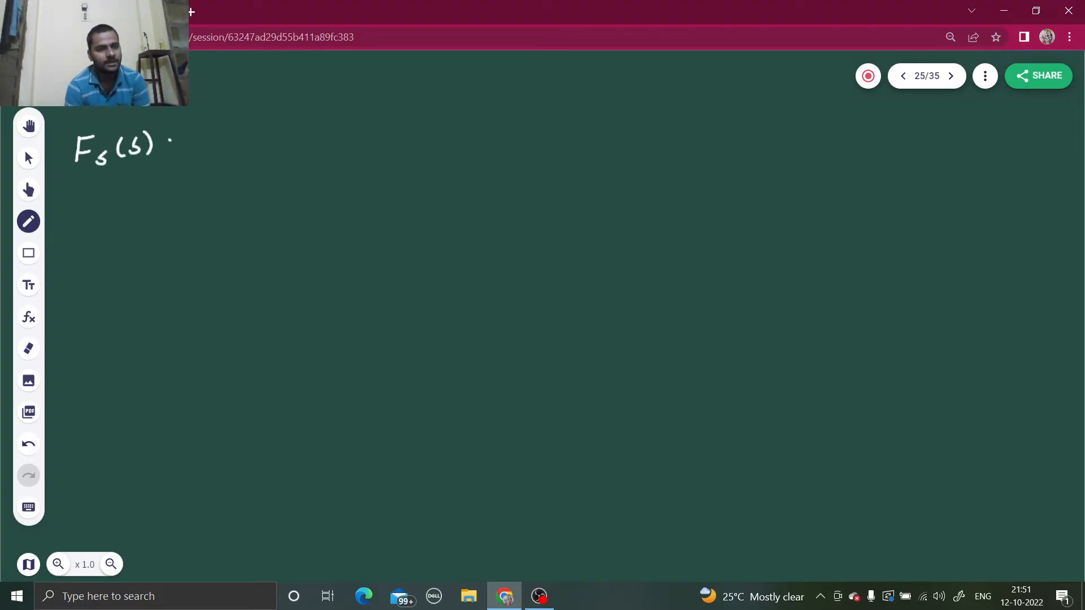
left_click_drag(173, 142, 242, 138)
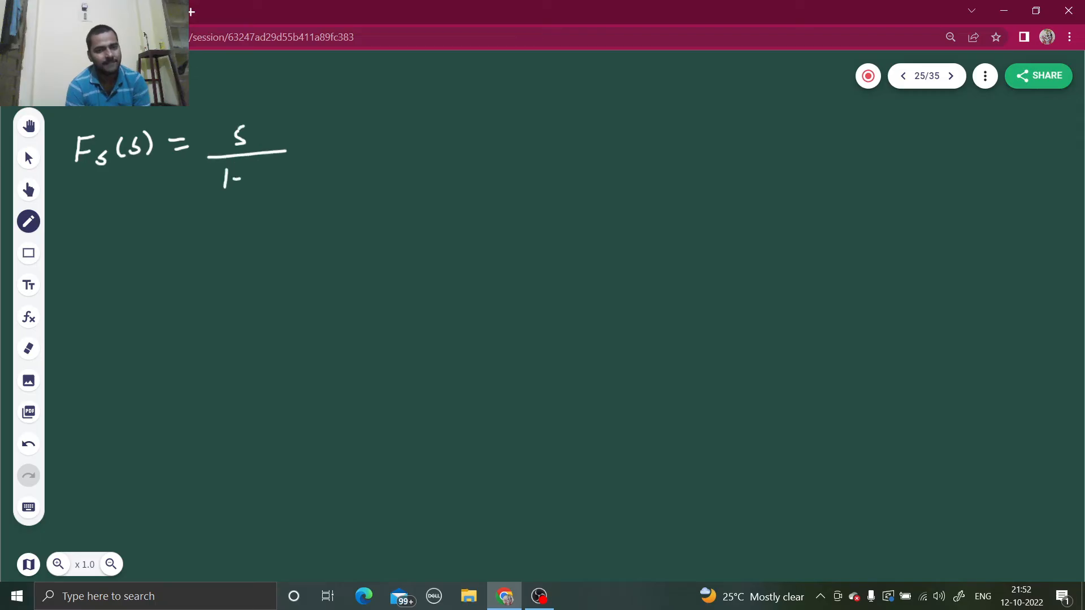
left_click_drag(242, 179, 287, 170)
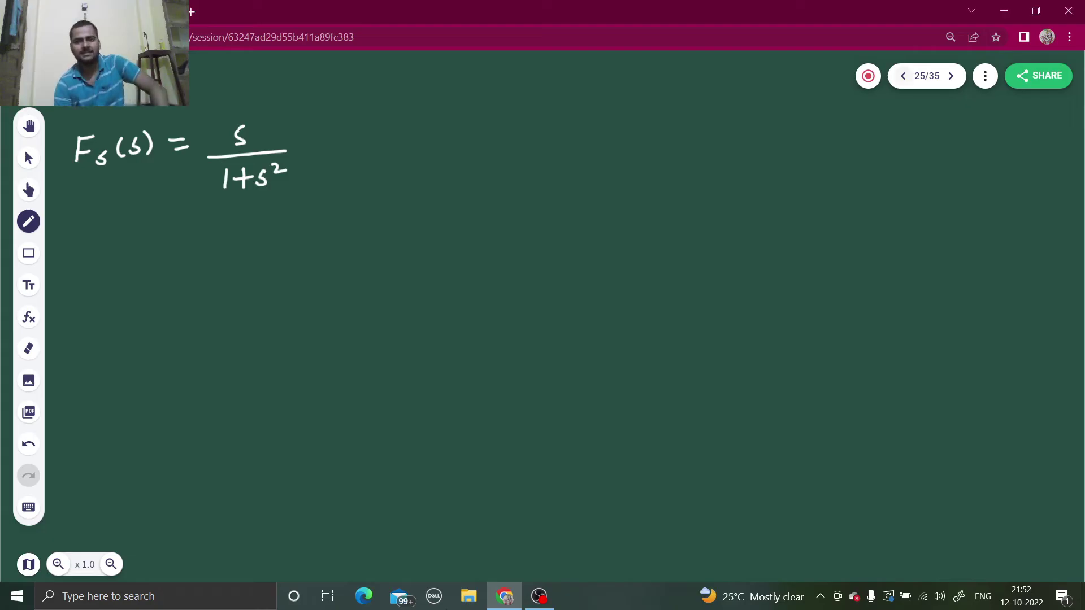
left_click(902, 76)
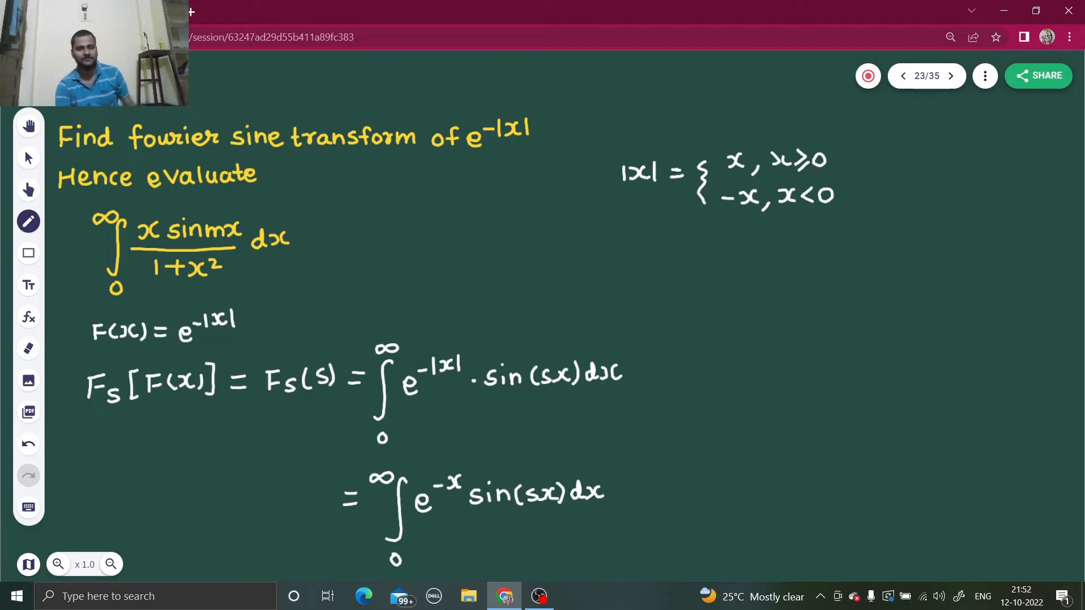
left_click(951, 76)
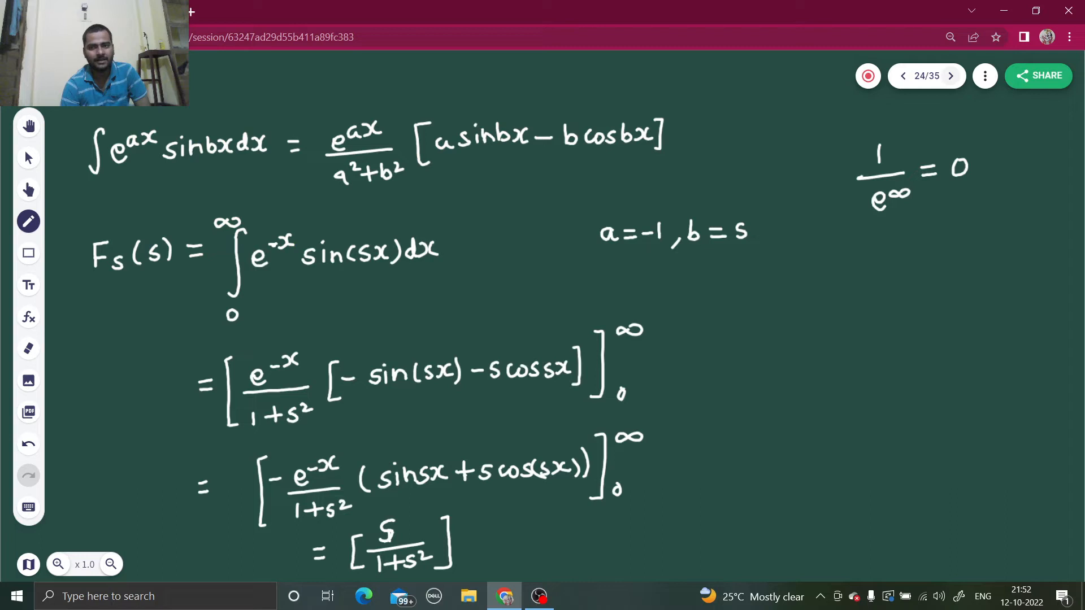
left_click(950, 76)
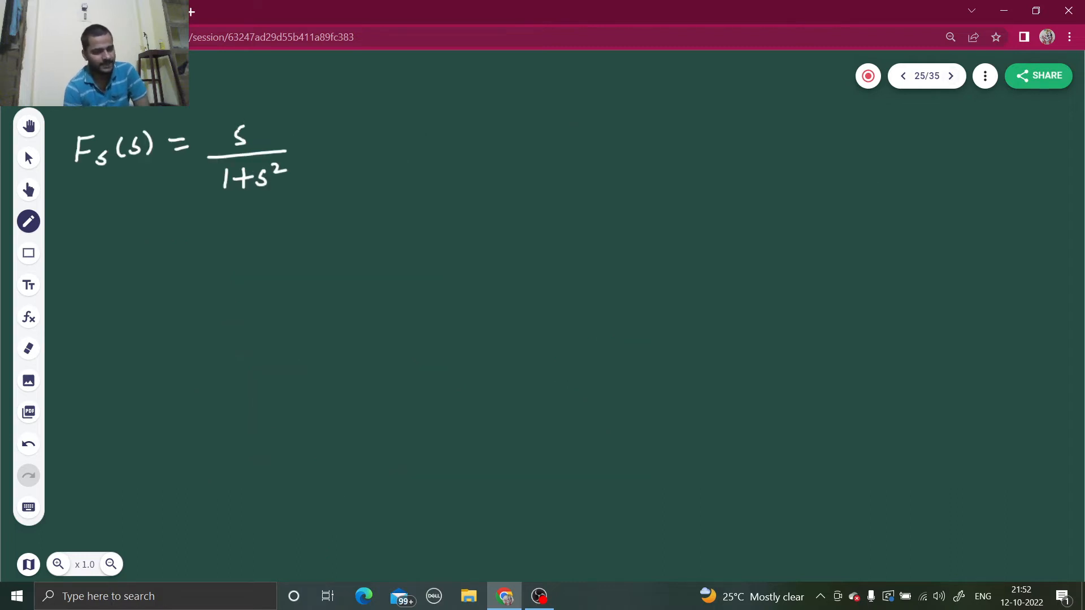
- Write the heading 'Take Inverse Fourier Transform' below the result
left_click_drag(91, 222, 114, 245)
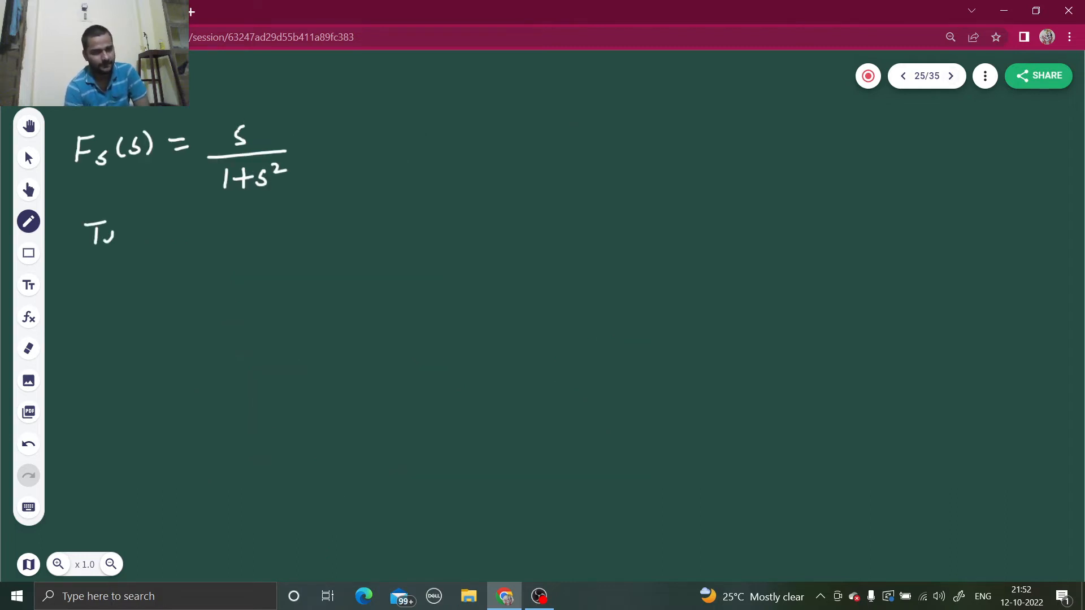
left_click_drag(111, 235, 128, 236)
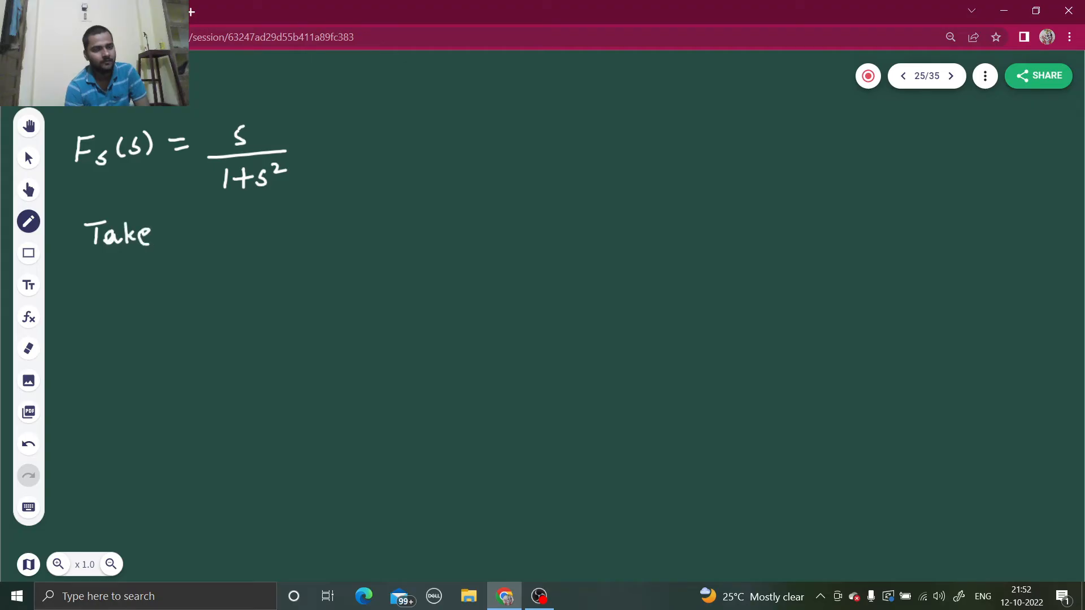
left_click_drag(183, 228, 183, 252)
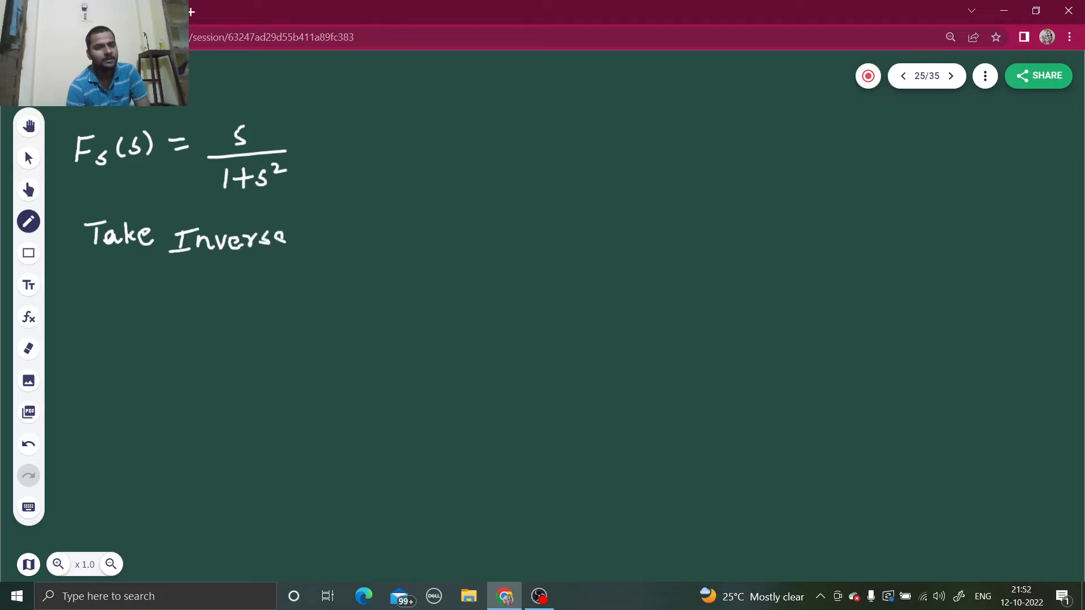
left_click_drag(312, 221, 326, 248)
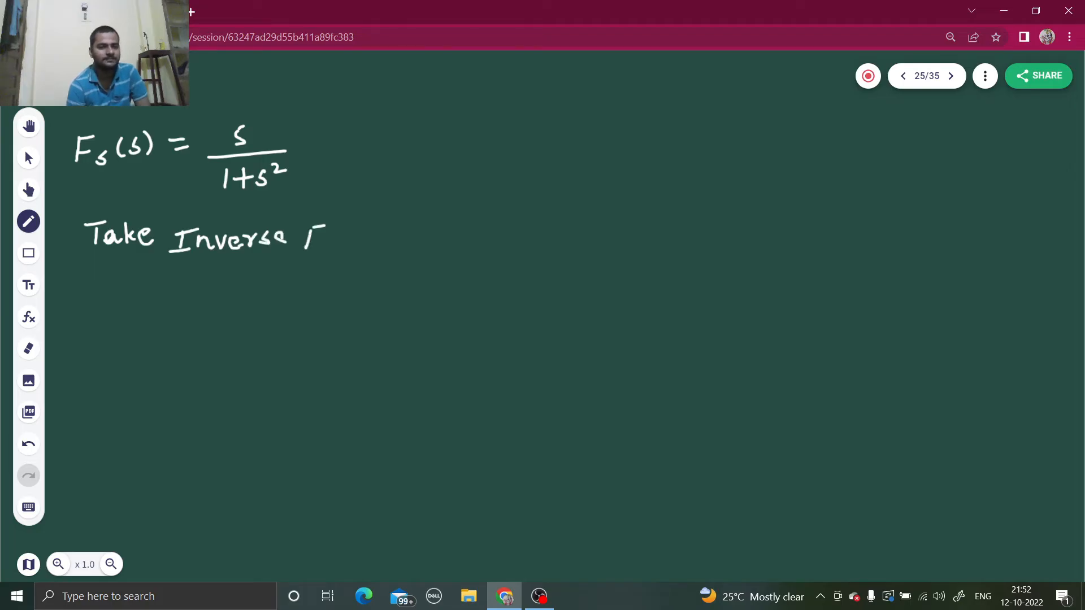
left_click_drag(312, 229, 336, 249)
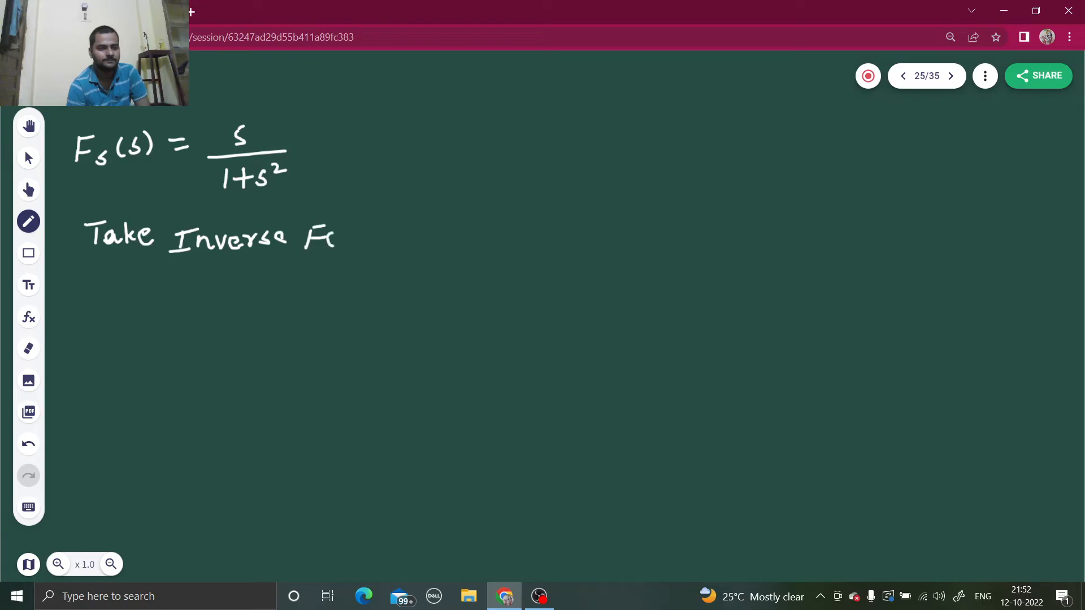
left_click_drag(339, 235, 384, 235)
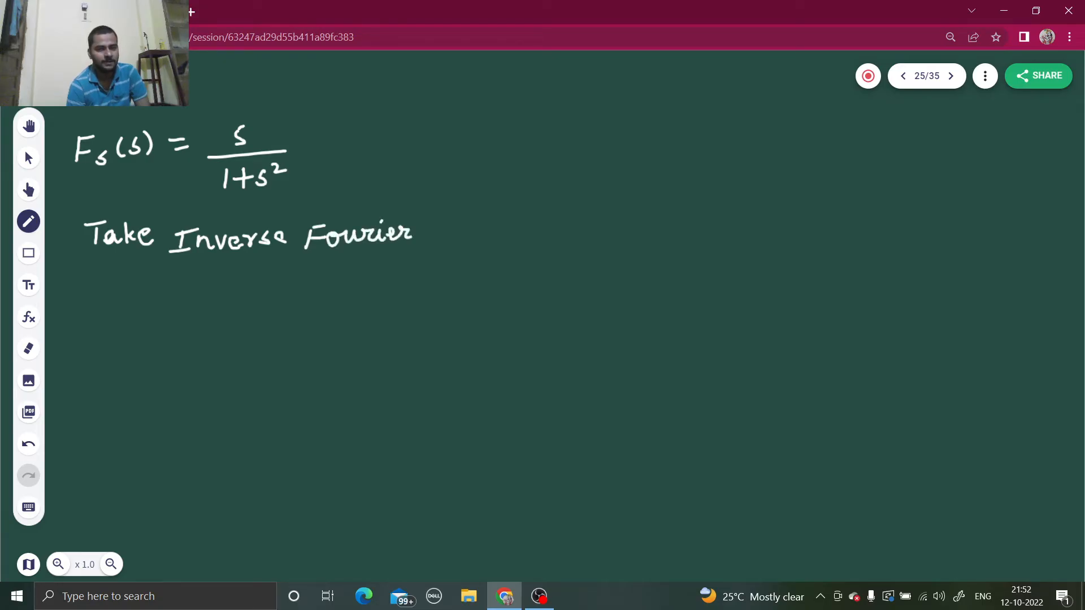
left_click_drag(426, 231, 456, 239)
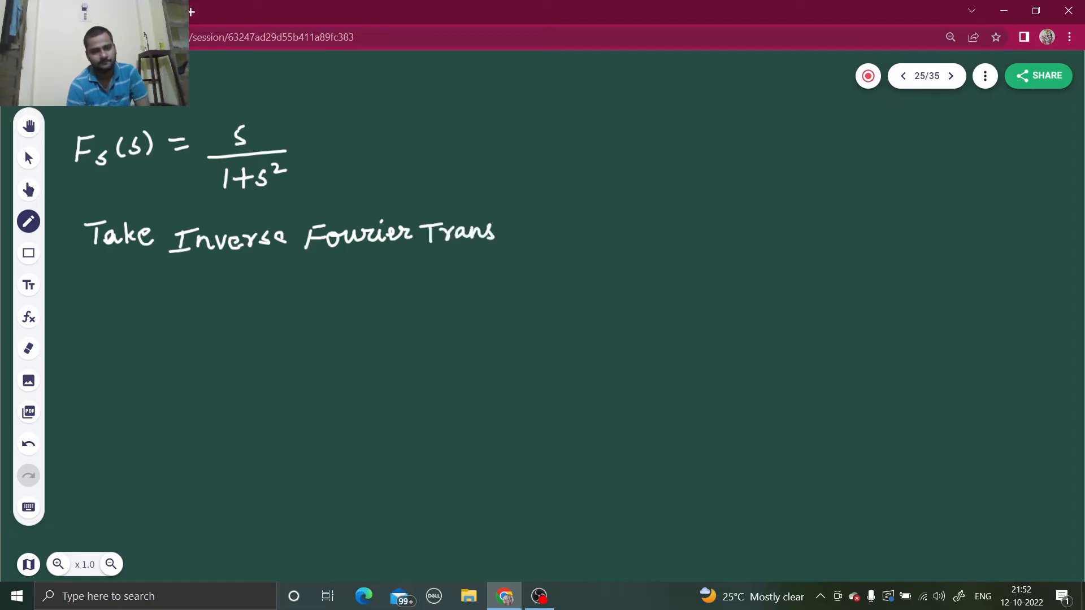
left_click_drag(495, 232, 532, 231)
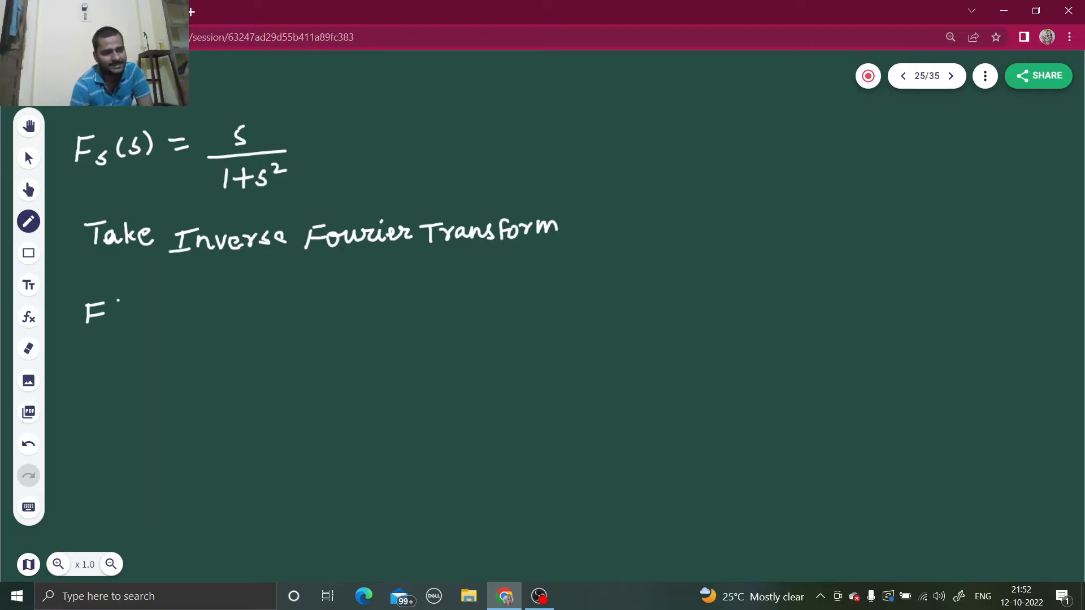
- Write F(x) = 2/π ∫0^∞ s/(1+s²) sin(sx) ds on the next line
left_click_drag(124, 312, 159, 312)
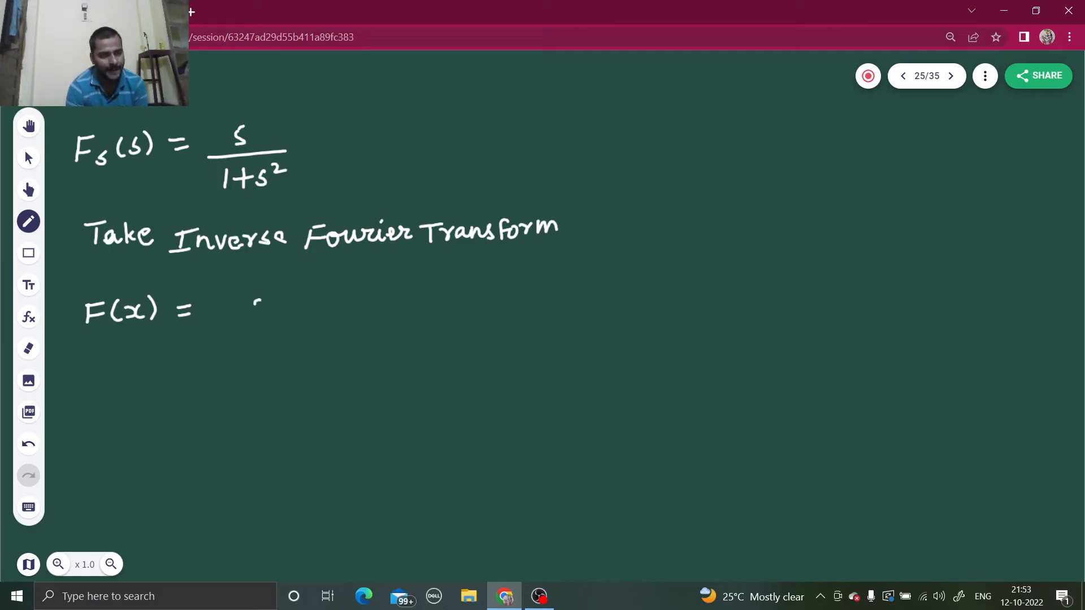
left_click_drag(257, 297, 257, 333)
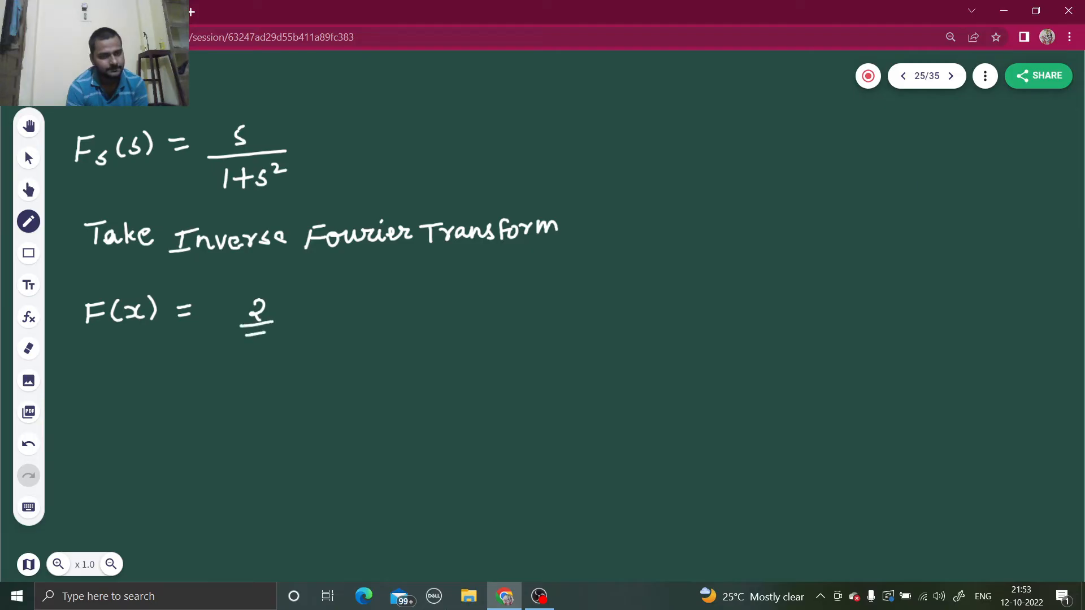
left_click_drag(248, 332, 270, 346)
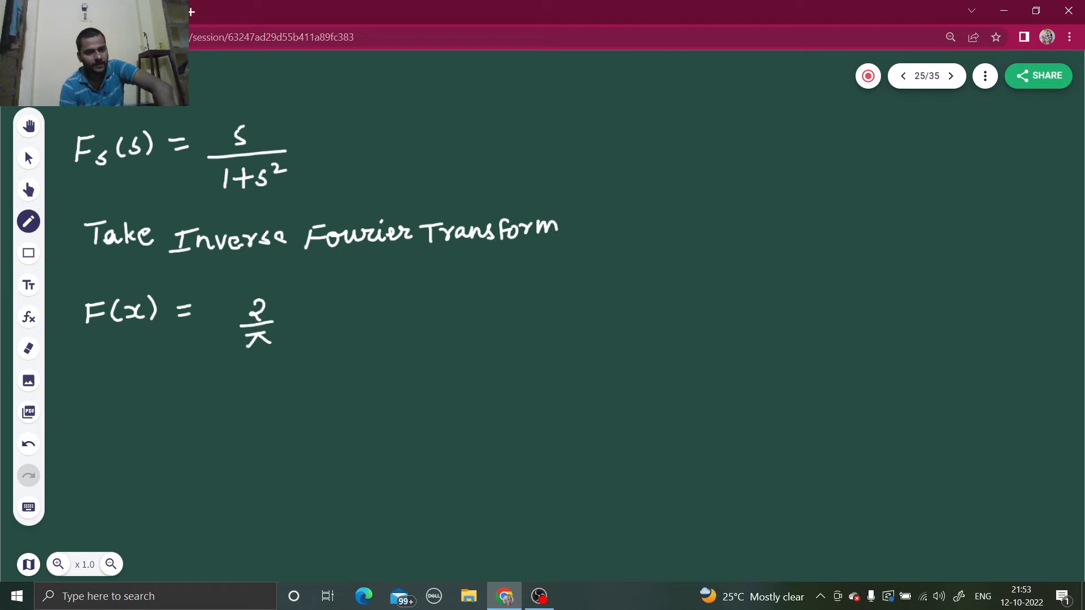
left_click_drag(304, 290, 297, 374)
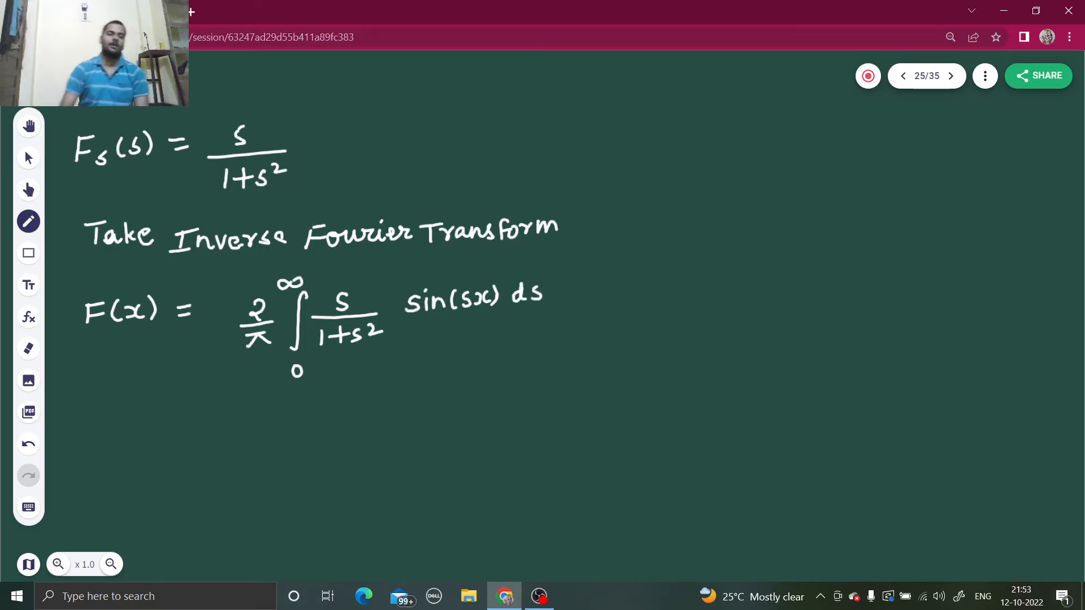
- Step through pages 24 and 25 and return to the inverse transform page
left_click(902, 75)
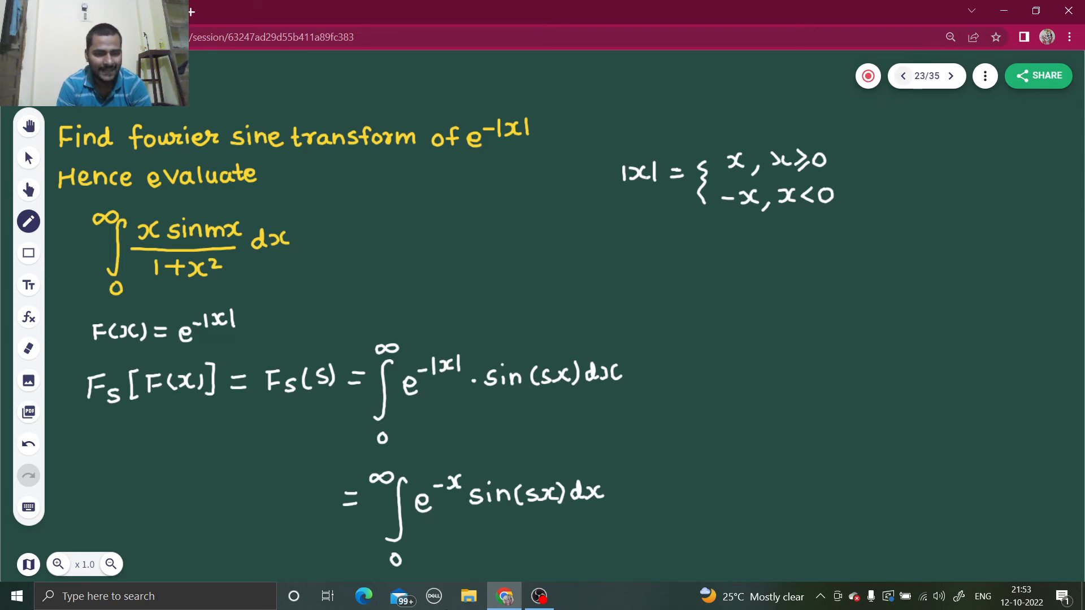
left_click(950, 76)
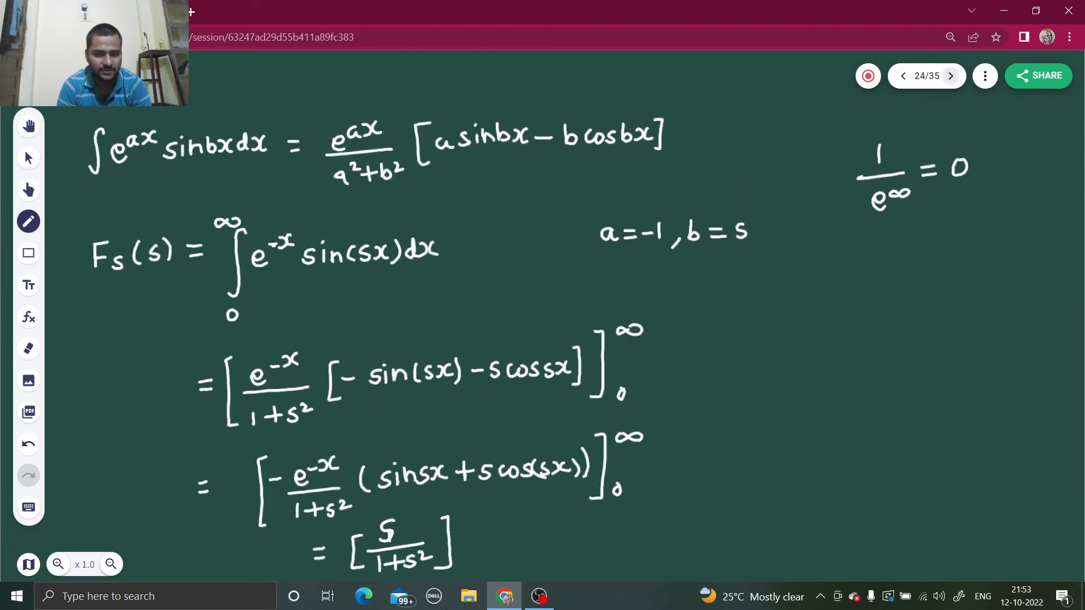
left_click(950, 76)
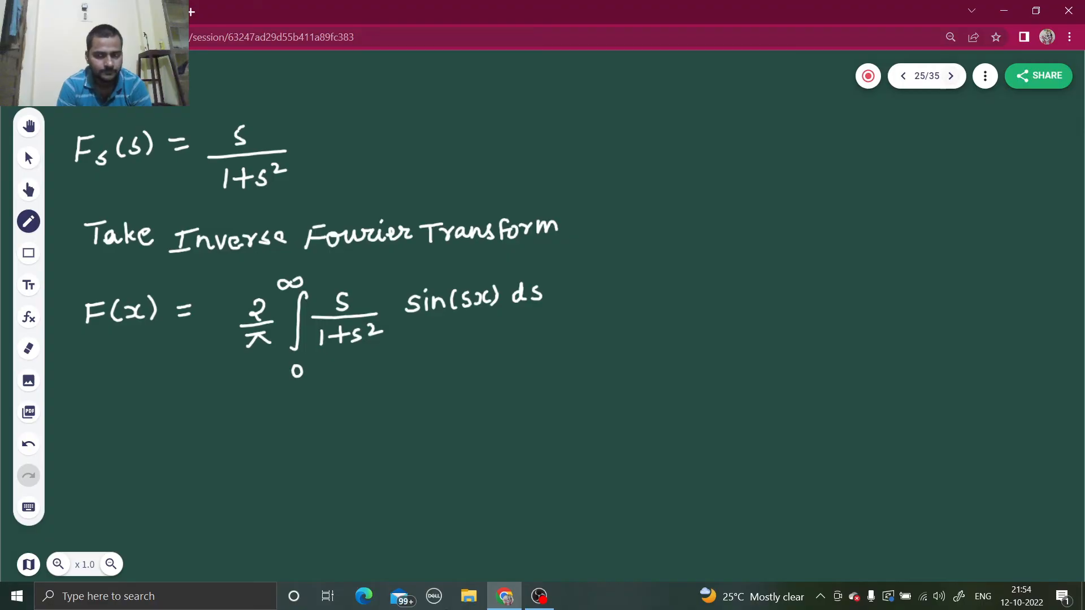
left_click(903, 76)
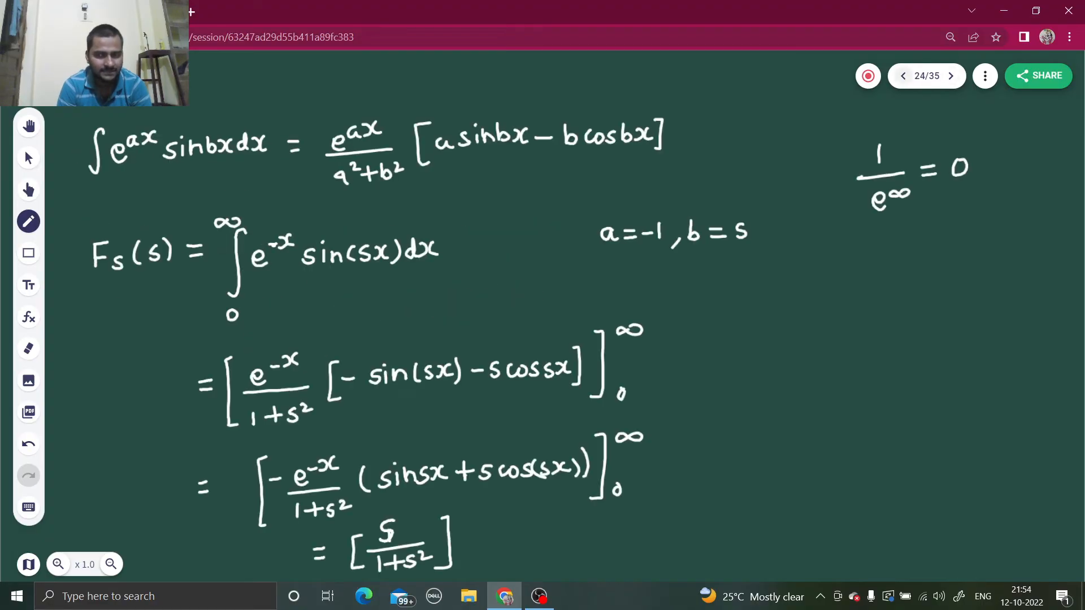
left_click(904, 76)
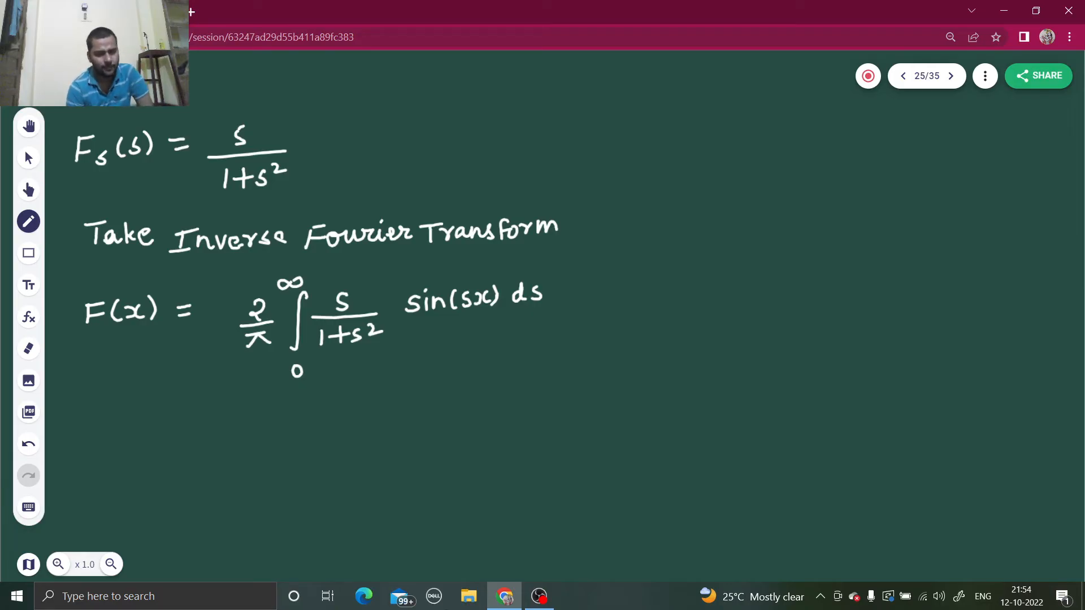
- Write the substitutions 'put s = x' and 'x = m' below the integral
left_click_drag(143, 402, 183, 408)
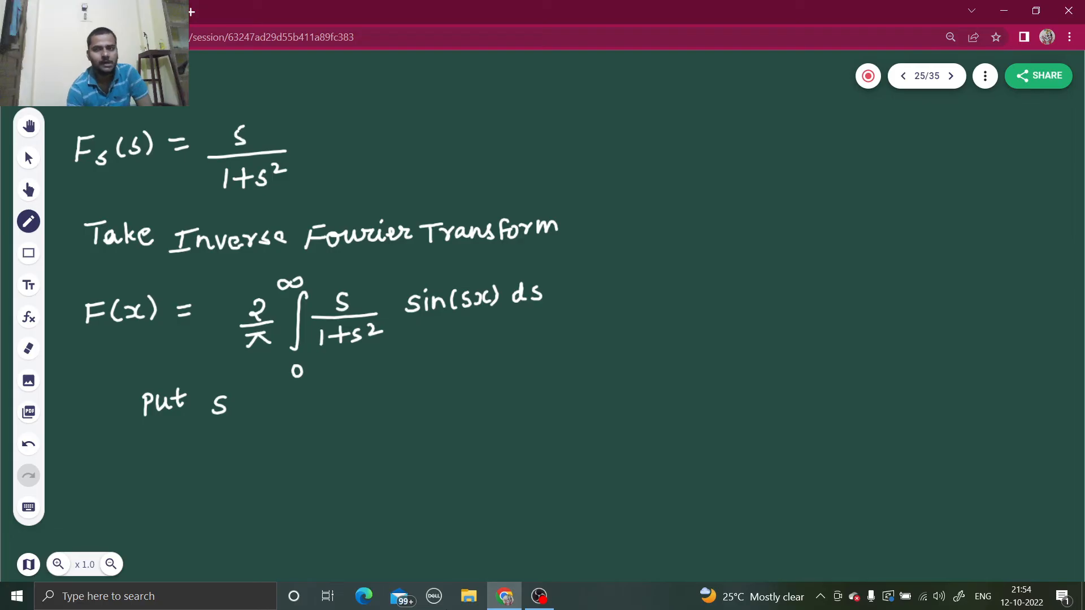
left_click(903, 76)
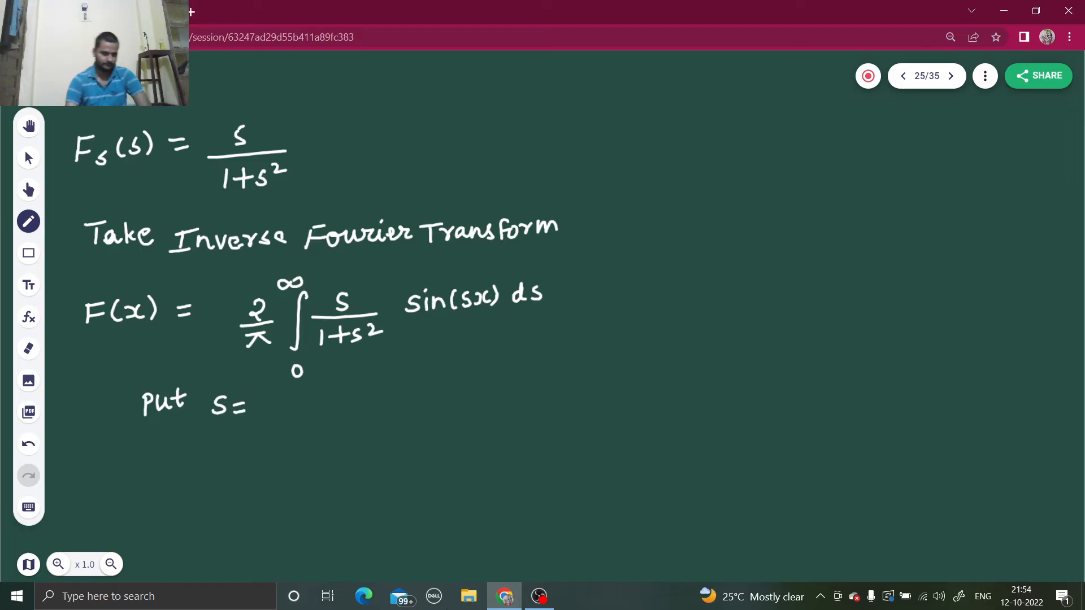
left_click_drag(257, 408, 270, 397)
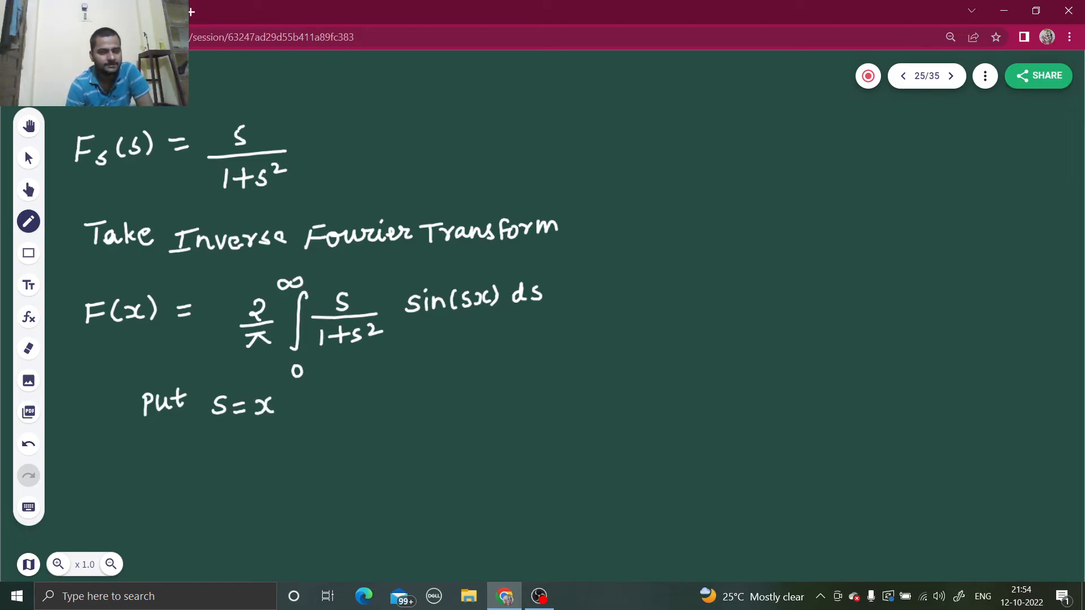
mouse_move(28, 475)
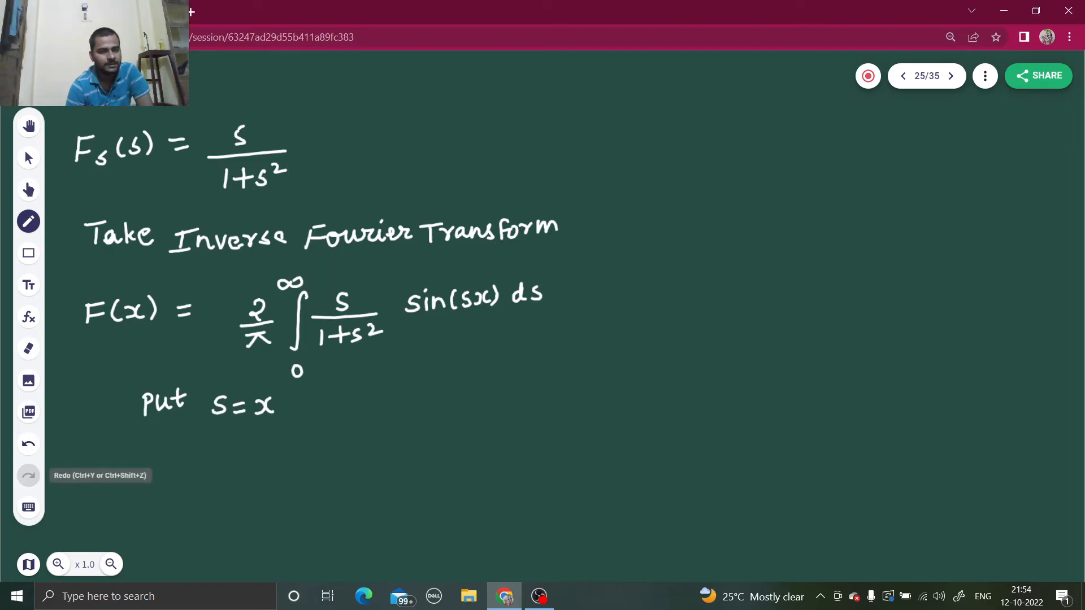
left_click_drag(208, 433, 228, 446)
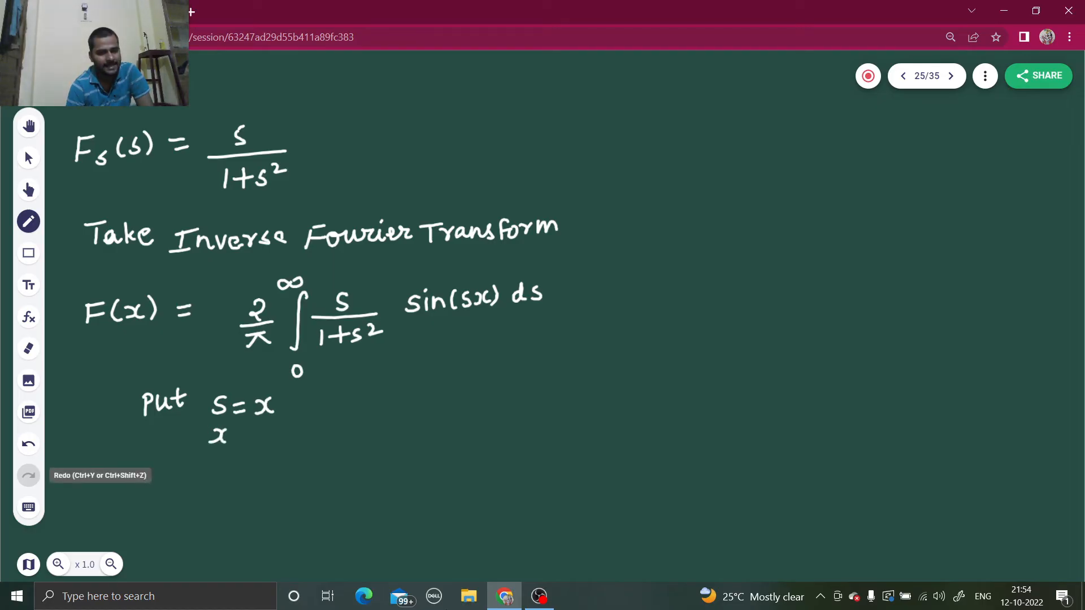
left_click_drag(229, 436, 252, 436)
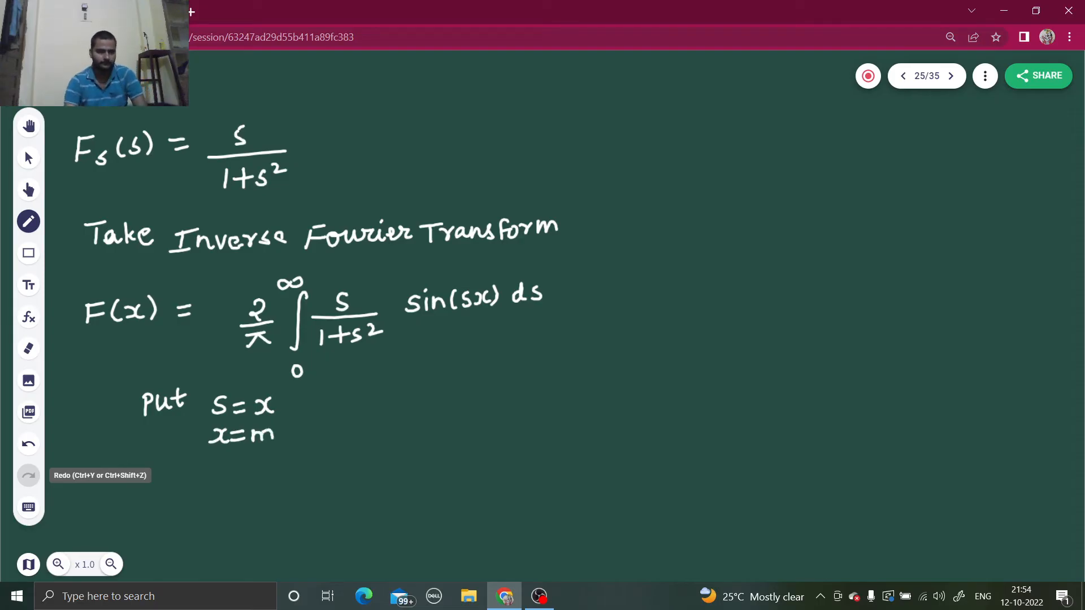
- Start the new line F(x) = 2/π ∫0^∞ x/(1+x²)
left_click_drag(107, 485, 110, 506)
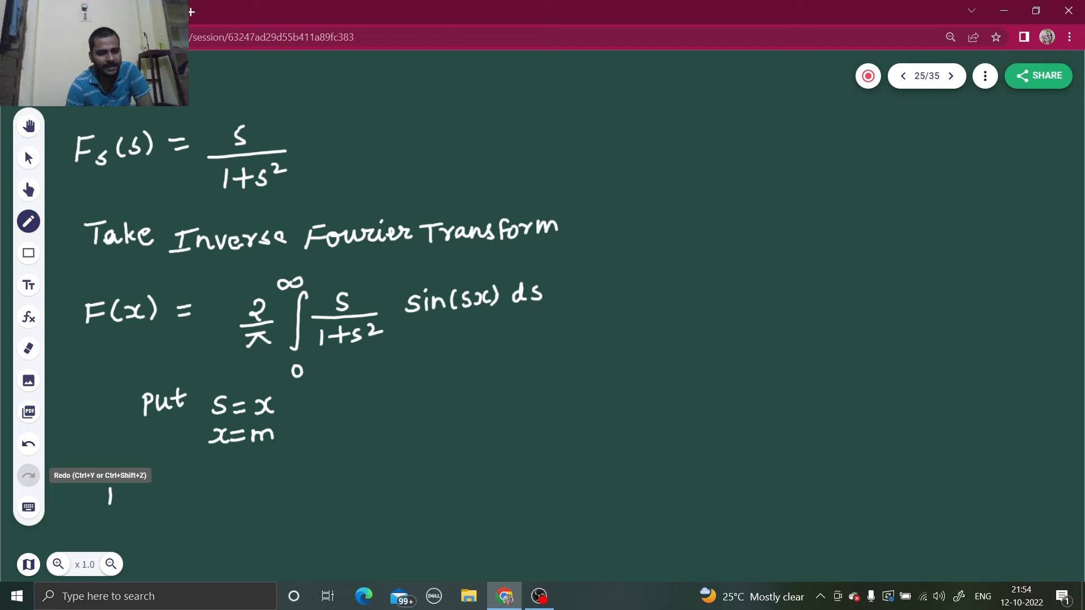
left_click_drag(107, 485, 120, 508)
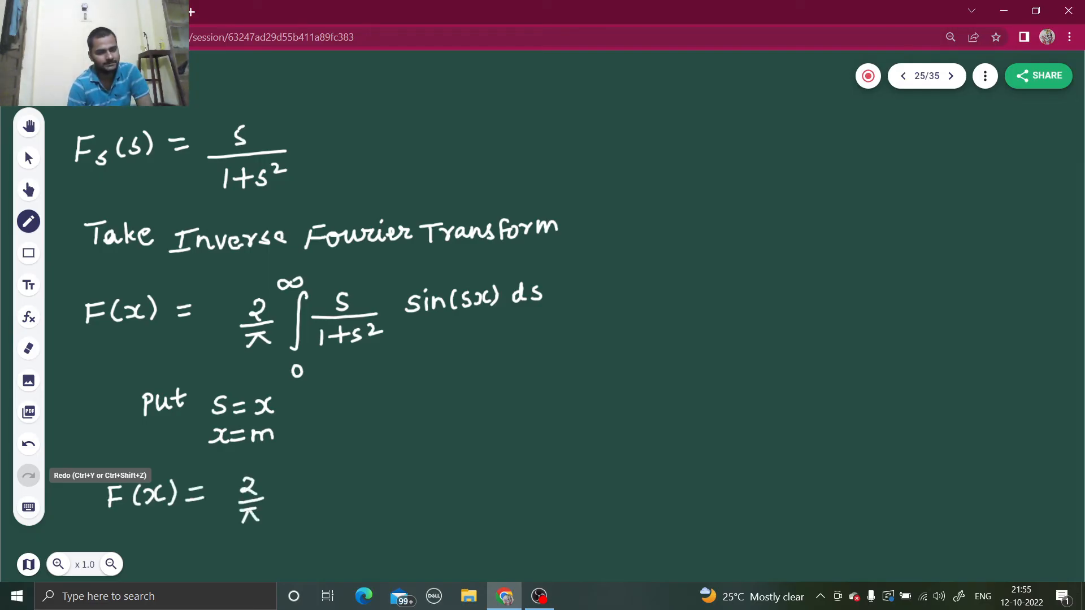
left_click_drag(290, 470, 290, 547)
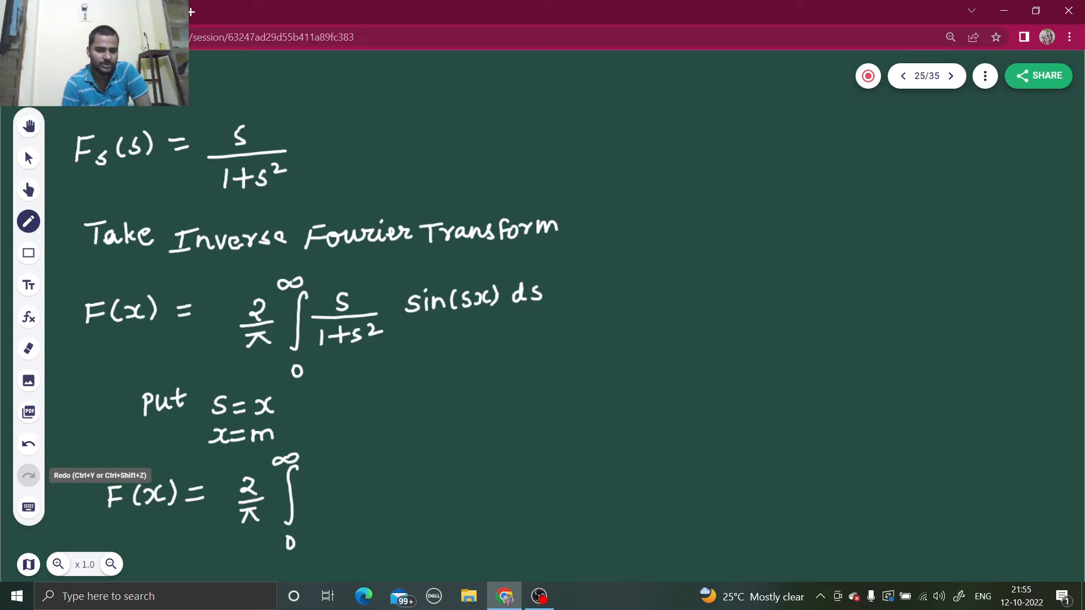
left_click_drag(326, 477, 366, 477)
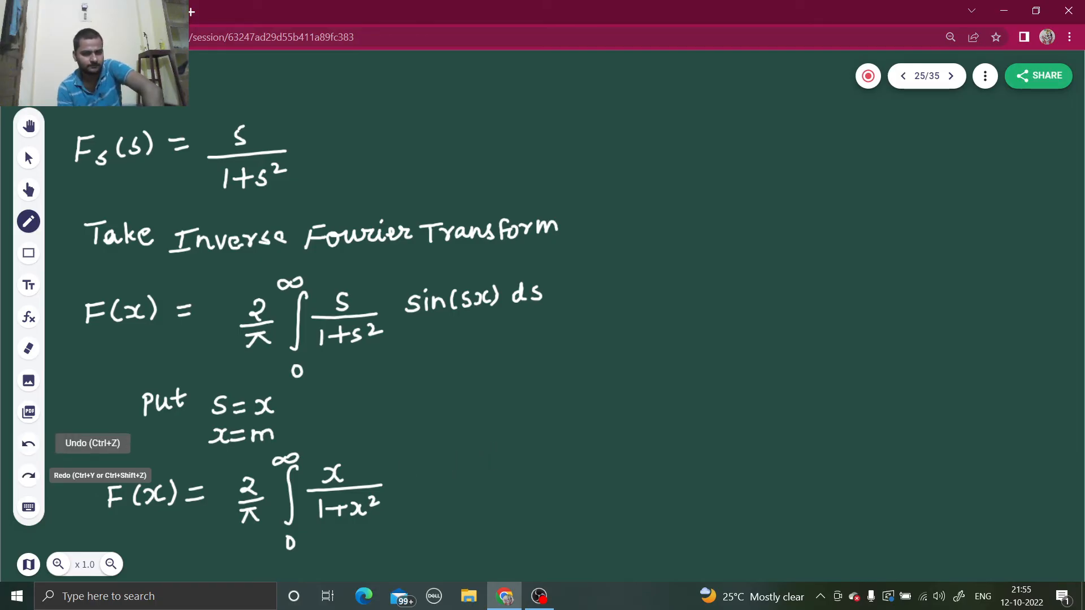
- Undo the integrand, the new F(x) line and the 'put s' substitution strokes
left_click(28, 443)
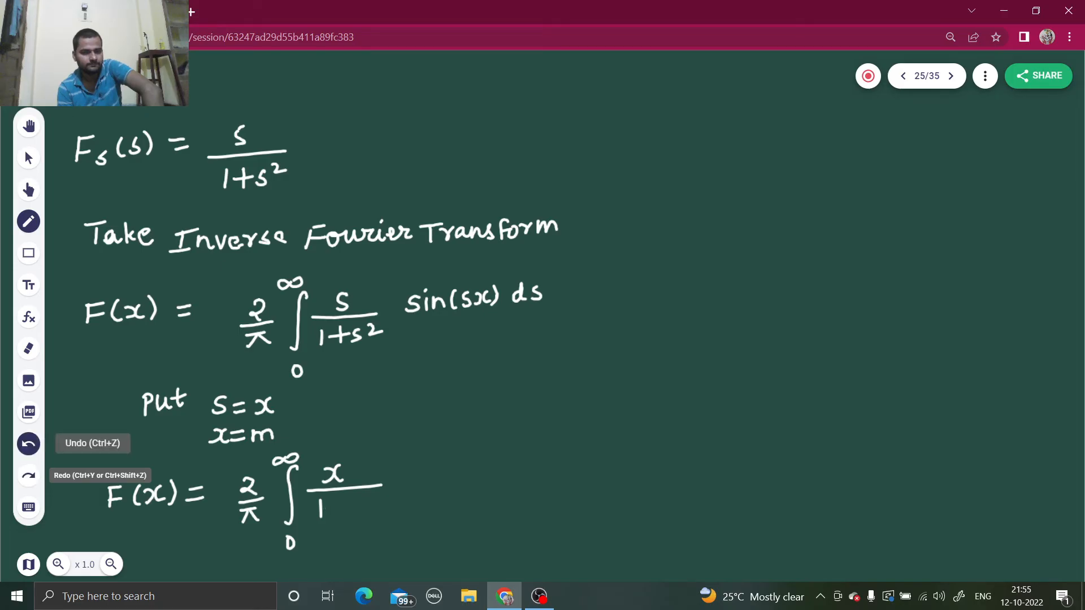
left_click(28, 443)
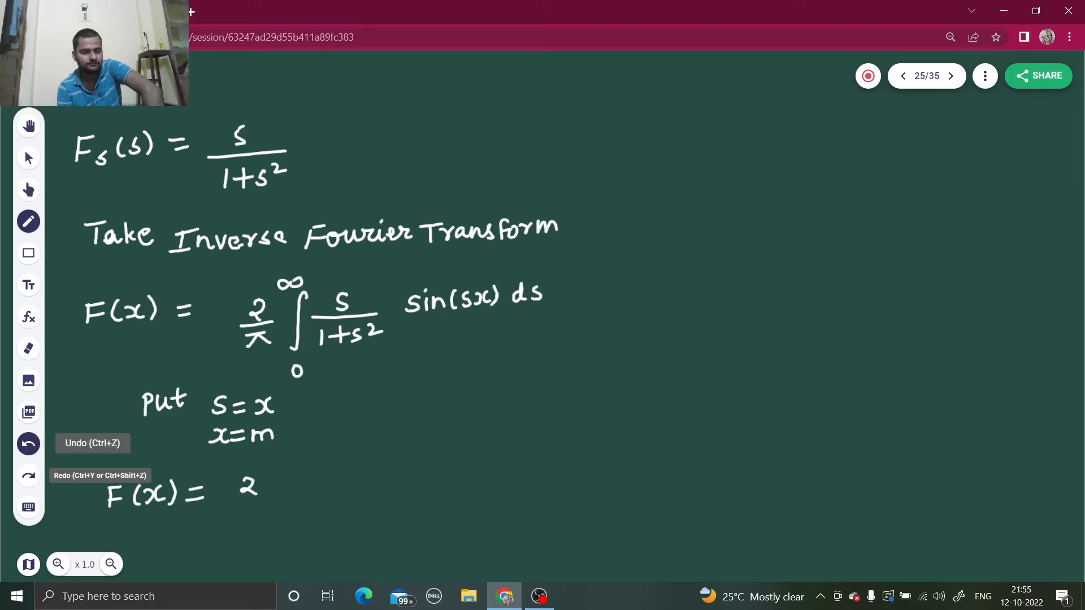
left_click(29, 443)
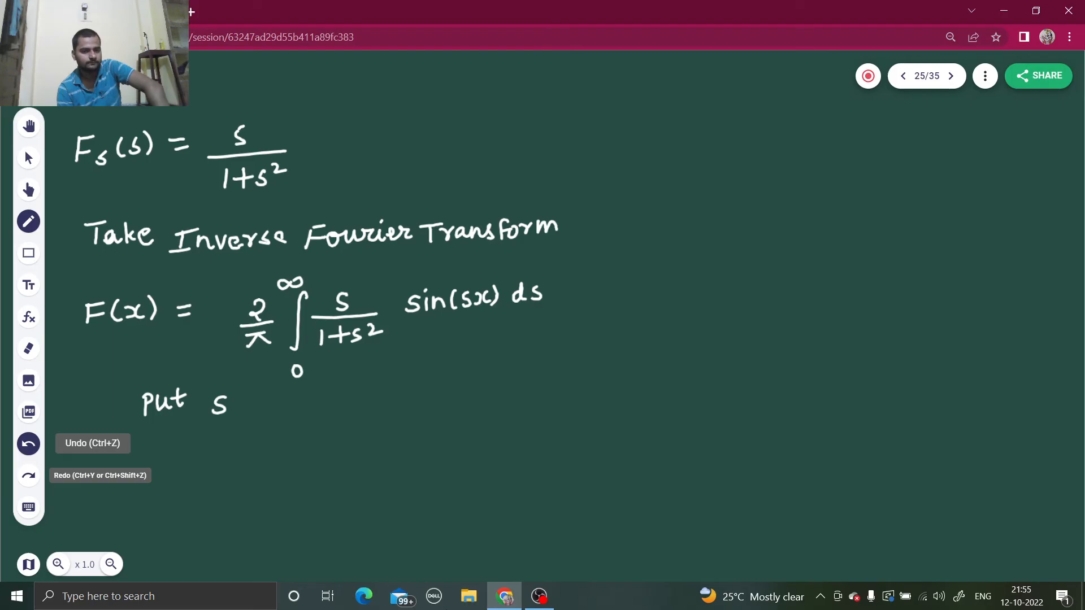
left_click(28, 443)
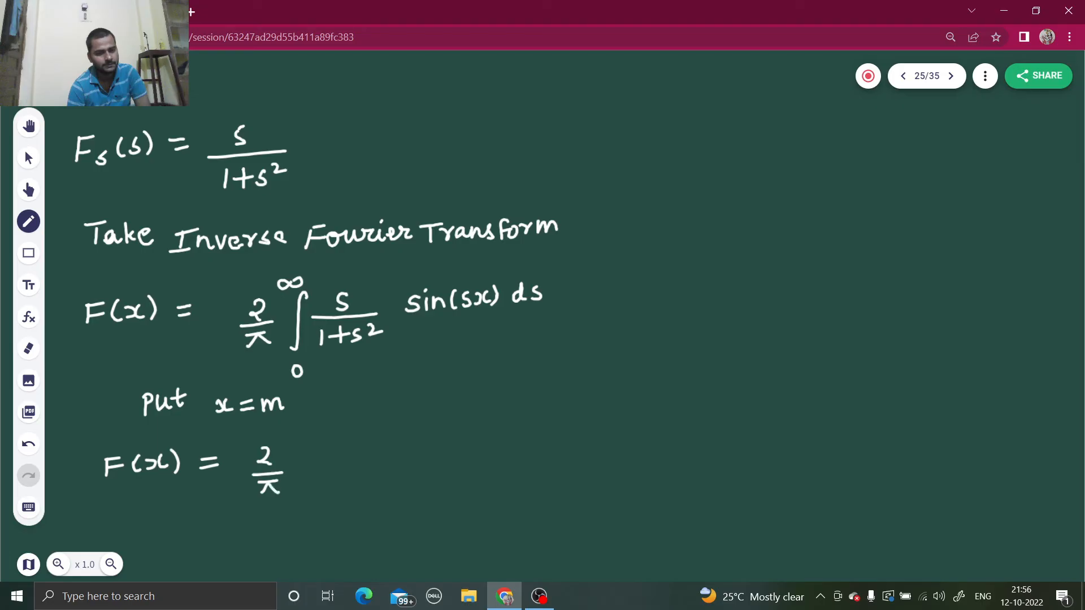
- Write ∫0^∞ s/(1+s²) sin(ms) ds after 2/π, completing F(x), and advance to a blank page
left_click_drag(311, 449, 300, 518)
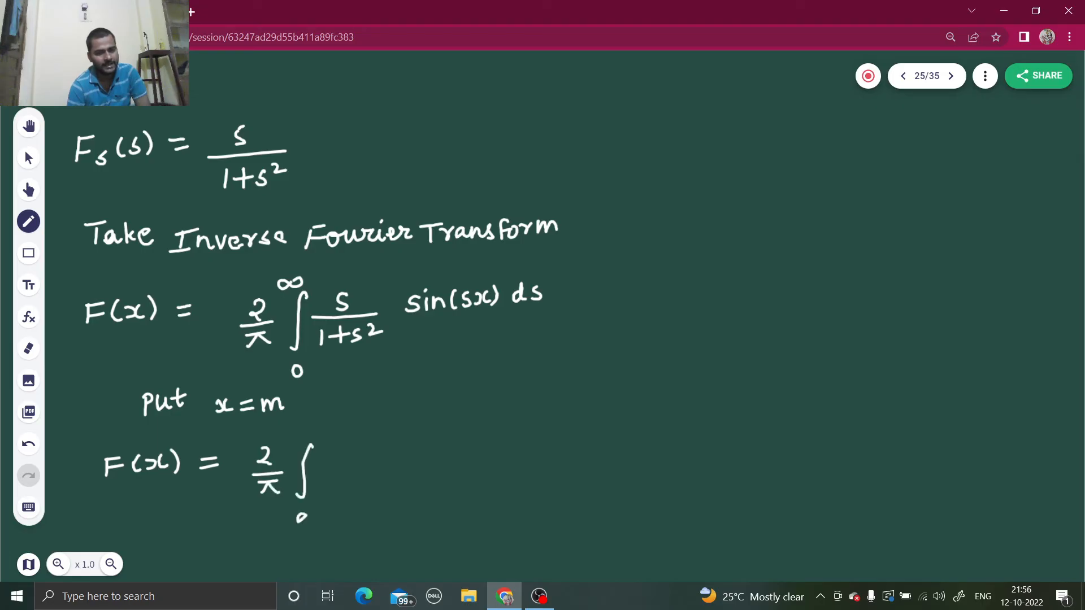
left_click_drag(298, 436, 315, 433)
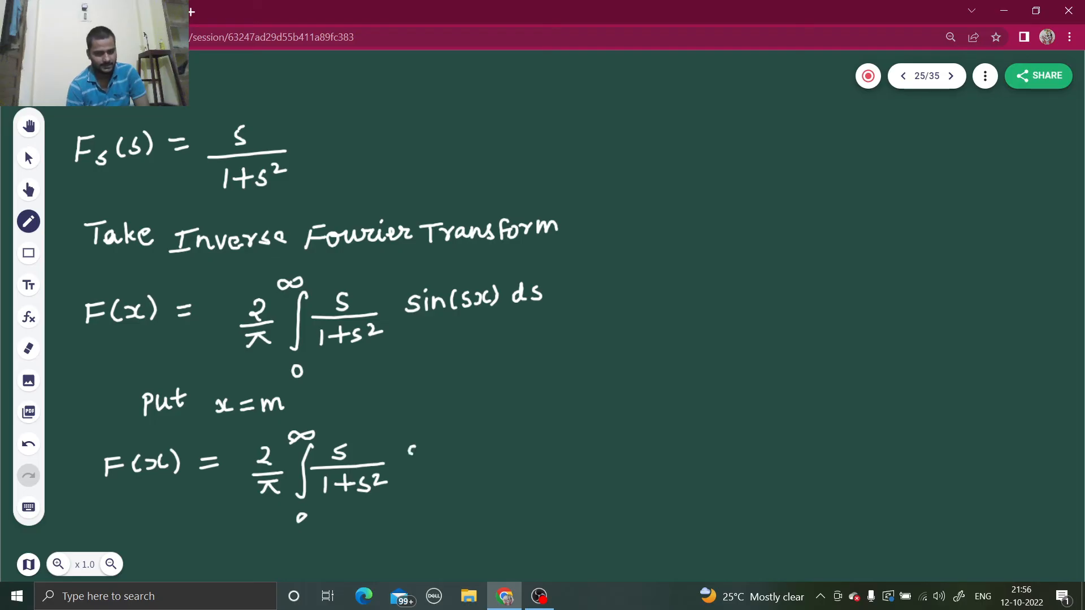
left_click_drag(412, 454, 446, 453)
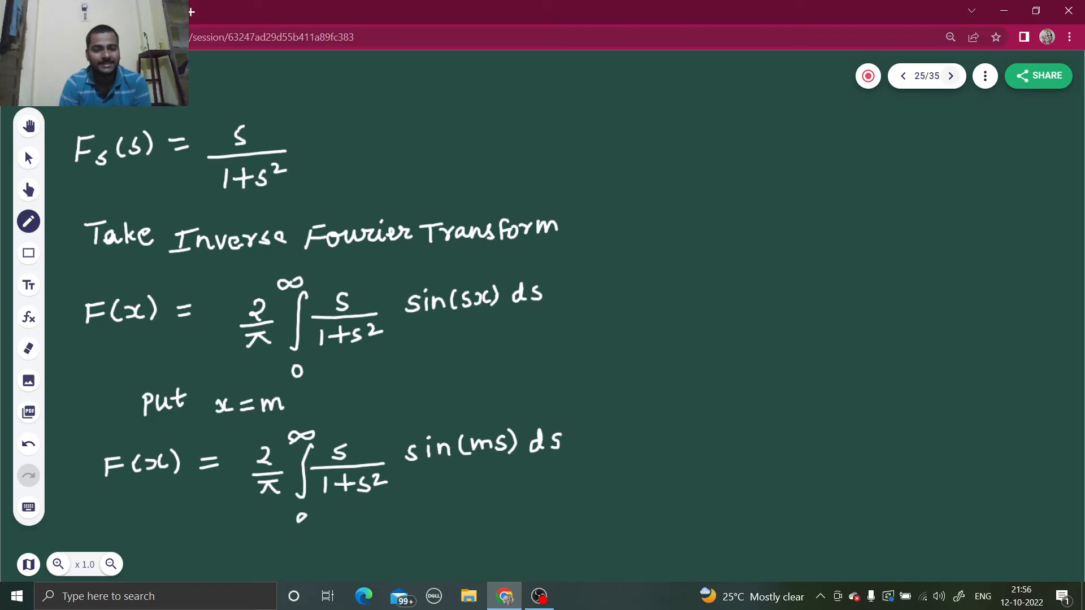
left_click(951, 75)
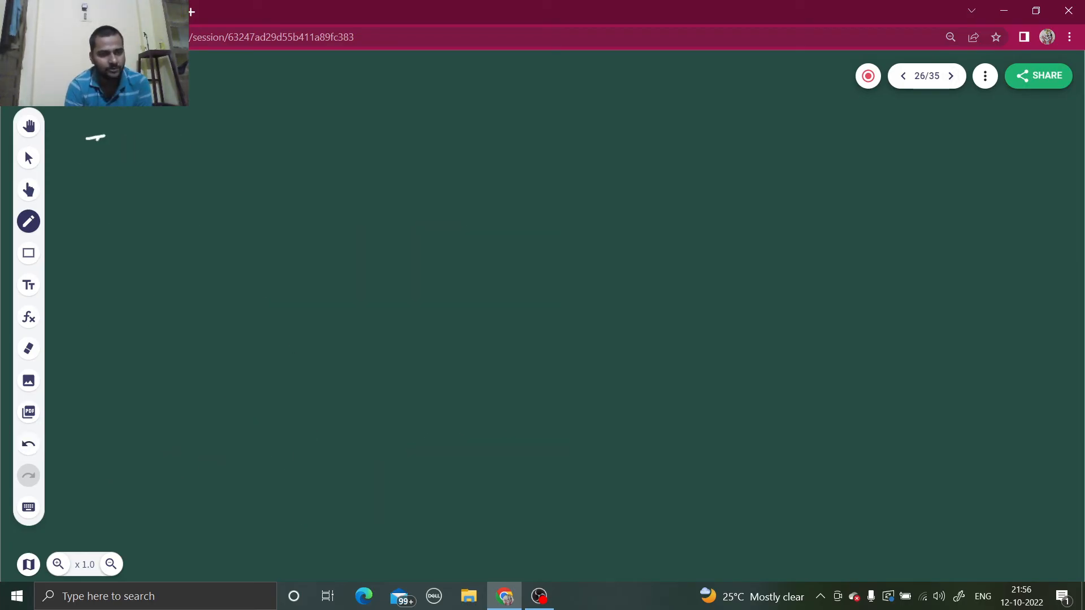
- Write π/2 on the new page, revisit the problem page showing F(m) = e^{-|m|}, and return to page 25
left_click_drag(82, 138, 107, 173)
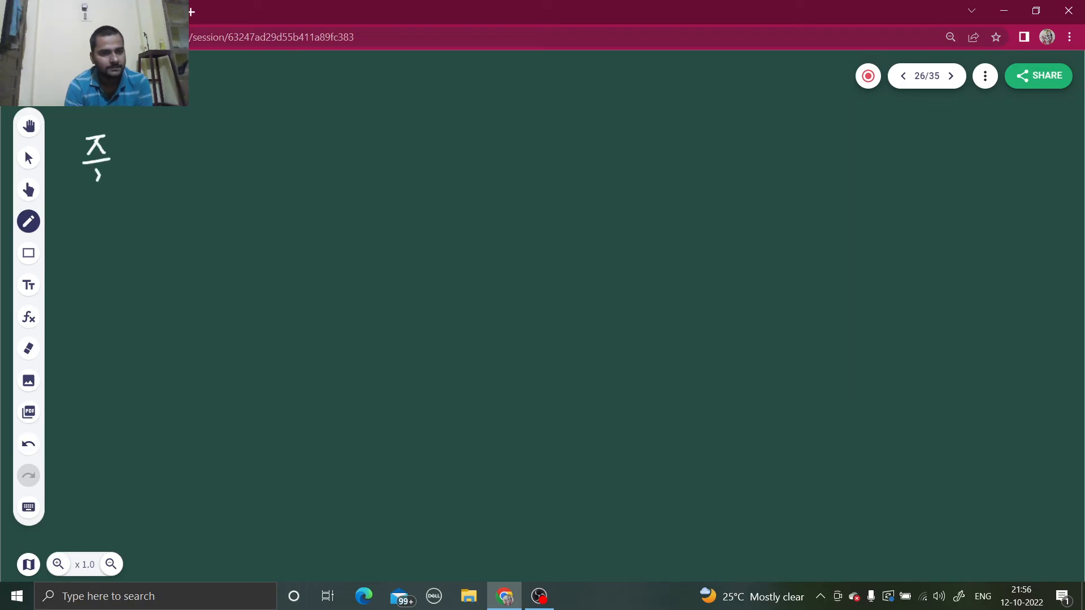
left_click_drag(88, 172, 103, 179)
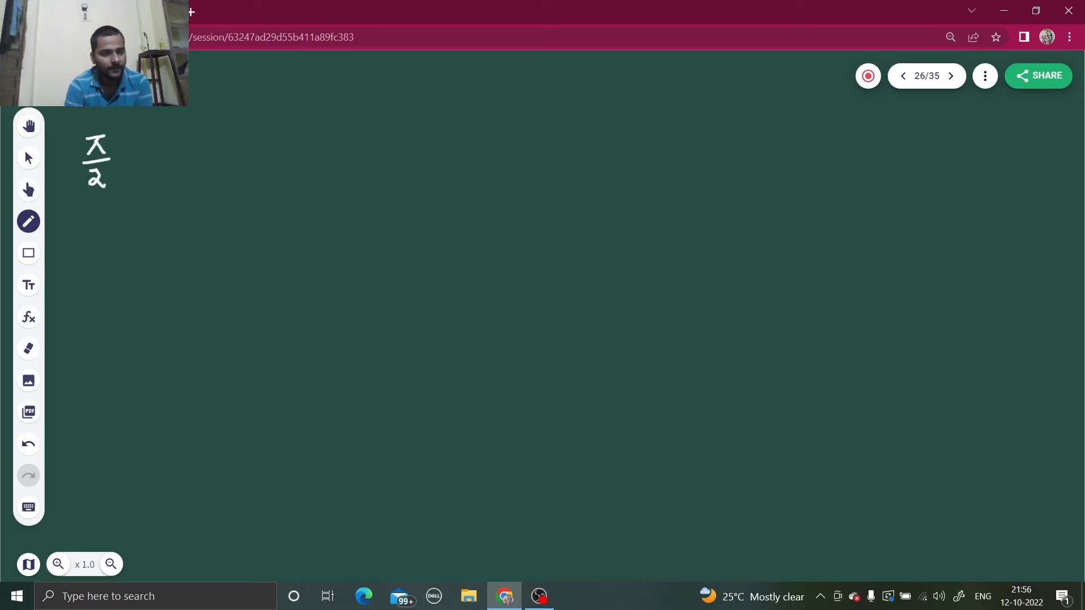
mouse_move(782, 31)
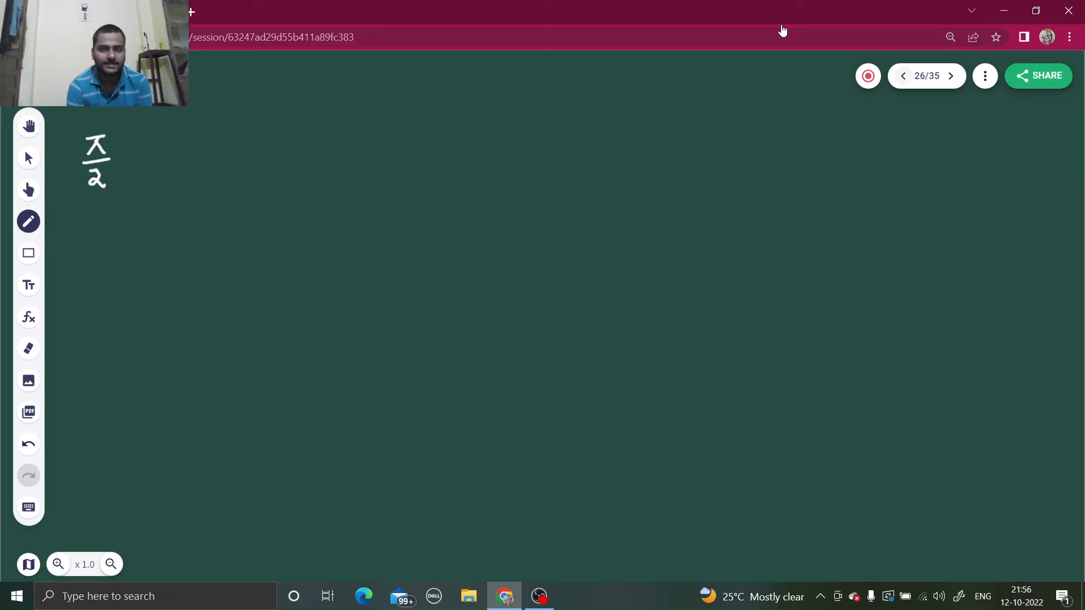
left_click(902, 76)
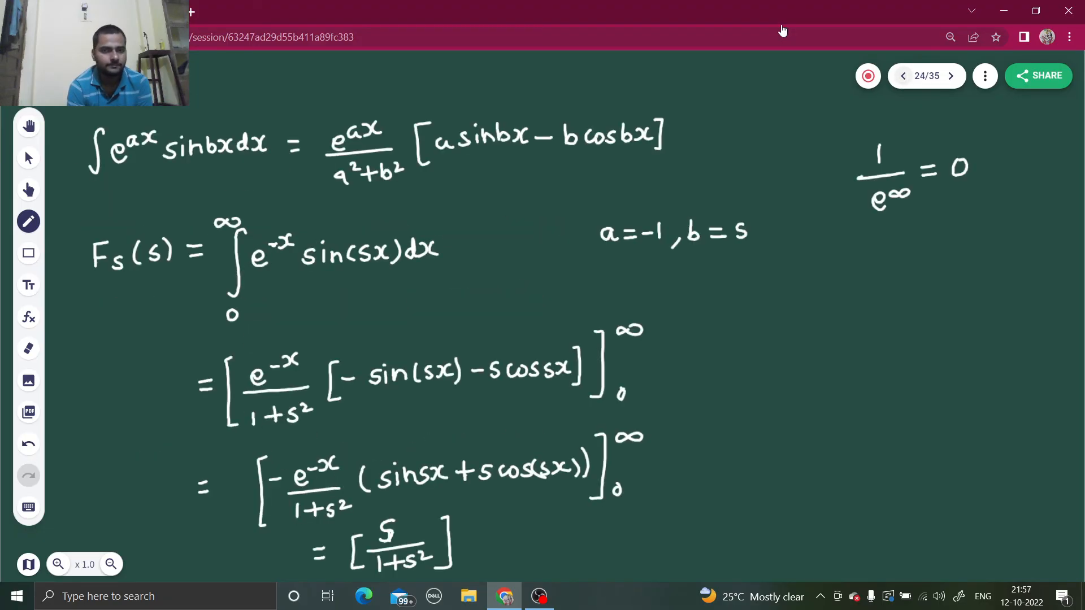
left_click(902, 76)
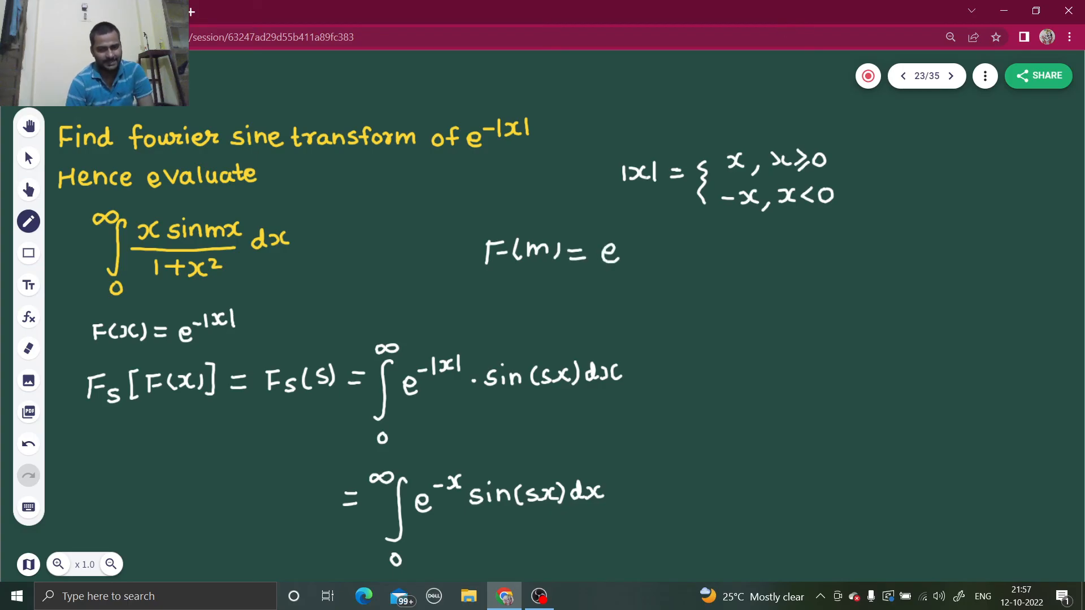
mouse_move(626, 247)
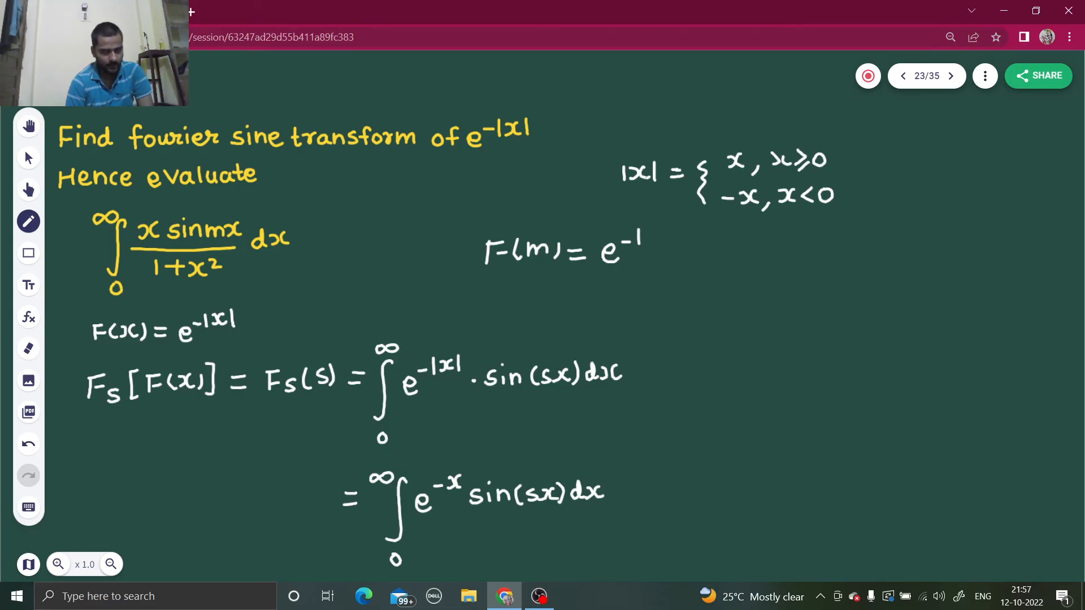
type("m|")
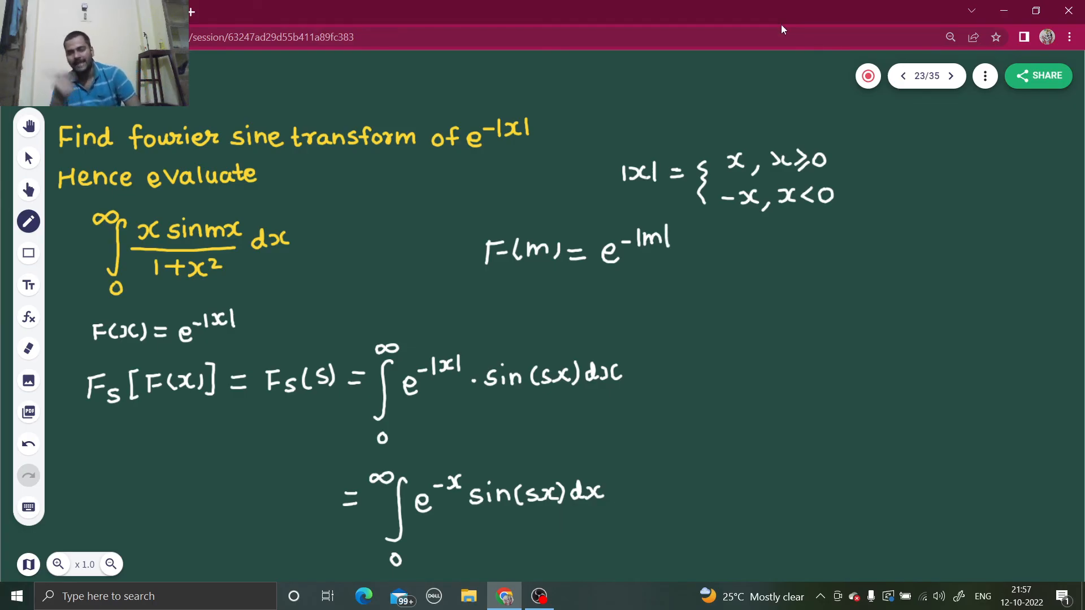
mouse_move(925, 30)
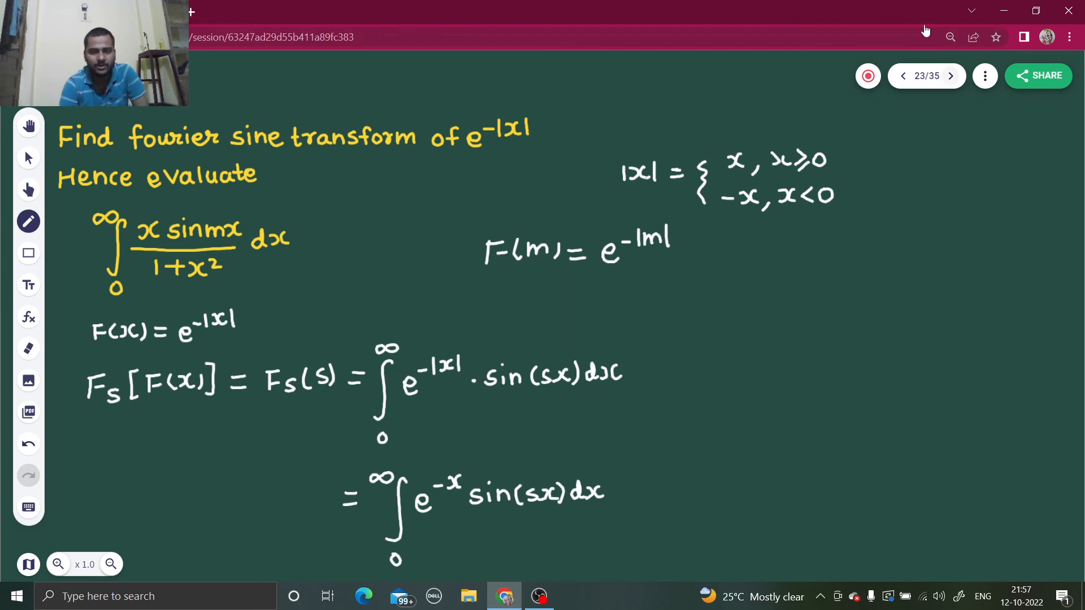
left_click(951, 75)
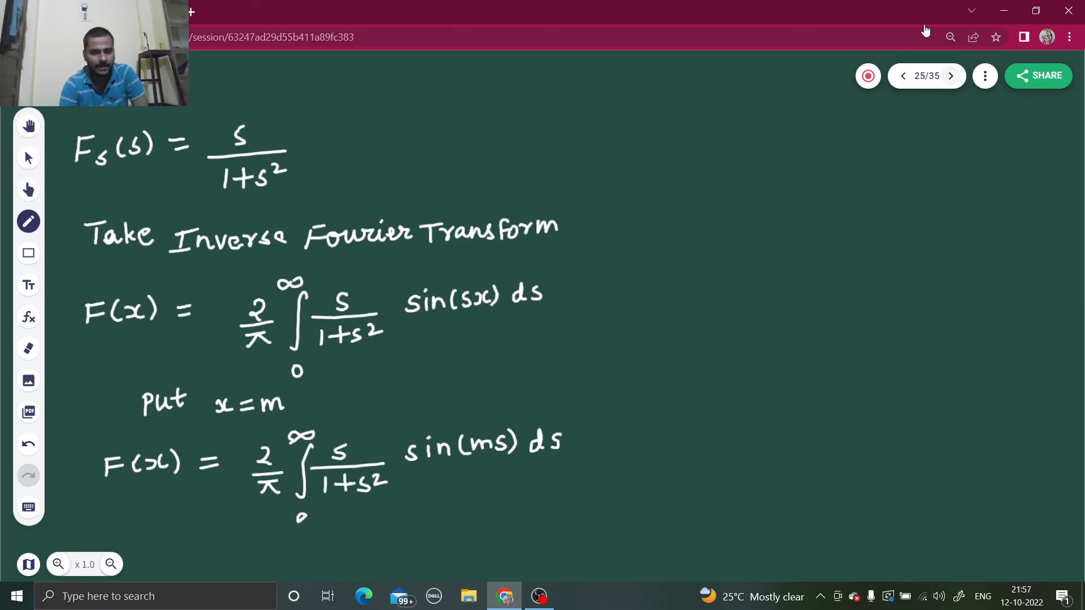
- On page 26 write e^-m after π/2 and the integral sign from 0 to ∞, checking page 25 between strokes
left_click(951, 75)
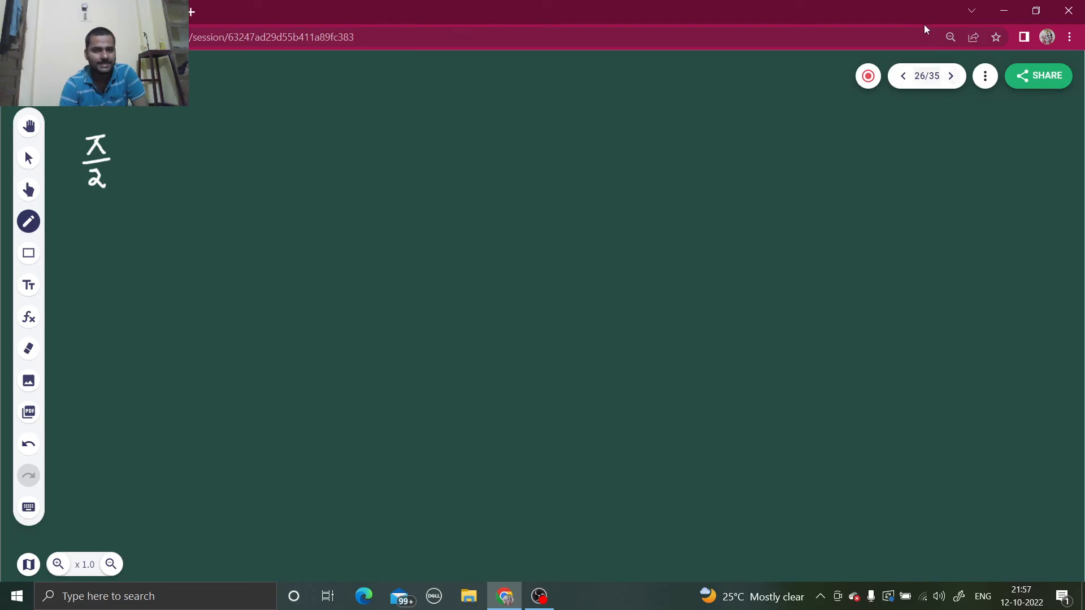
left_click_drag(128, 159, 142, 160)
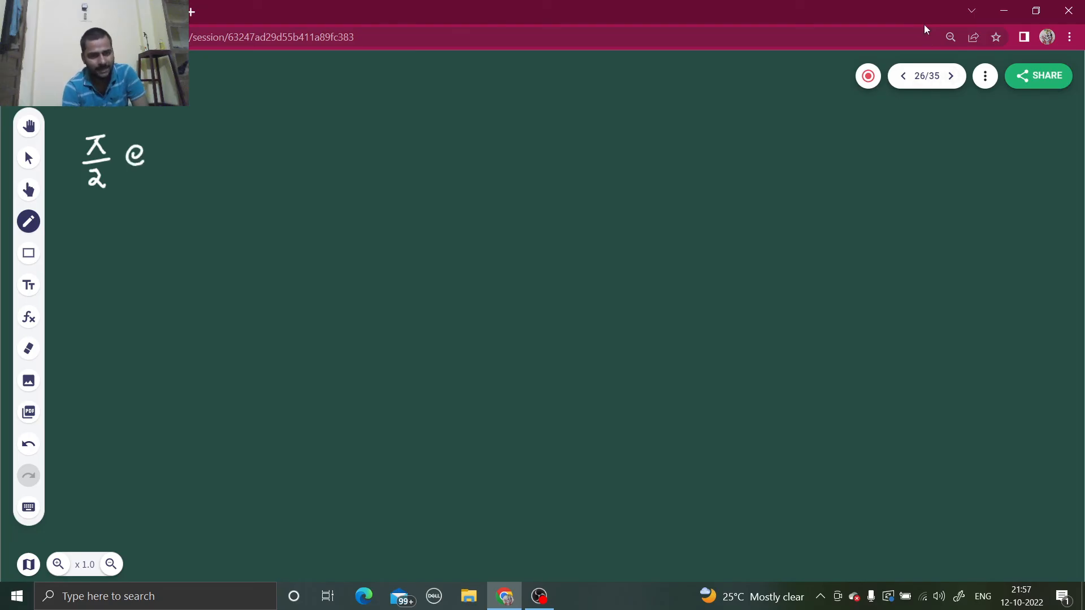
left_click_drag(146, 146, 208, 149)
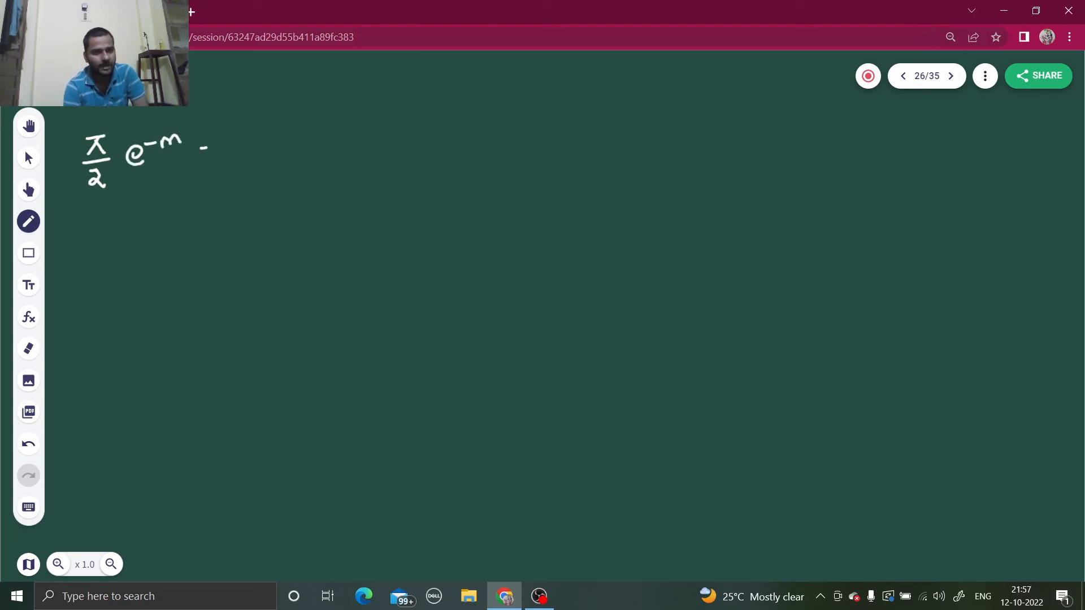
left_click(903, 76)
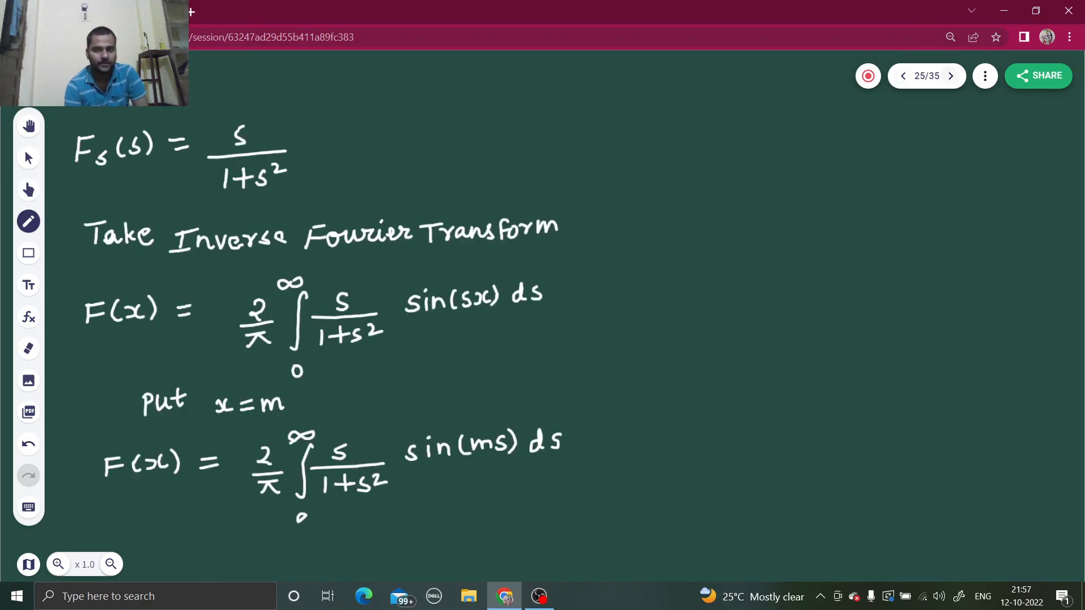
mouse_move(925, 32)
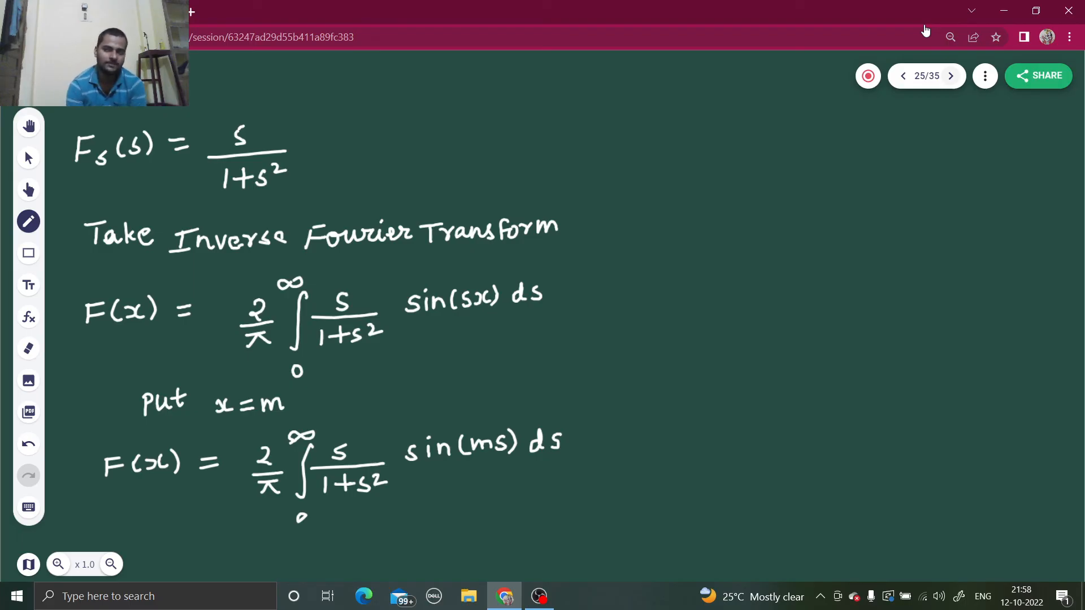
left_click(951, 75)
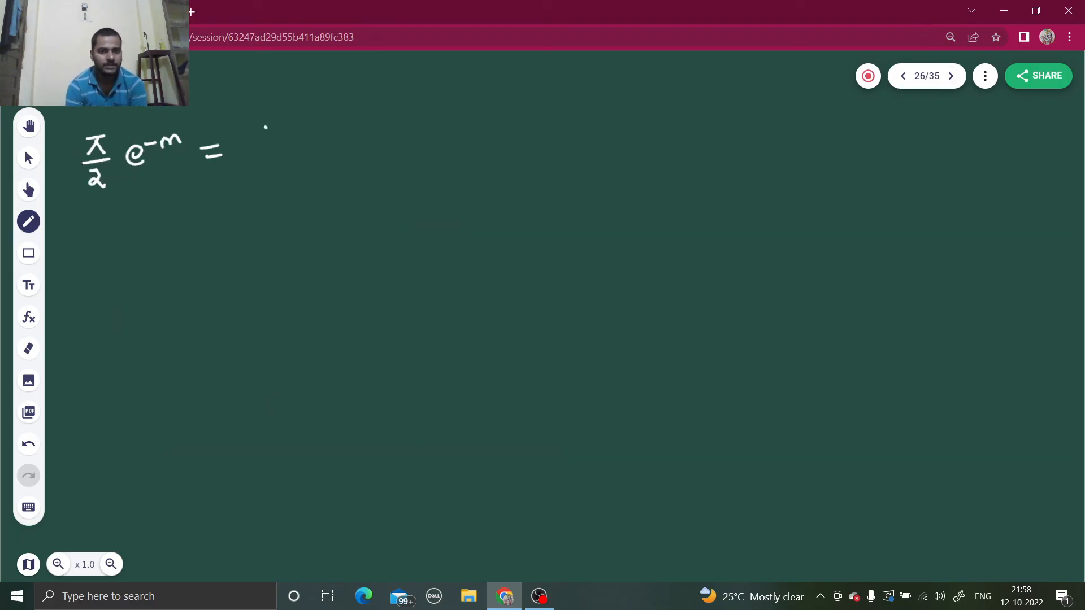
left_click_drag(260, 124, 257, 204)
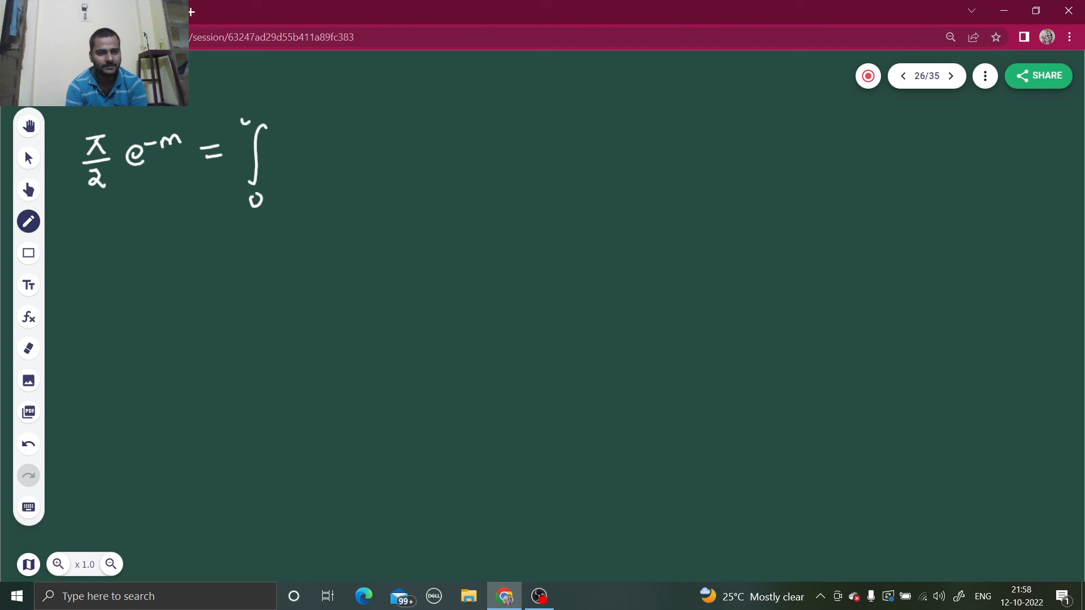
left_click(902, 76)
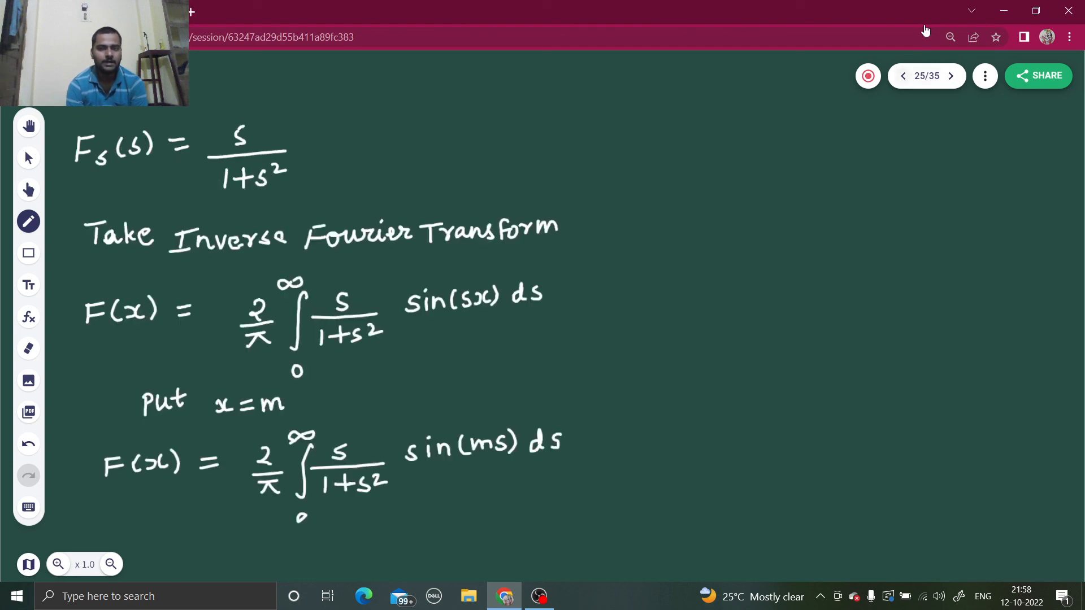
left_click(950, 75)
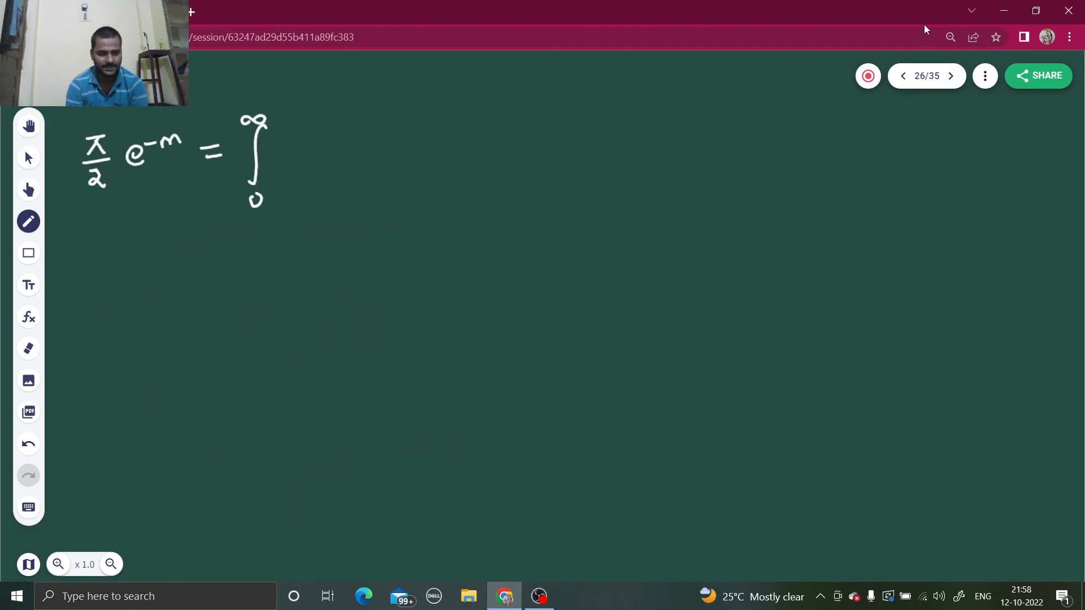
- Complete the right side x/(1+x²) sin(mx) dx and begin an arrow under π/2 e^-m
left_click_drag(284, 138, 312, 159)
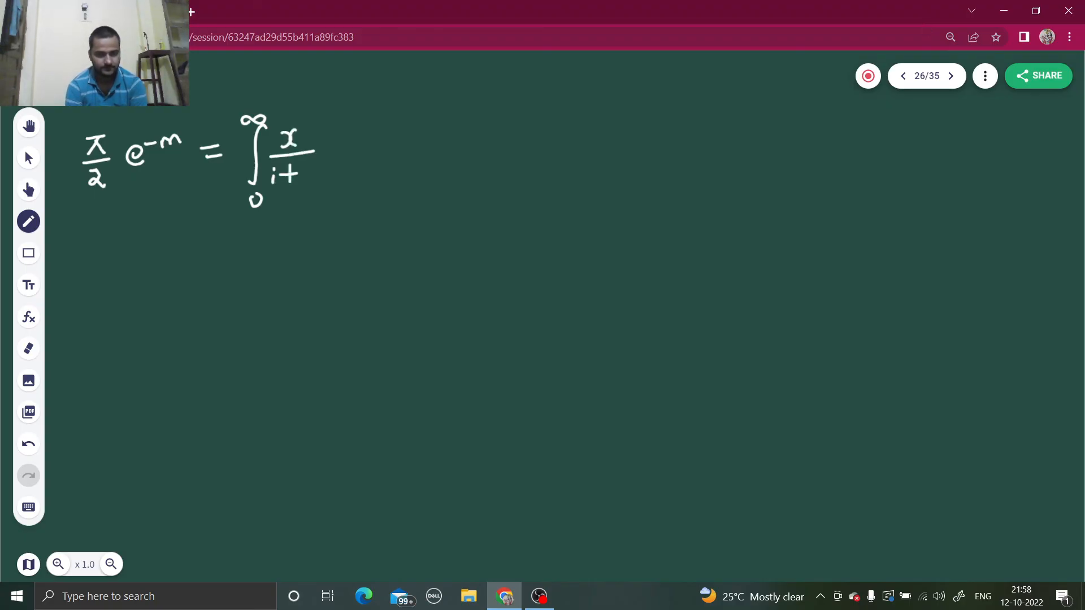
left_click_drag(297, 173, 331, 162)
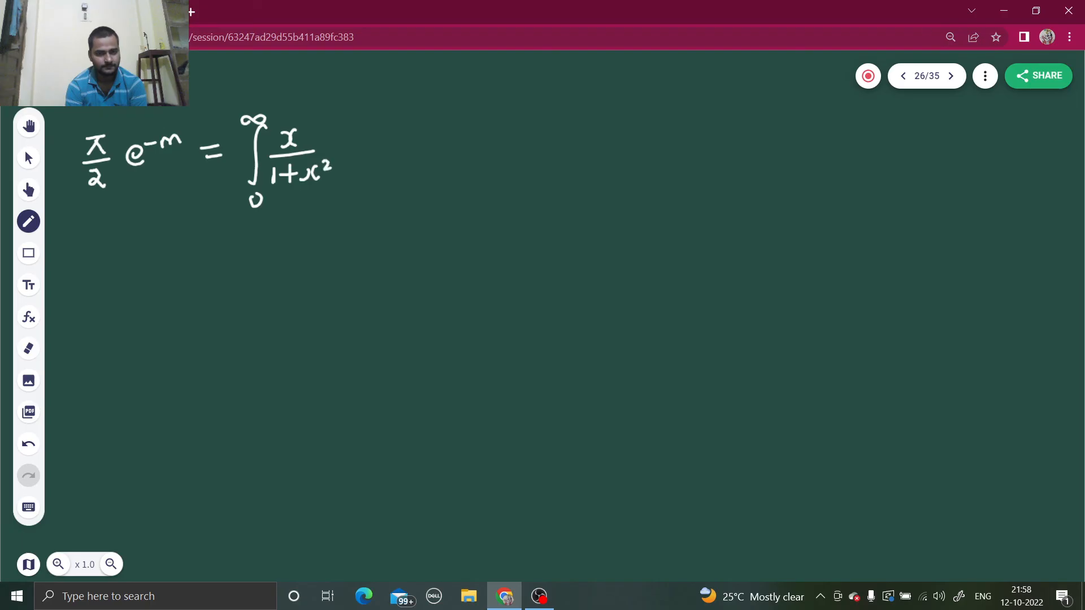
left_click(903, 76)
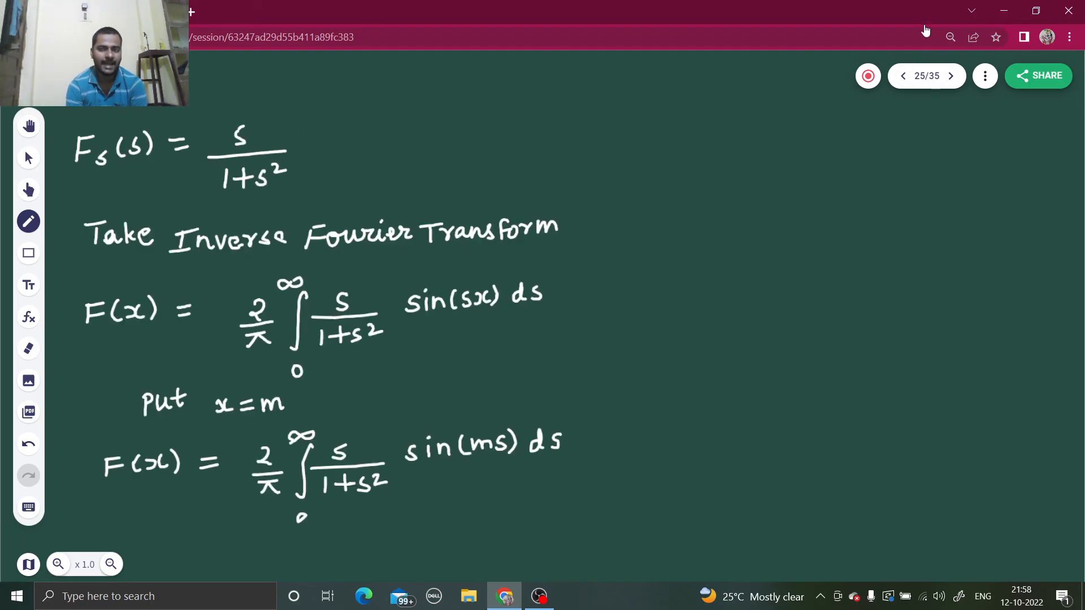
left_click(951, 76)
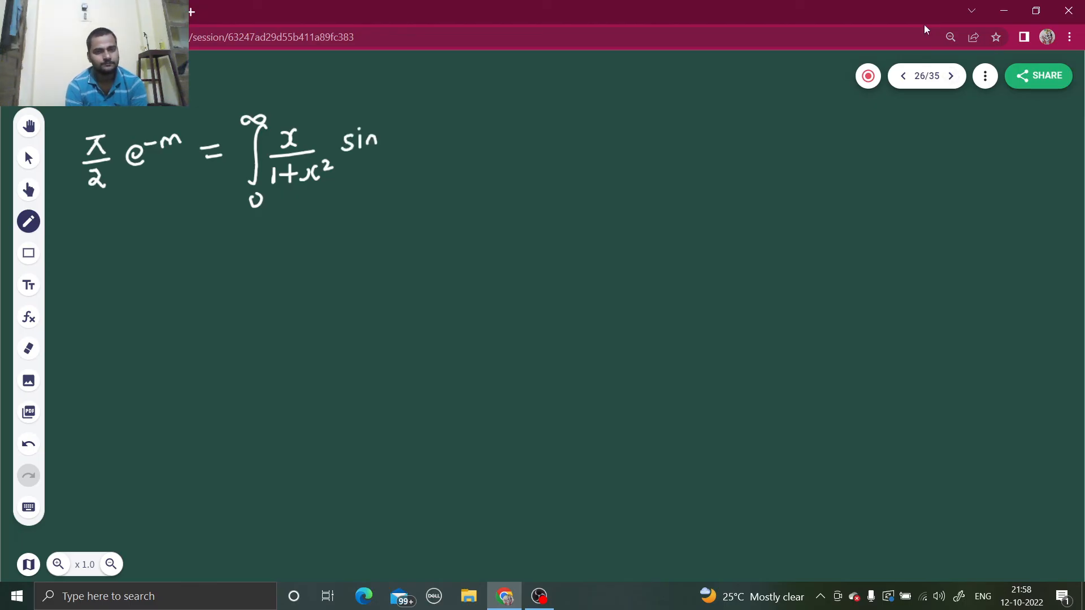
left_click_drag(381, 138, 402, 145)
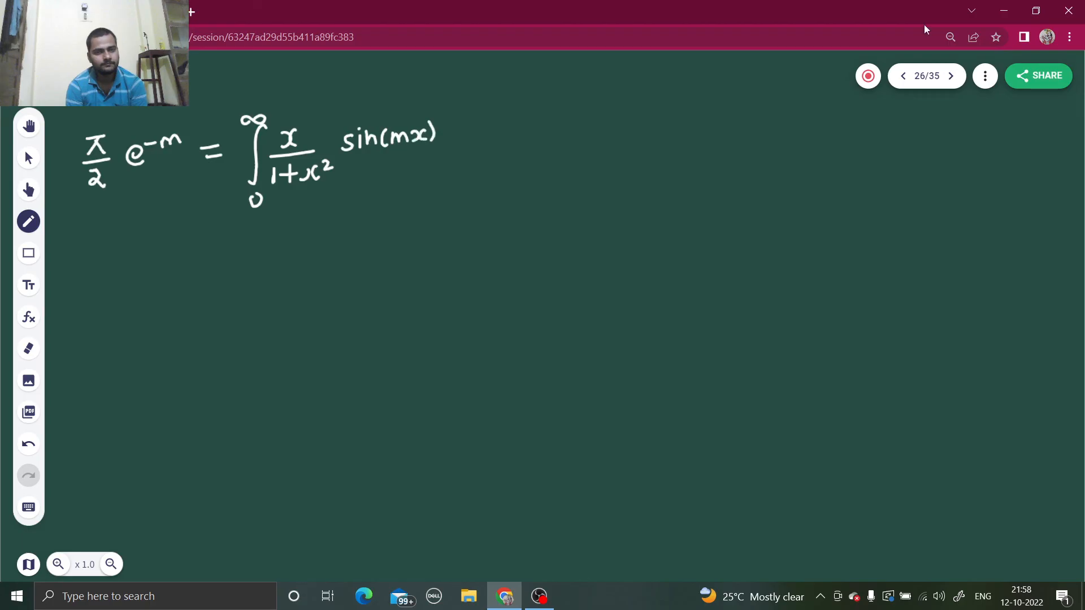
left_click_drag(443, 135, 476, 134)
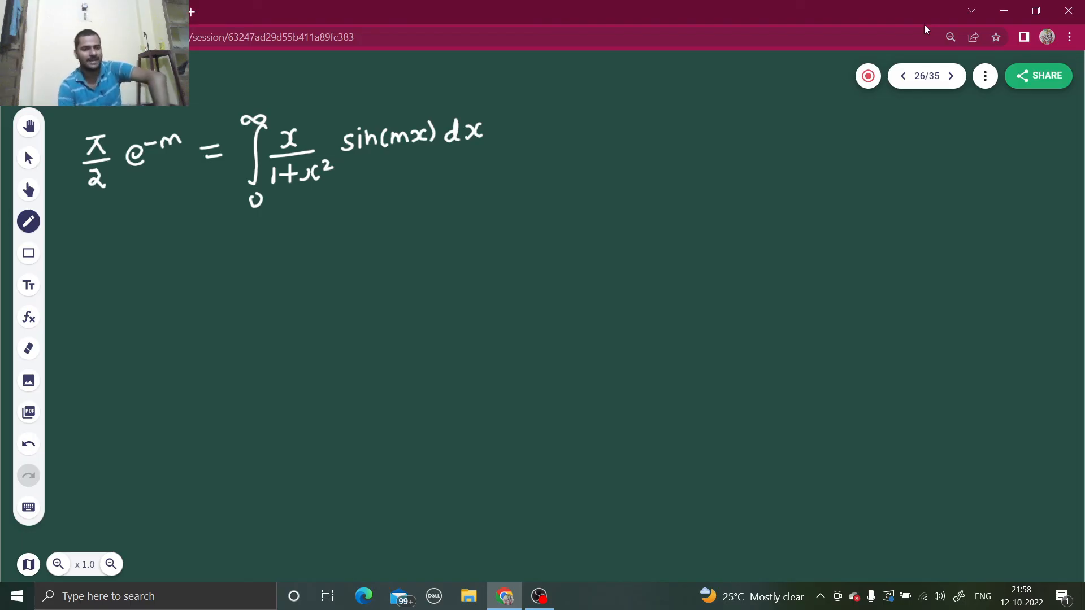
left_click_drag(127, 221, 143, 257)
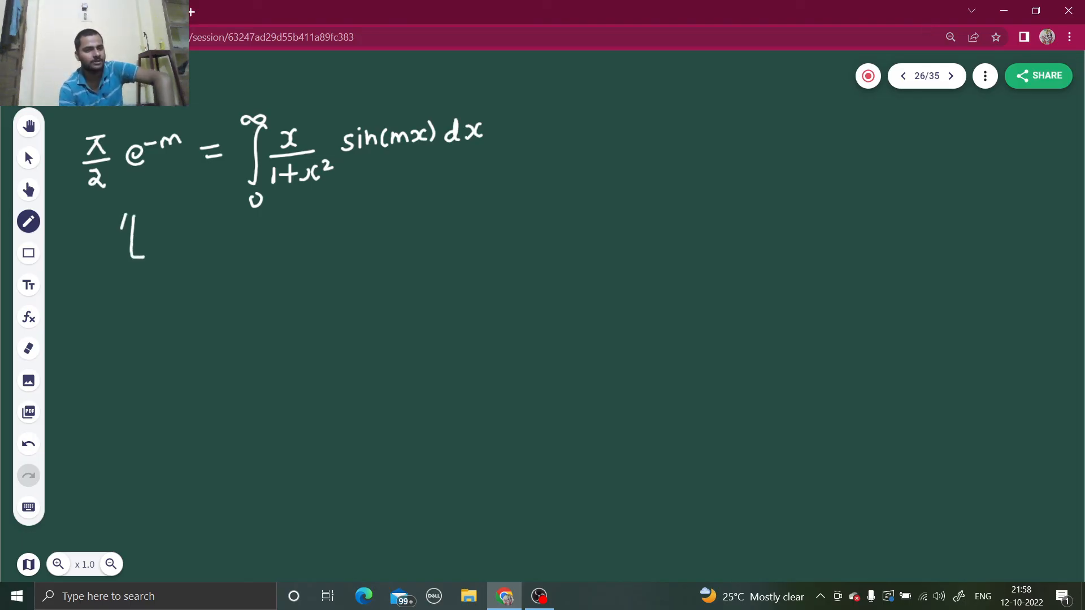
- Finish the upward arrow under π/2 e^-m, then flip back through pages 25 and 24 to the question on page 23
left_click_drag(125, 256, 143, 215)
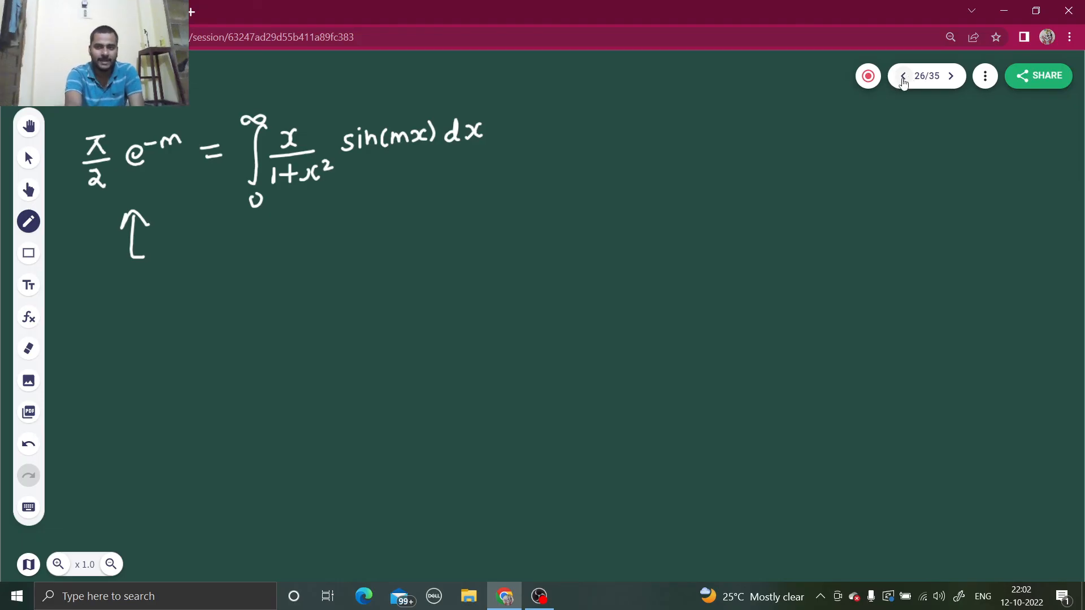
left_click(903, 76)
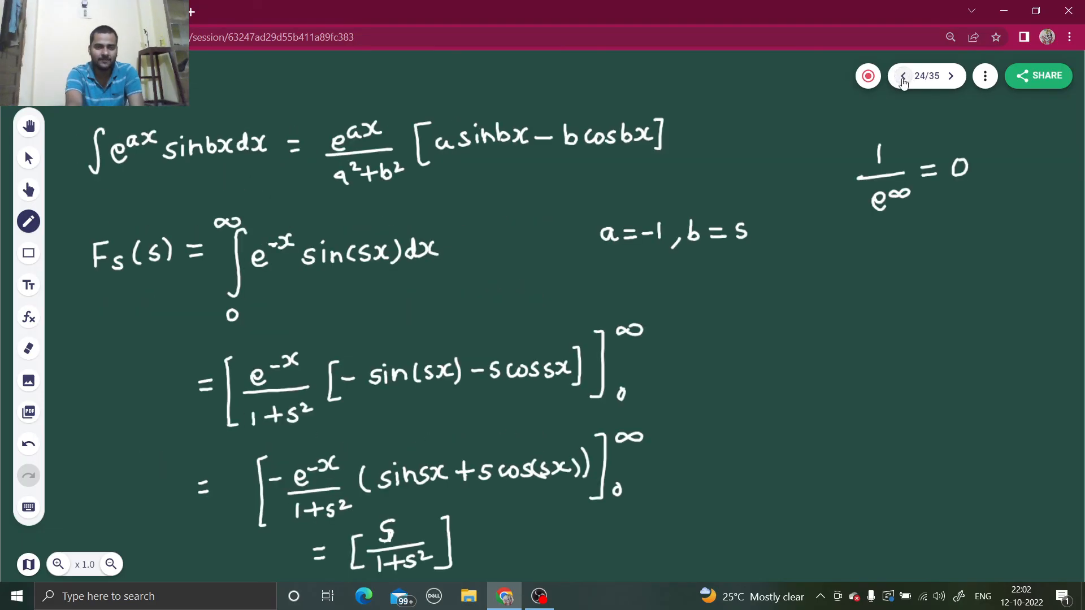
left_click(950, 76)
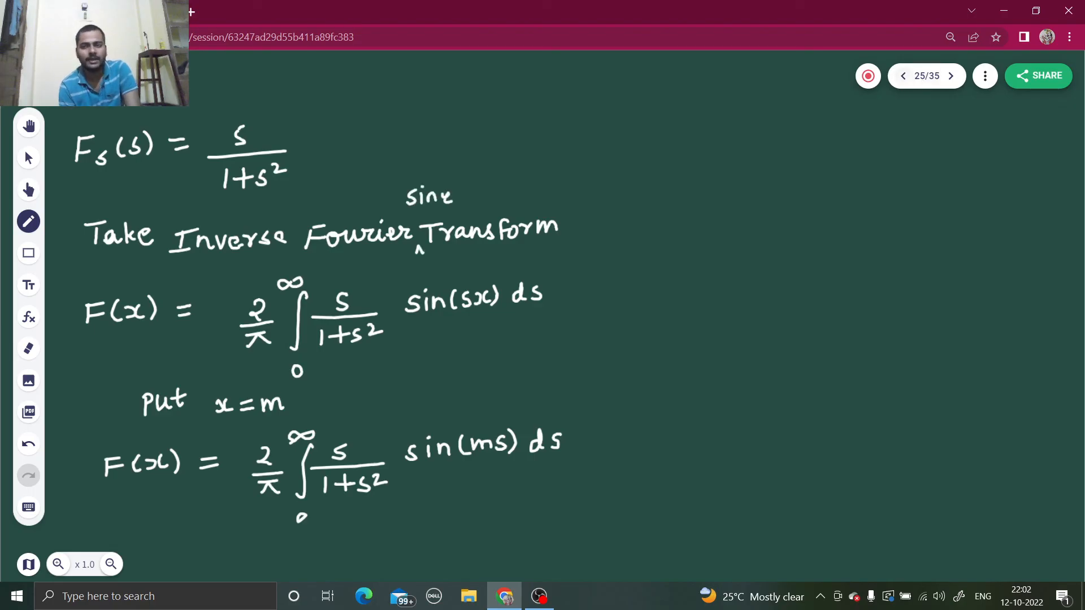
left_click(903, 76)
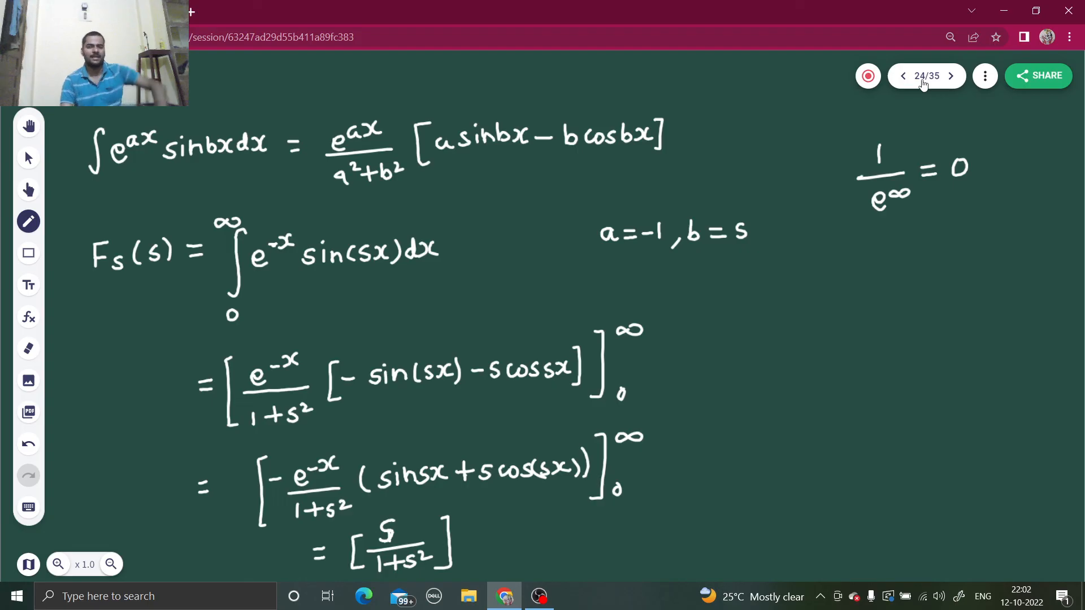
left_click(903, 75)
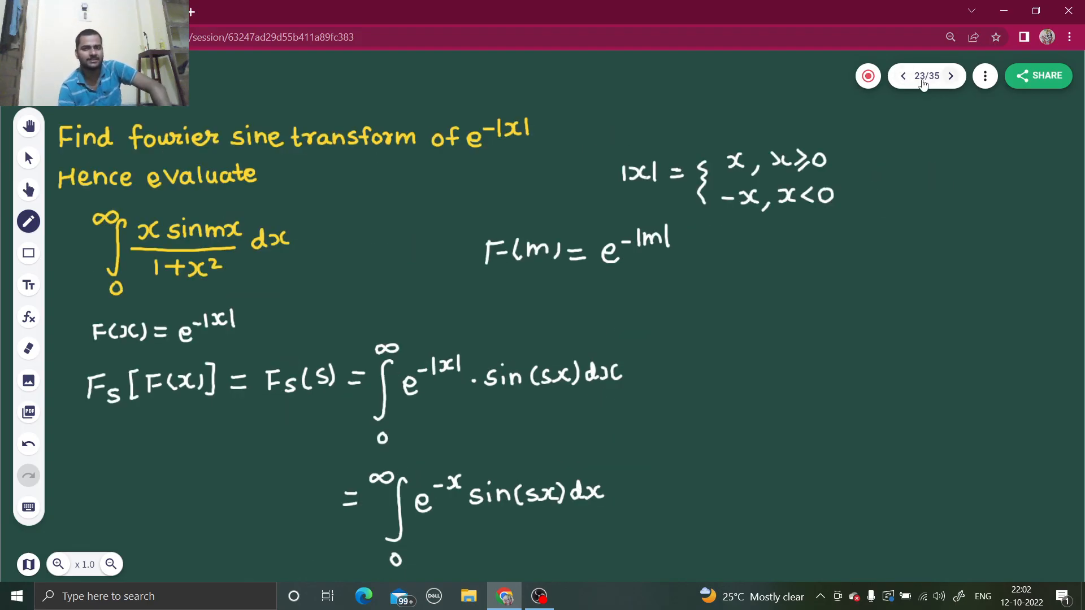
- Page forward through the working on pages 24 and 25 and return to the result on page 26
left_click(950, 76)
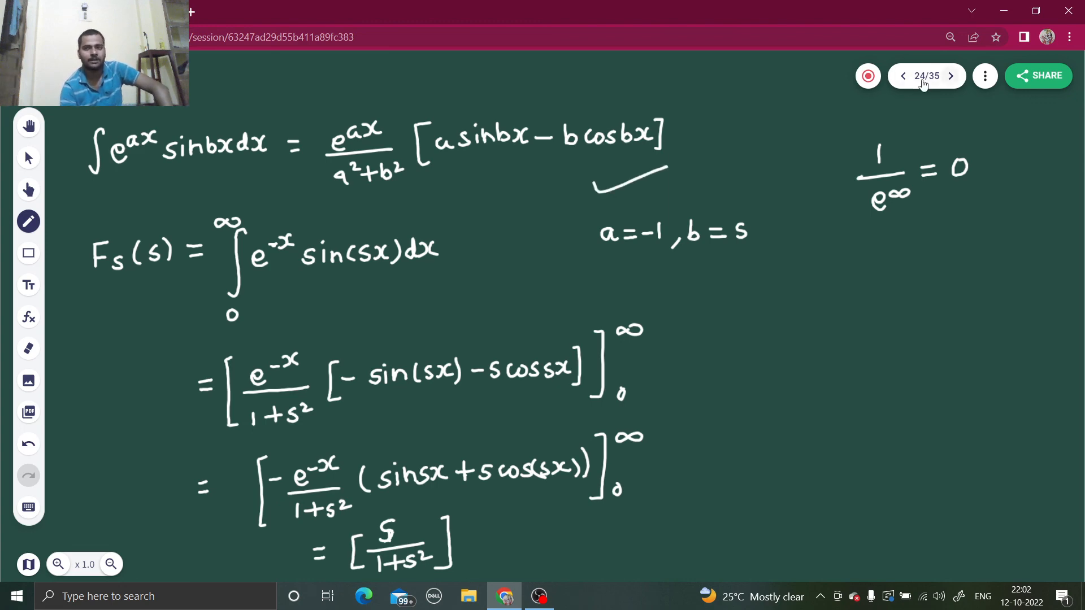
left_click(951, 76)
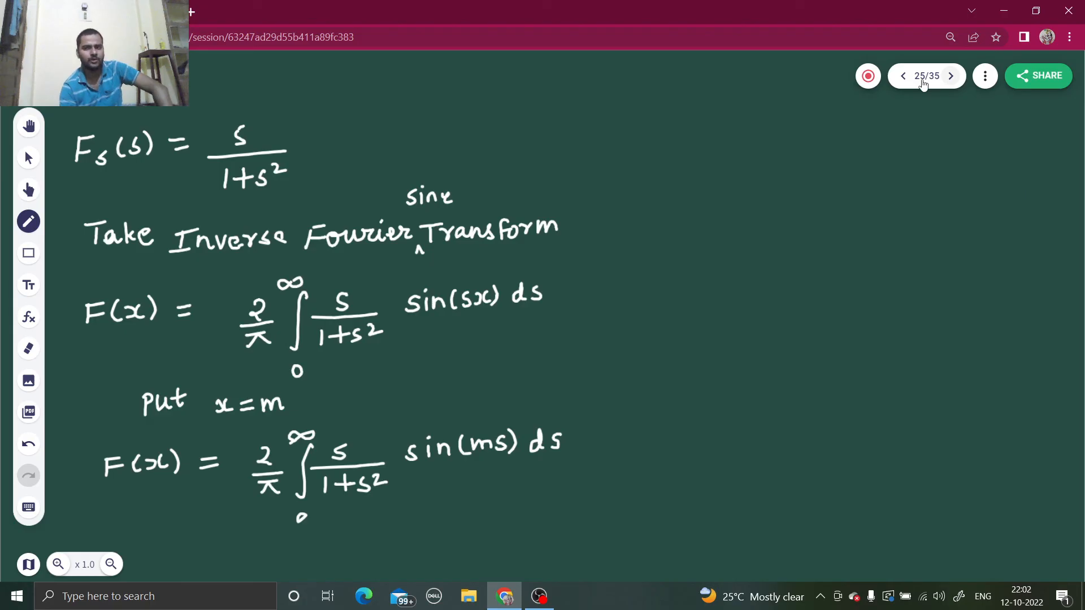
left_click(903, 75)
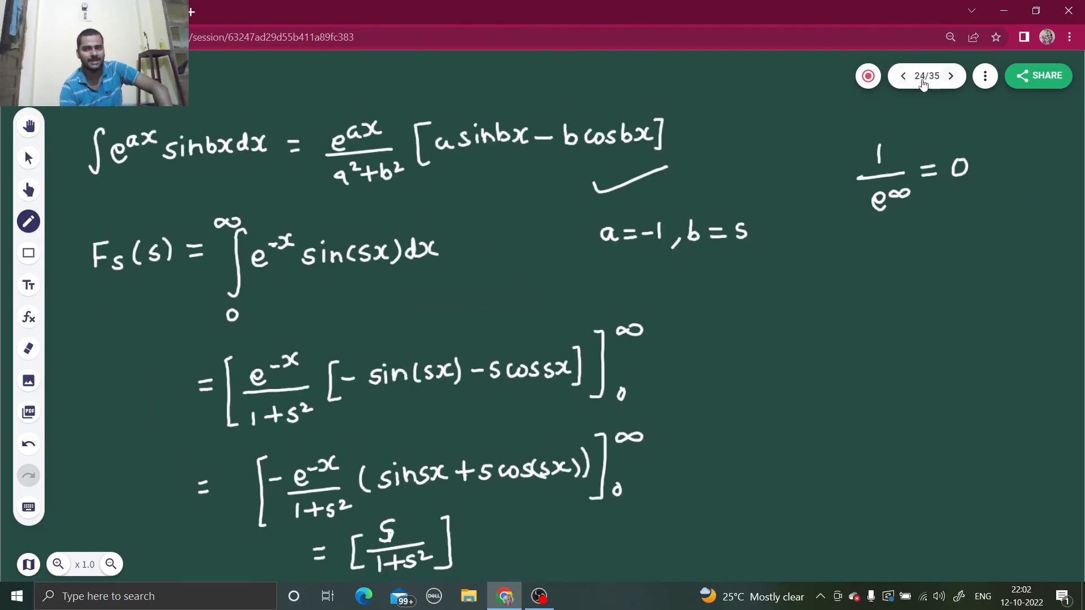
left_click(951, 76)
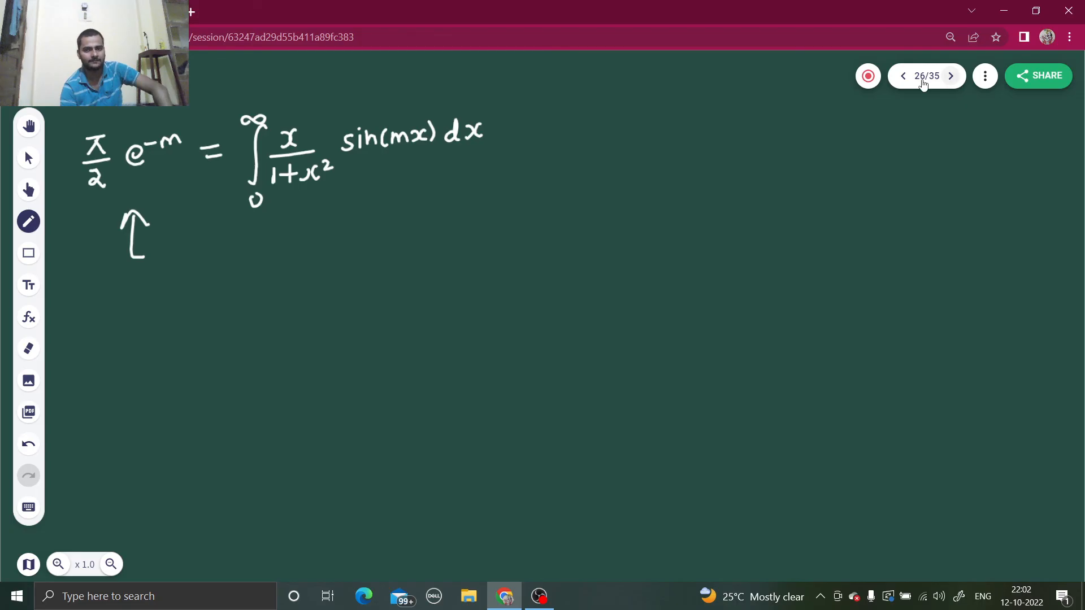